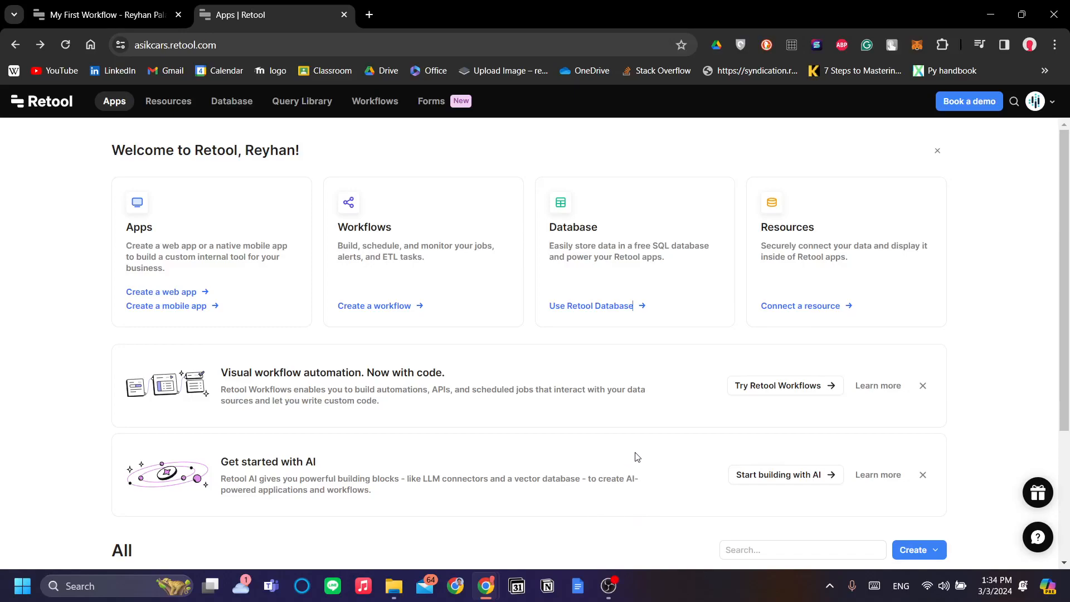
mouse_move(601, 476)
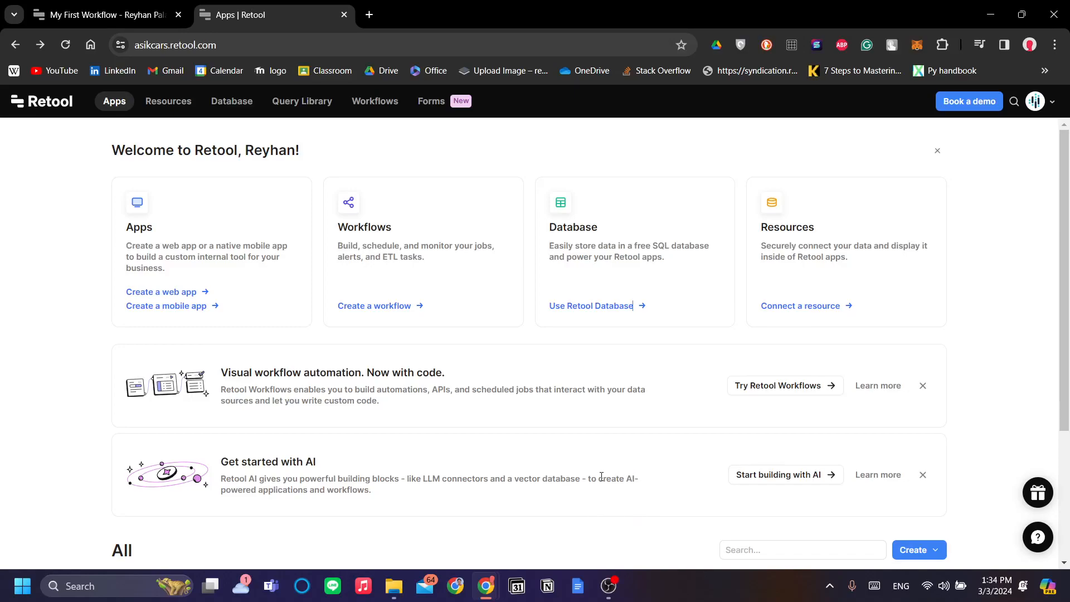
mouse_move(550, 350)
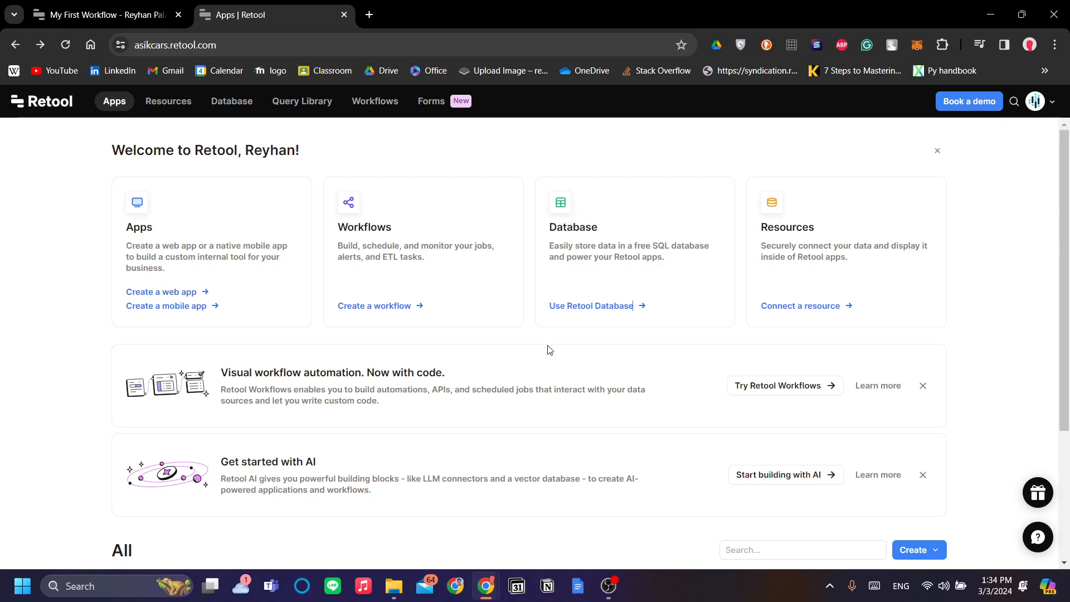
mouse_move(724, 239)
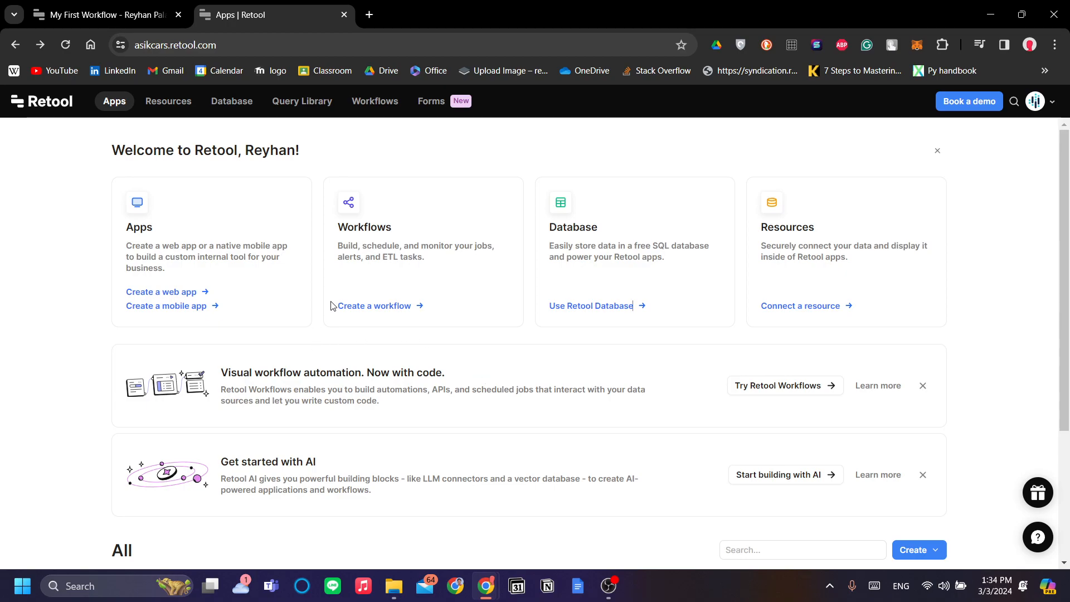
mouse_move(433, 386)
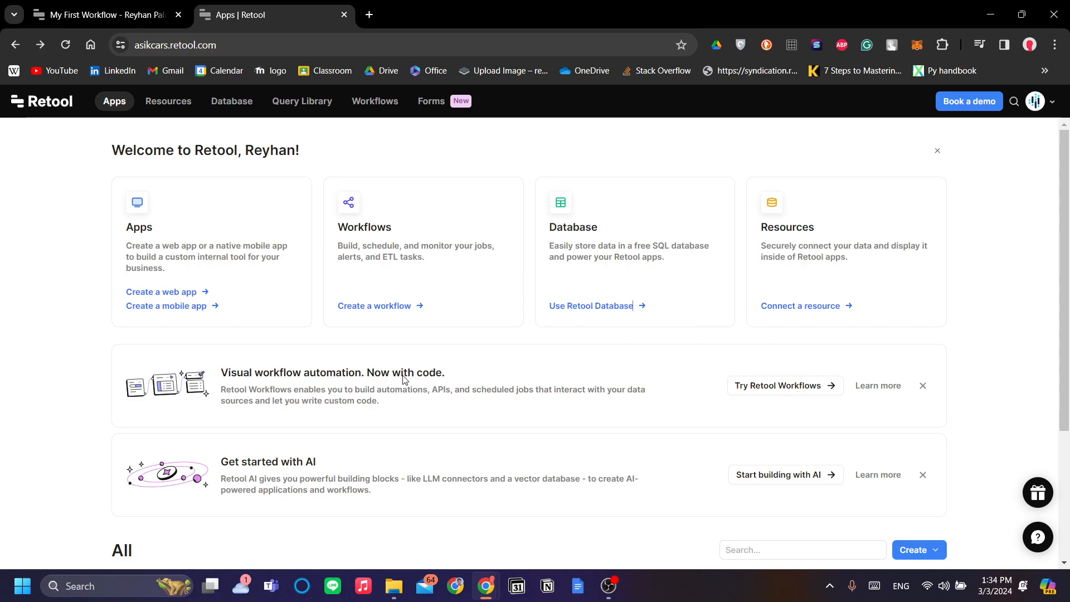
mouse_move(376, 404)
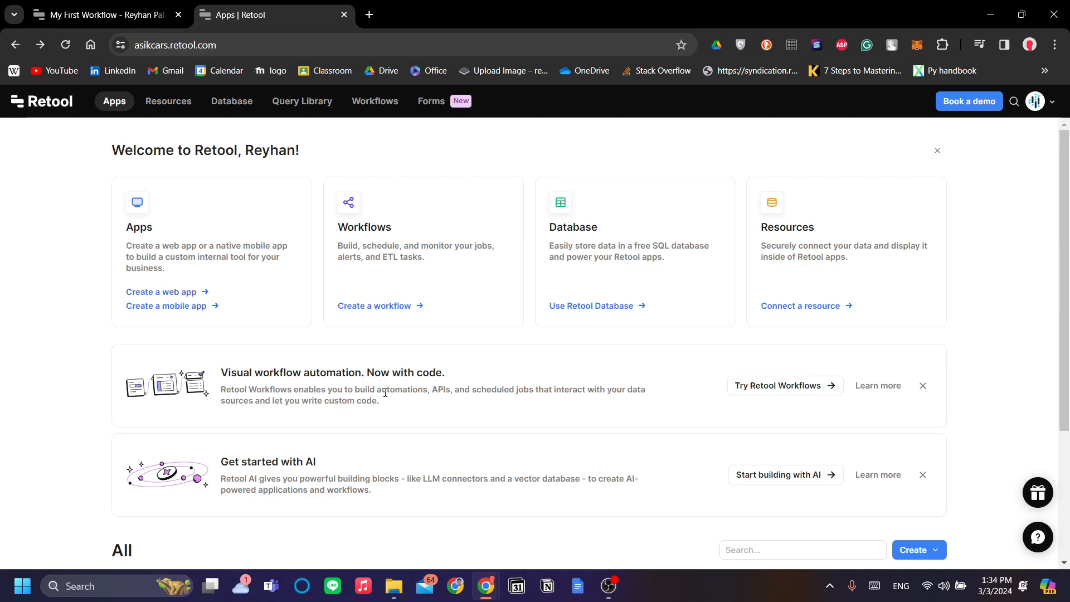
Scroll through the home page and switch to the Resources overview of connected resources
scroll("down", 3)
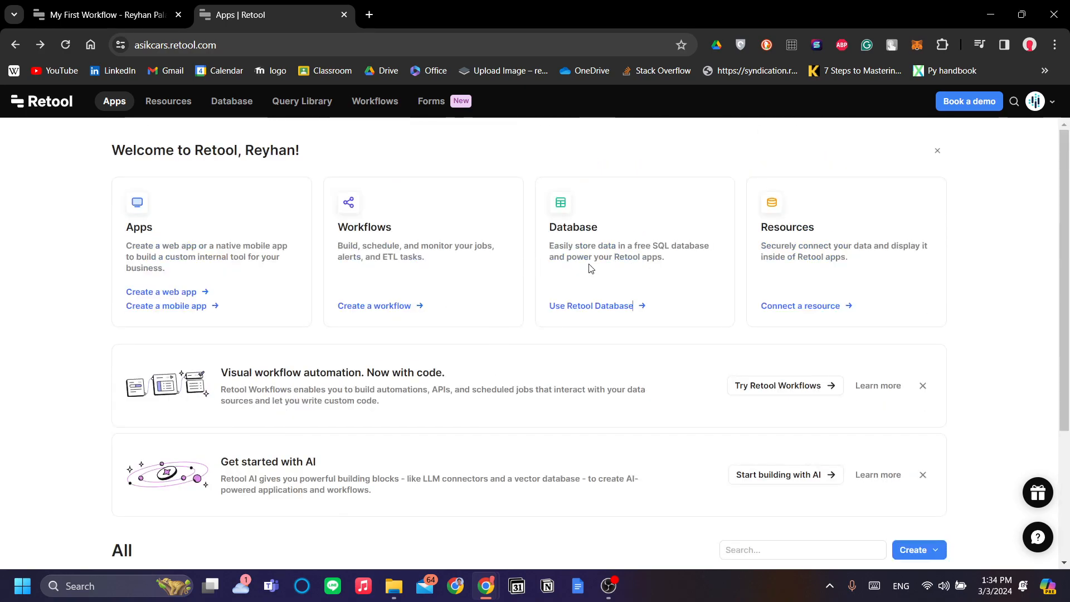
scroll("down", 3)
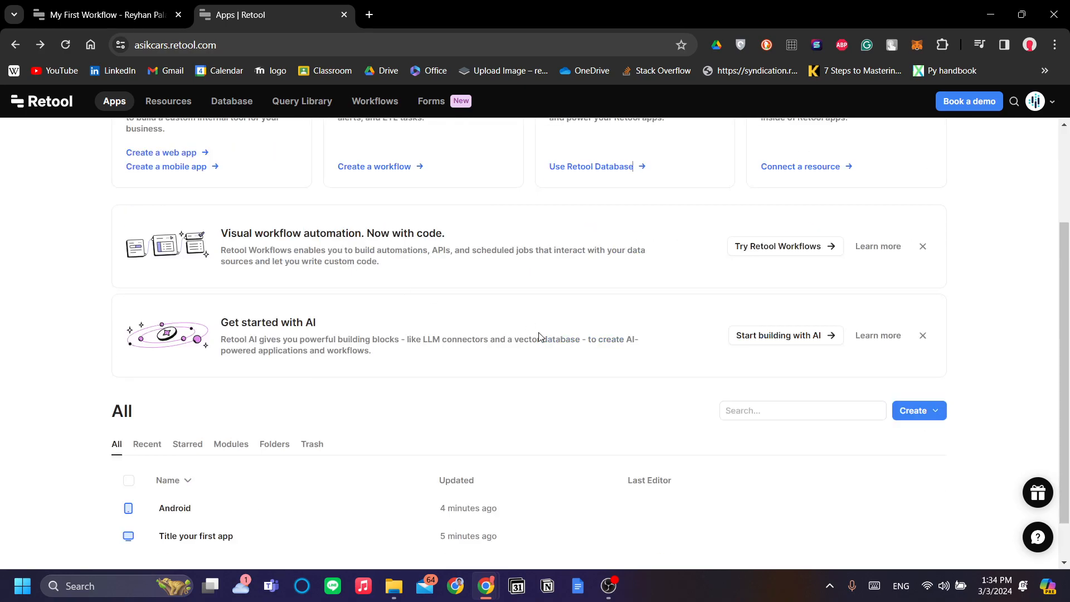
scroll("down", 3)
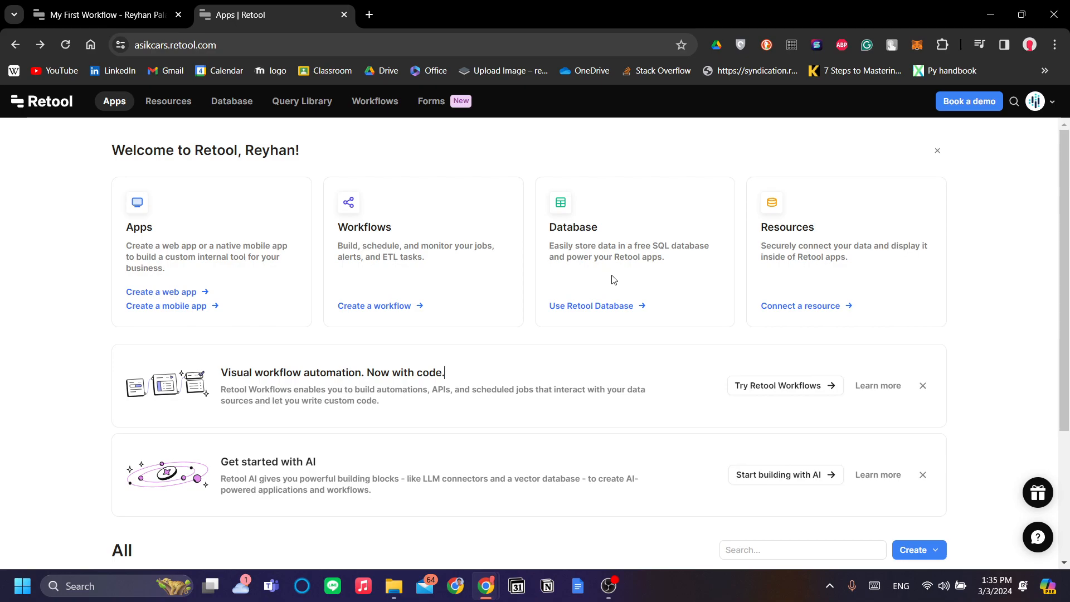
mouse_move(770, 244)
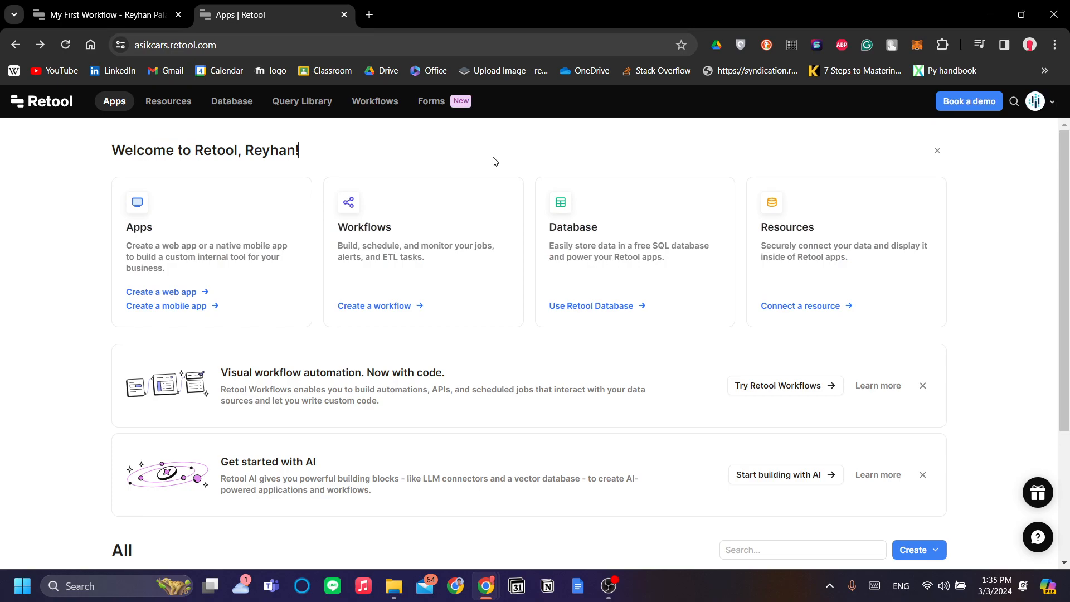
scroll("down", 3)
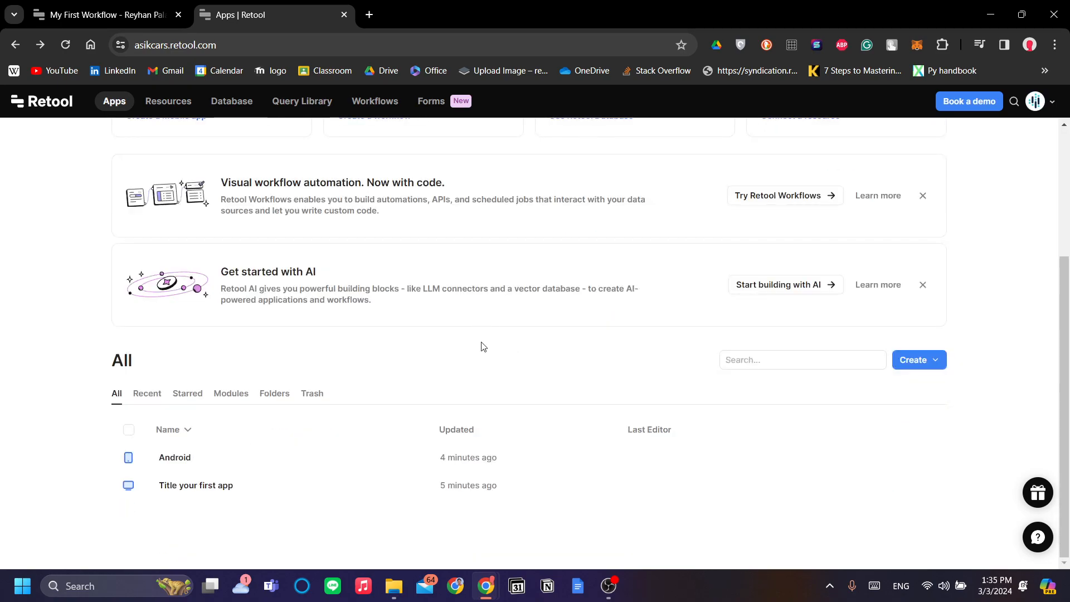
mouse_move(296, 268)
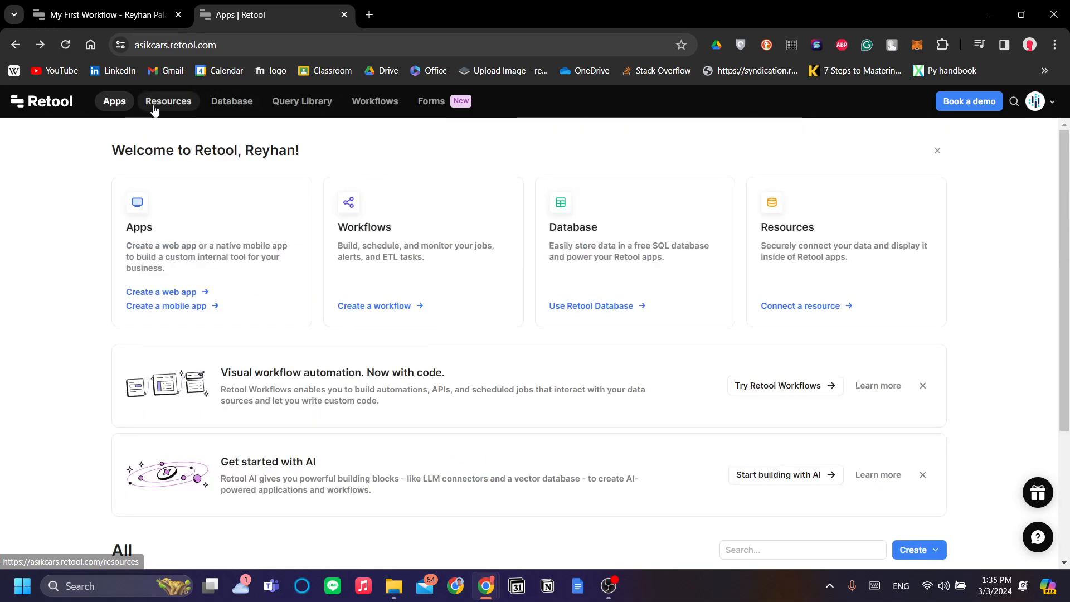
left_click(168, 102)
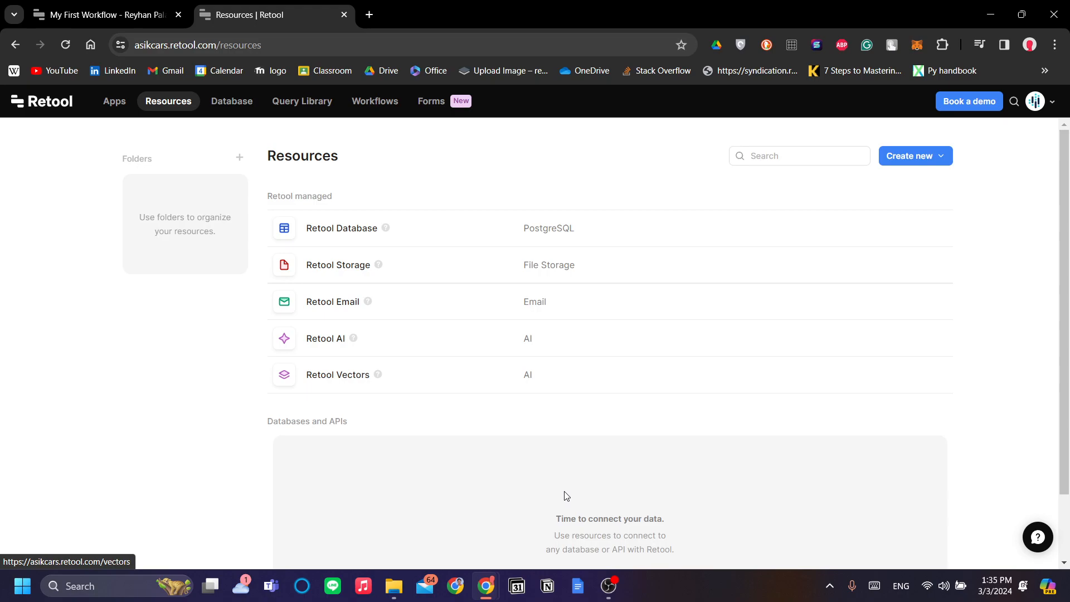
scroll("down", 3)
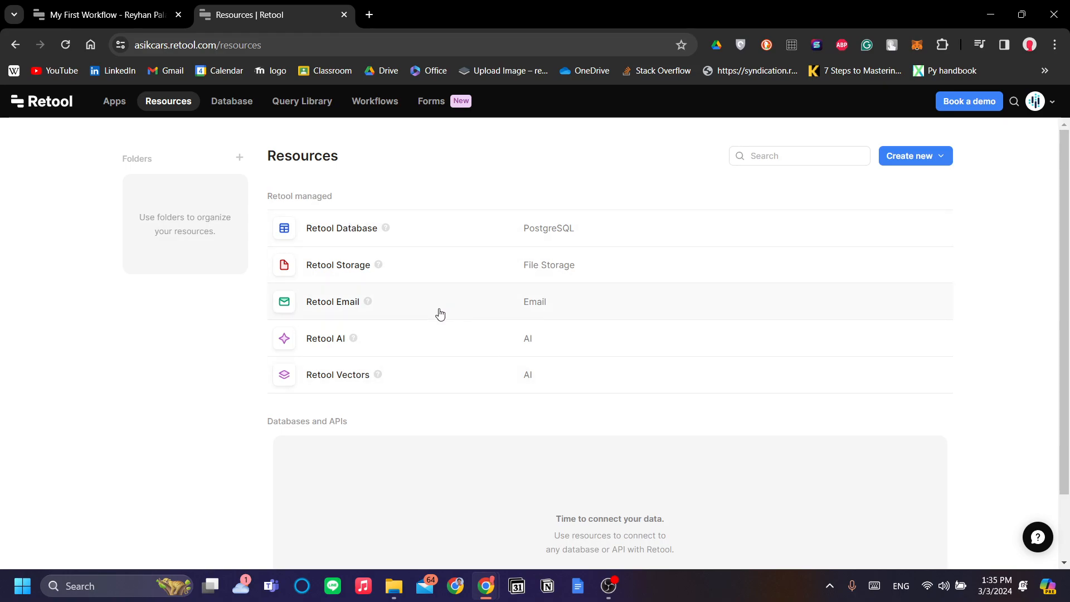
mouse_move(404, 373)
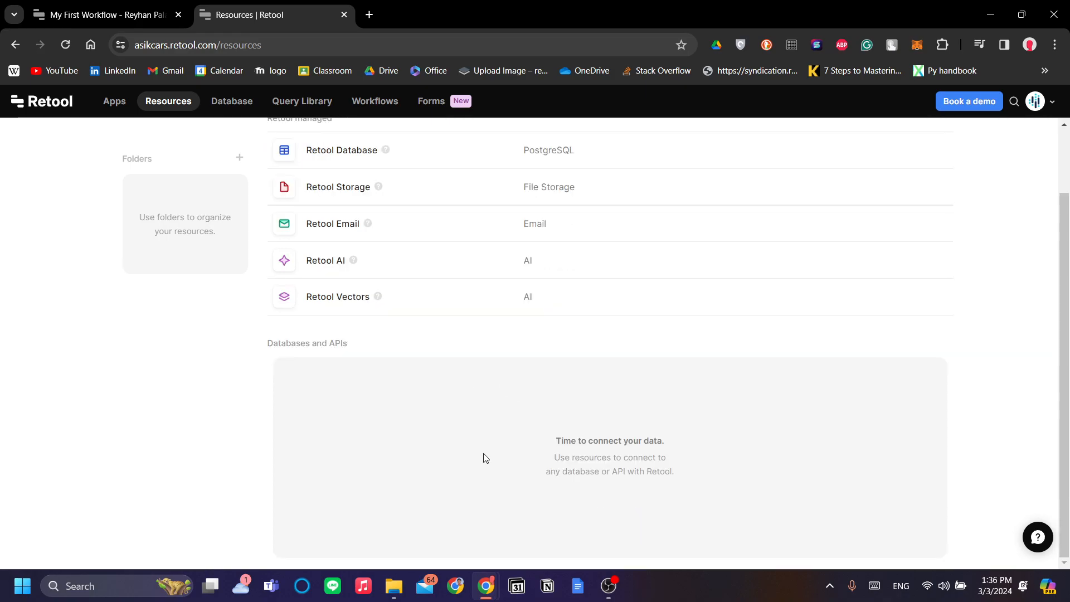
mouse_move(427, 324)
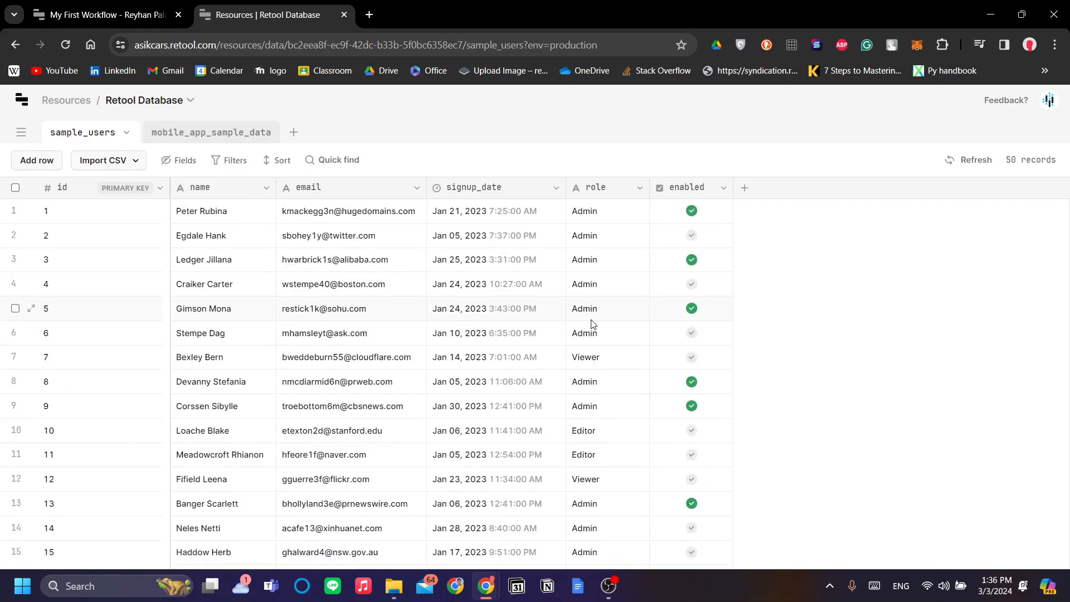
Browse sample_users cells — a name, a signup date, Craiker Carter's role — without editing anything
left_click(223, 211)
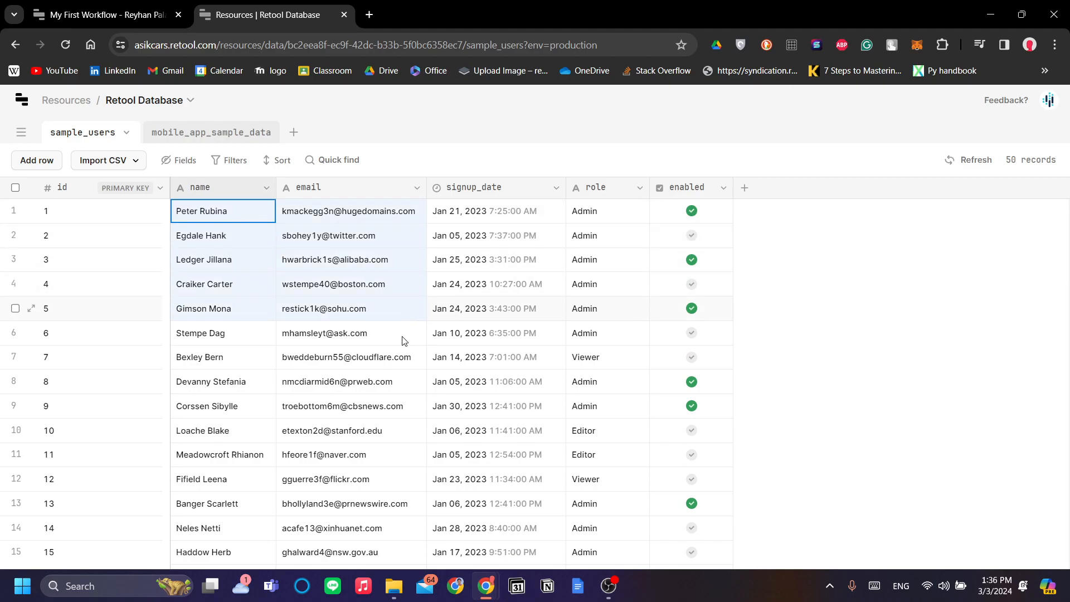
left_click(495, 455)
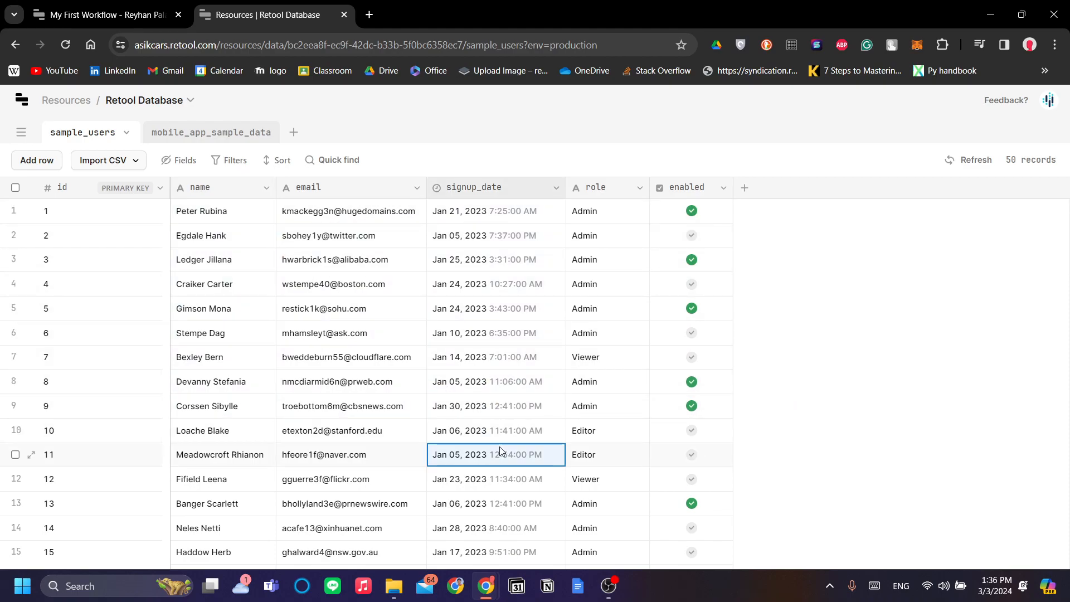
scroll("down", 3)
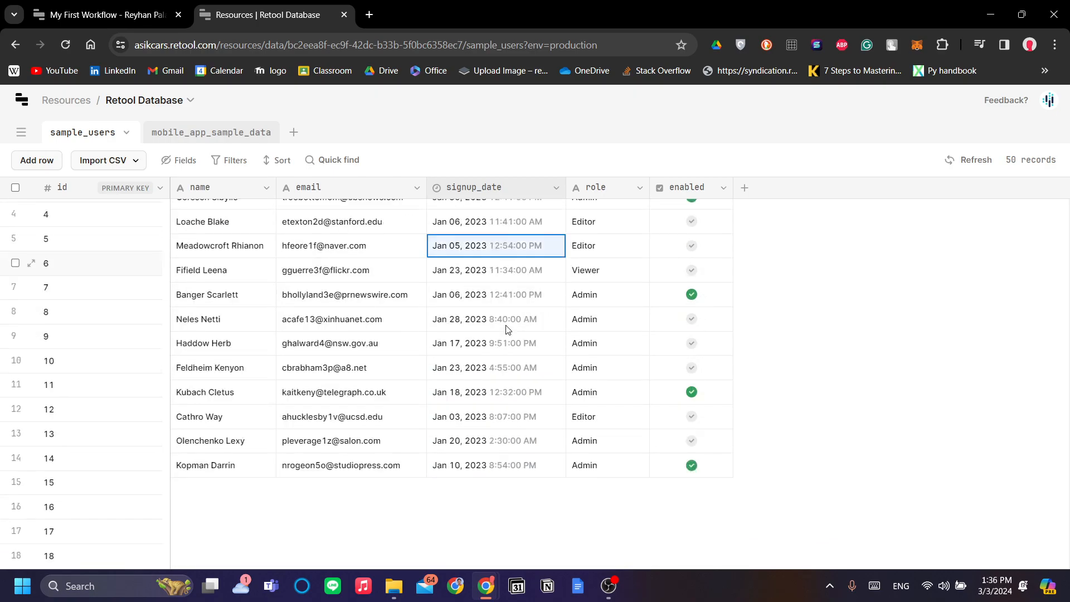
scroll("down", 3)
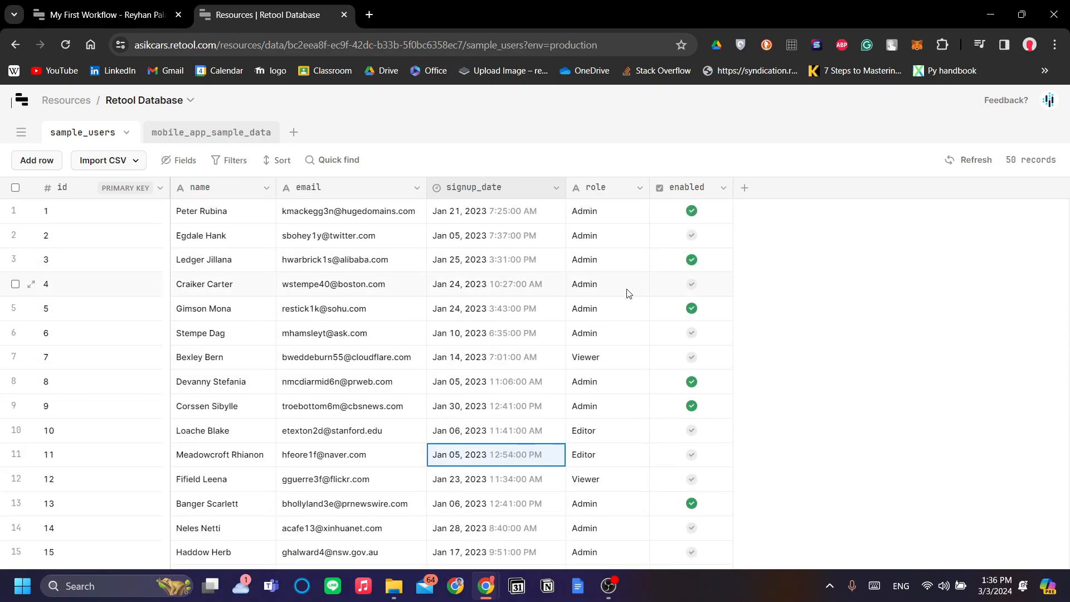
left_click(606, 284)
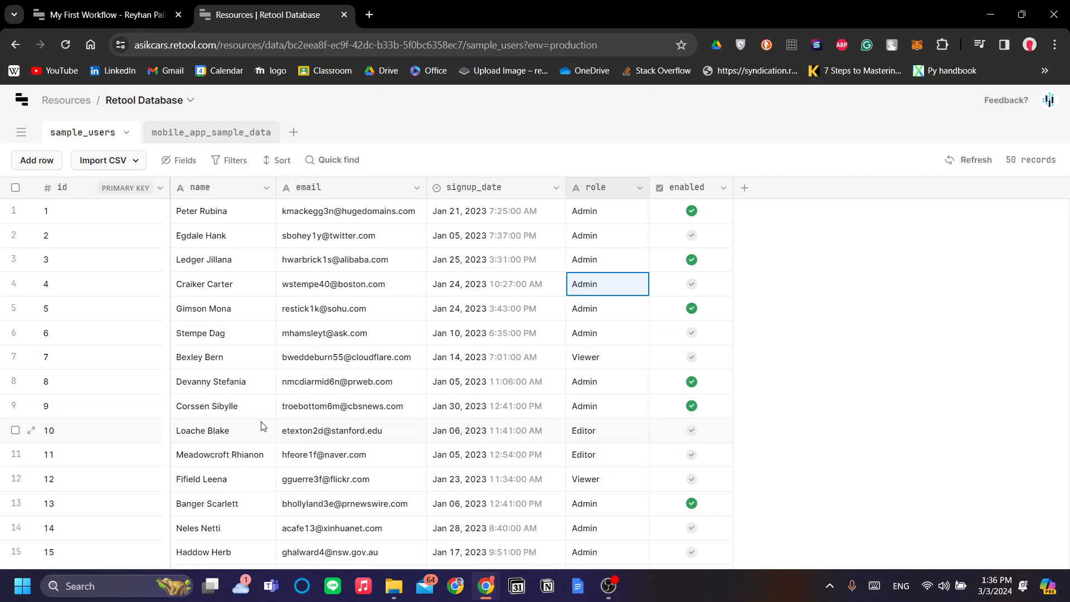
mouse_move(407, 314)
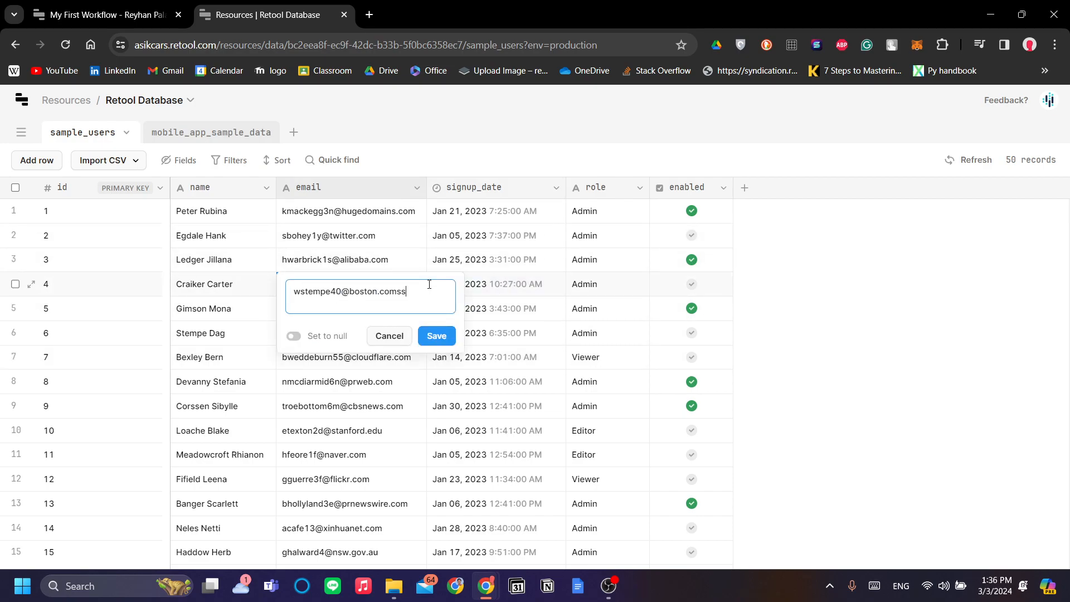
key("Backspace")
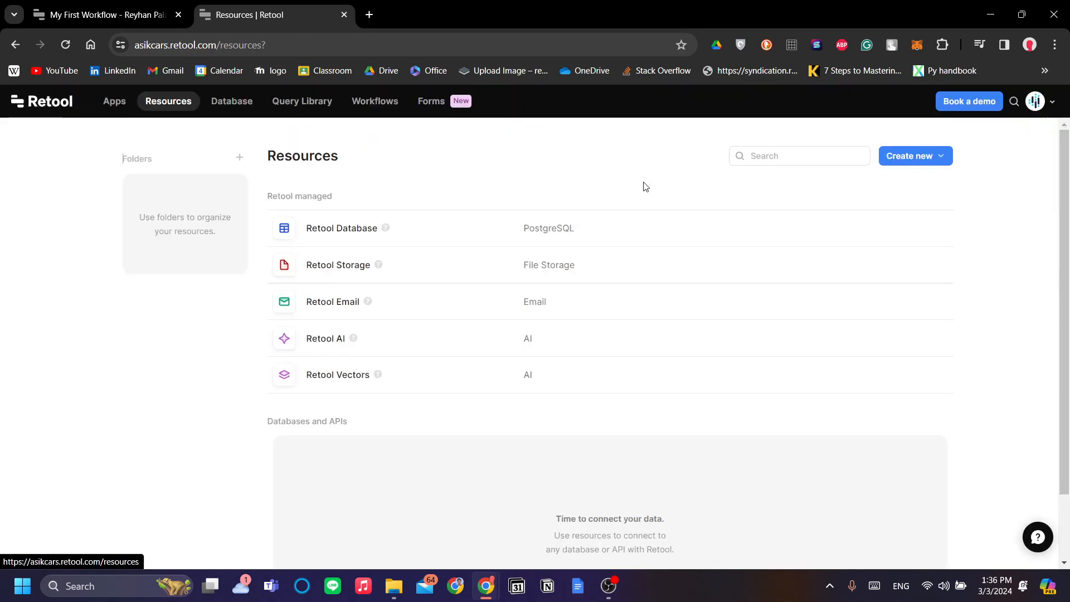
mouse_move(313, 116)
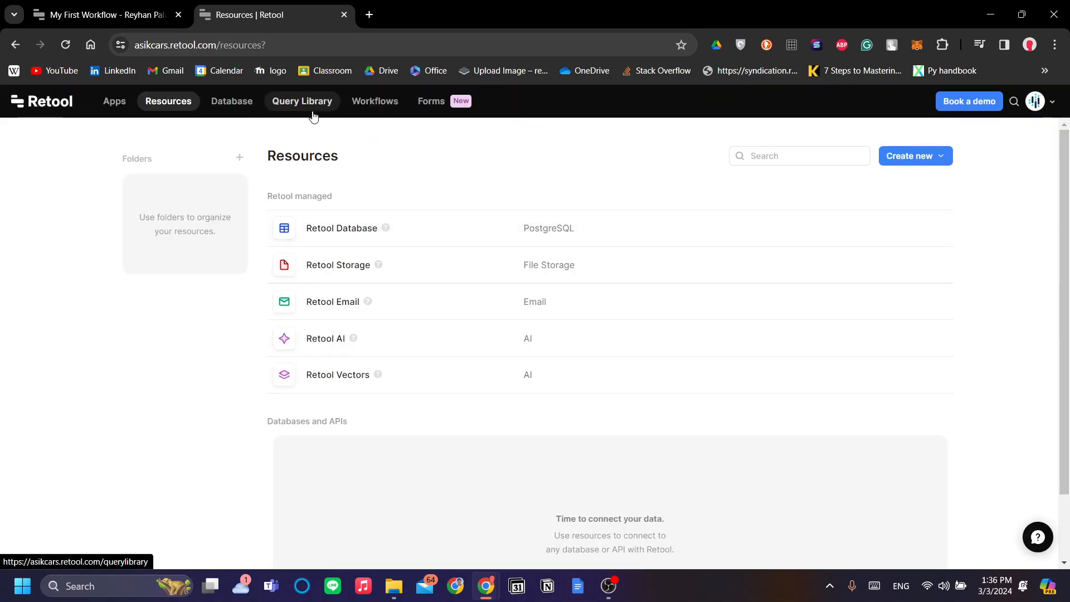
In the Query Library, set Retool AI as the untitled query's resource
left_click(302, 102)
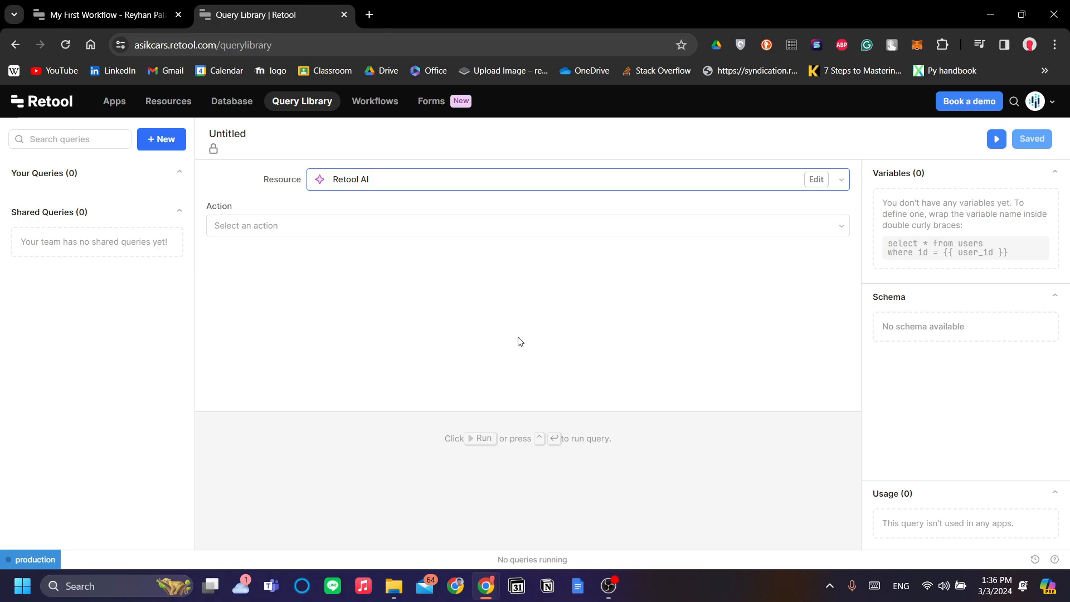
mouse_move(509, 176)
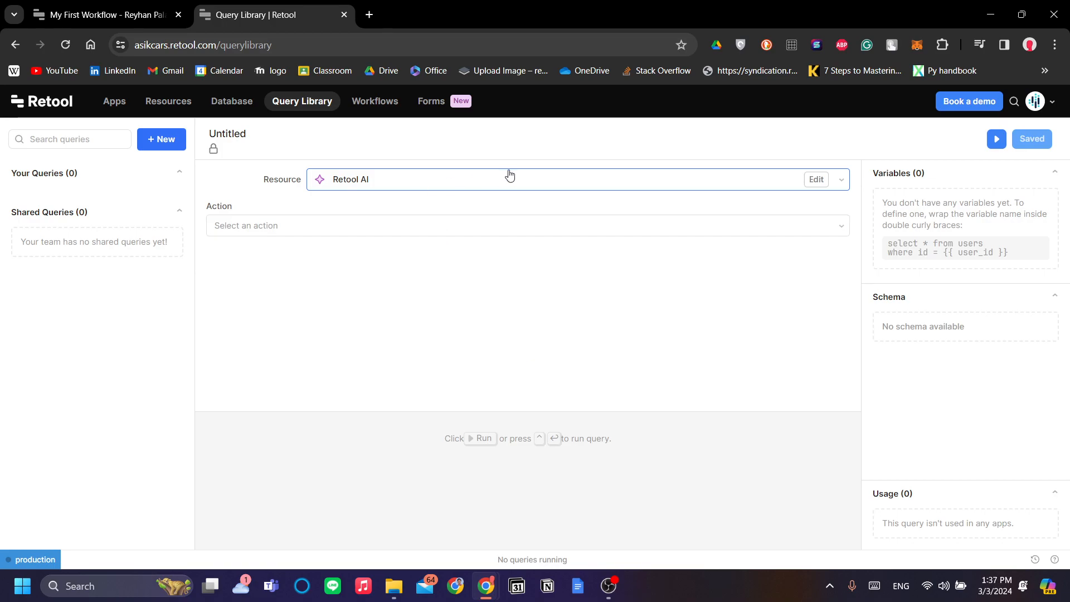
mouse_move(475, 313)
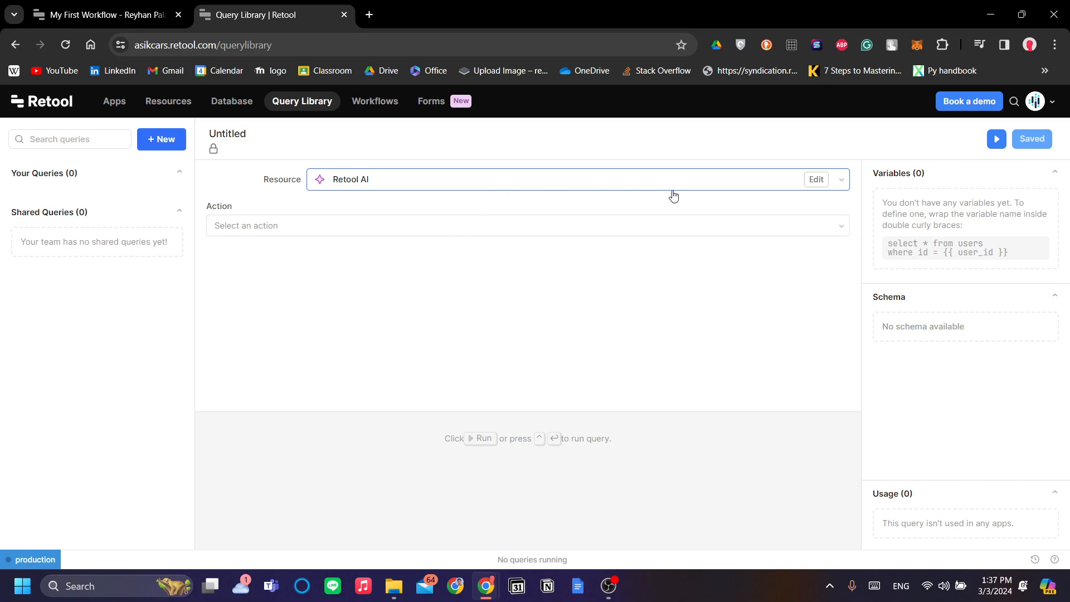
left_click(578, 178)
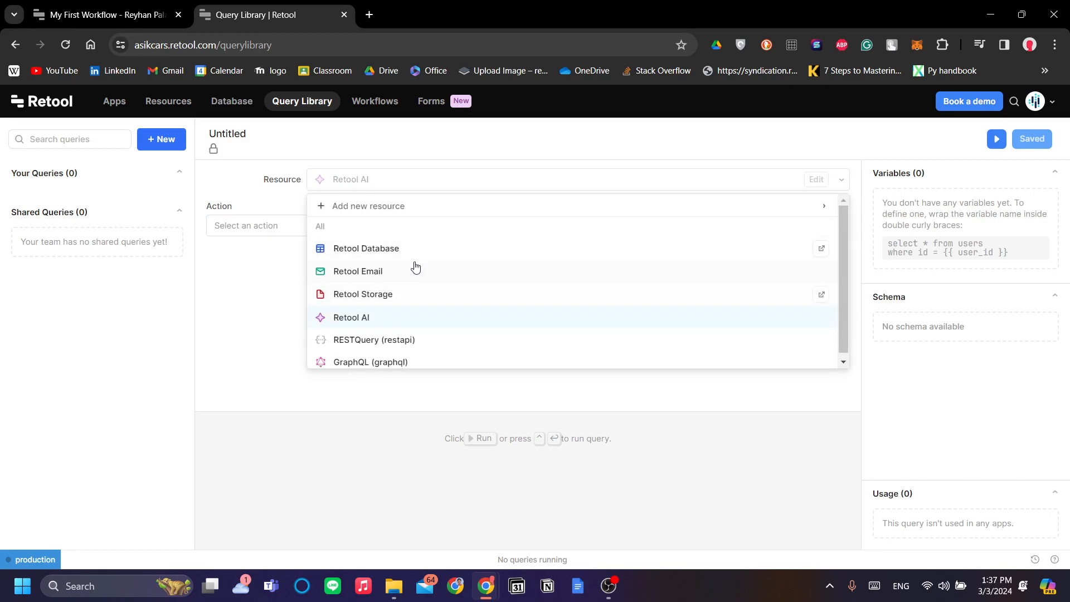
left_click(351, 317)
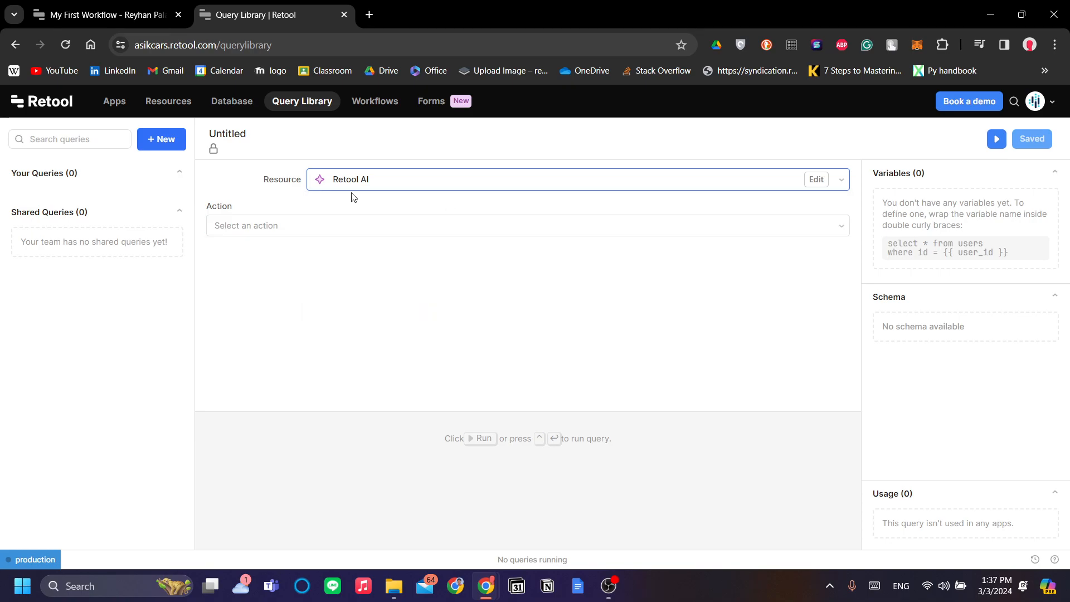
left_click(546, 179)
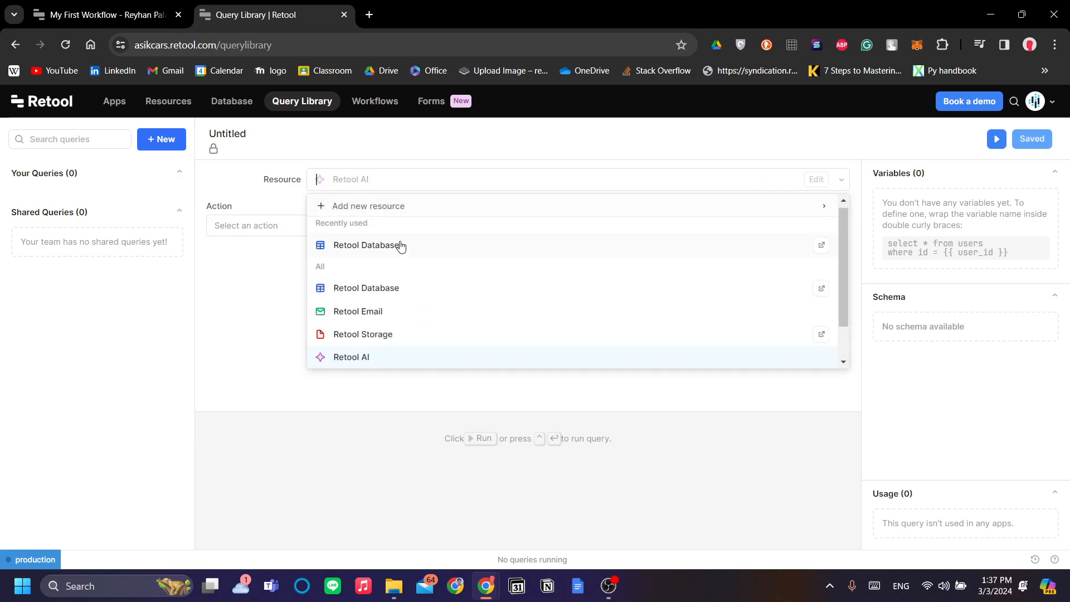
left_click(351, 356)
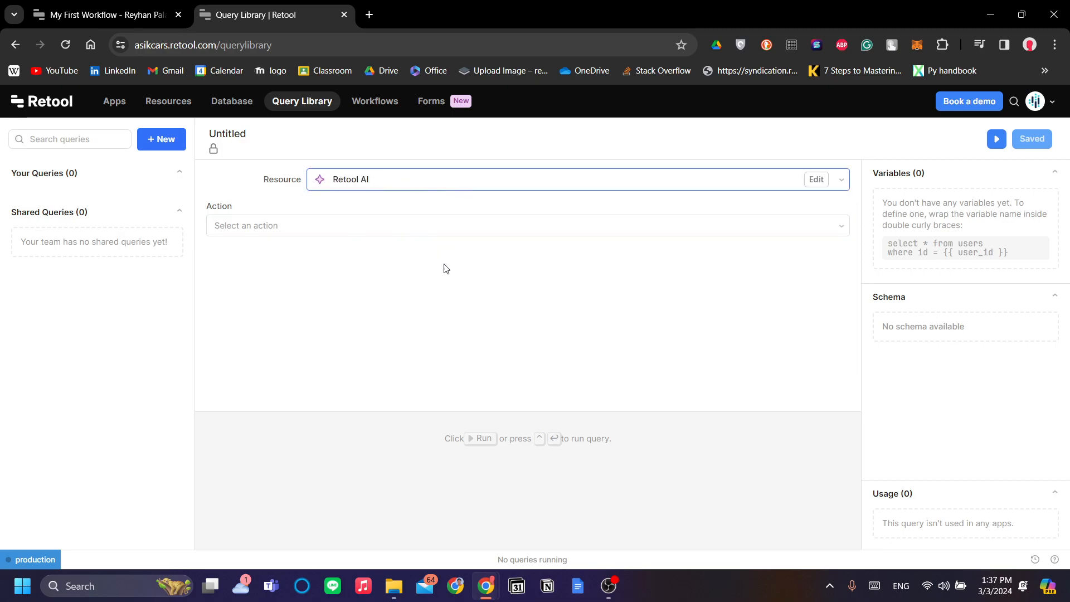
Look over the available AI actions without choosing one, then head to Workflows
left_click(528, 226)
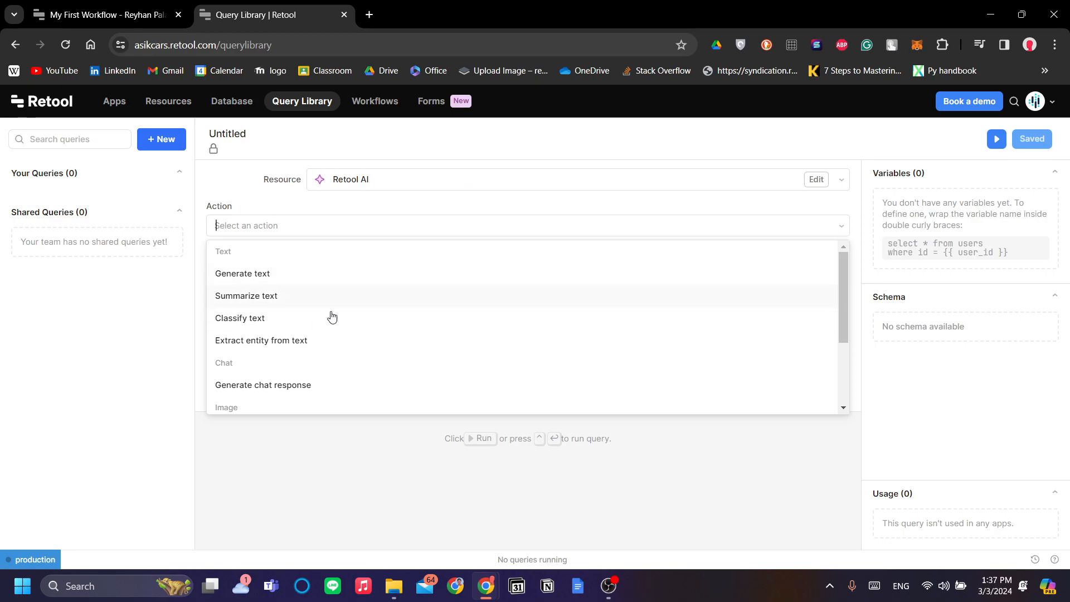
scroll("down", 3)
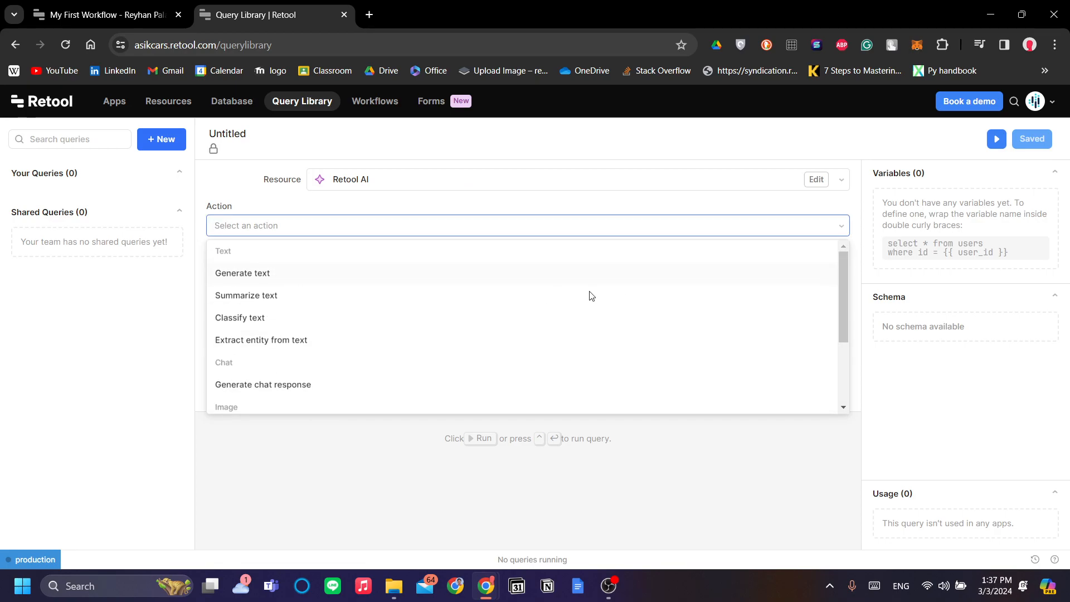
left_click(527, 225)
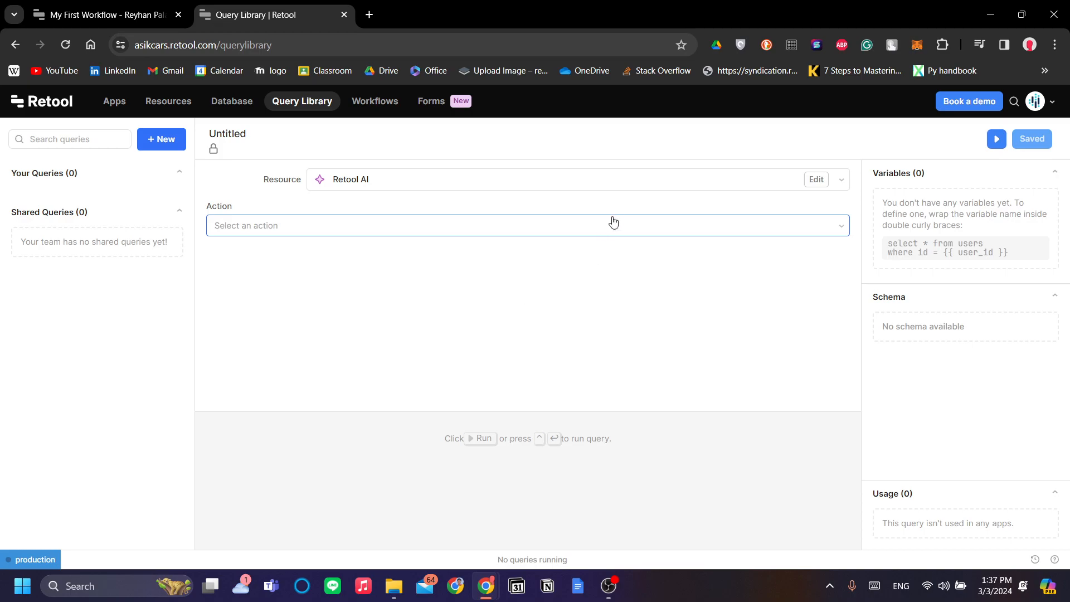
left_click(526, 225)
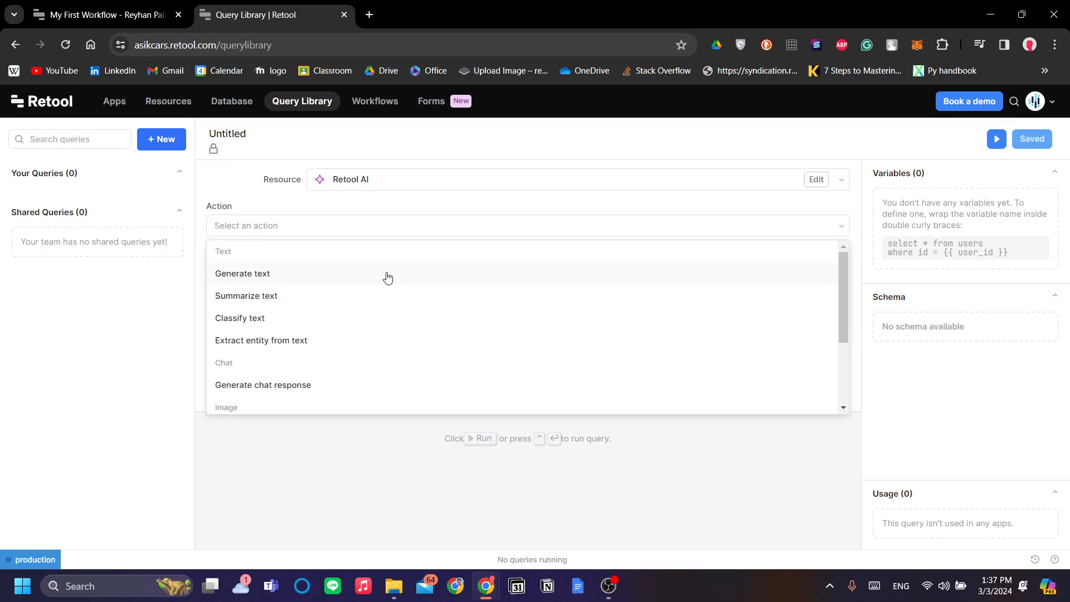
left_click(478, 280)
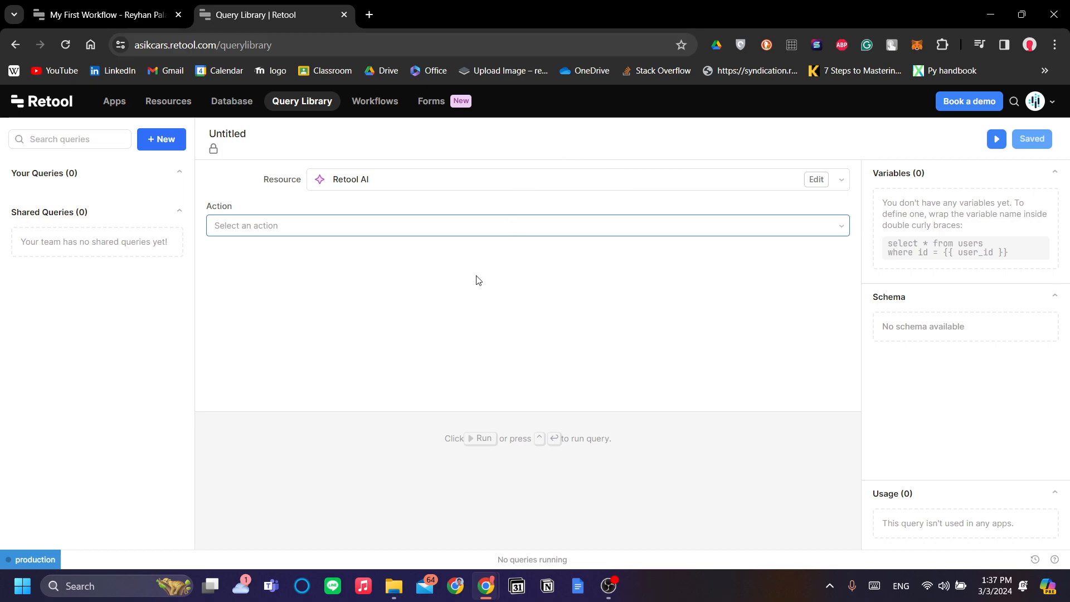
mouse_move(375, 102)
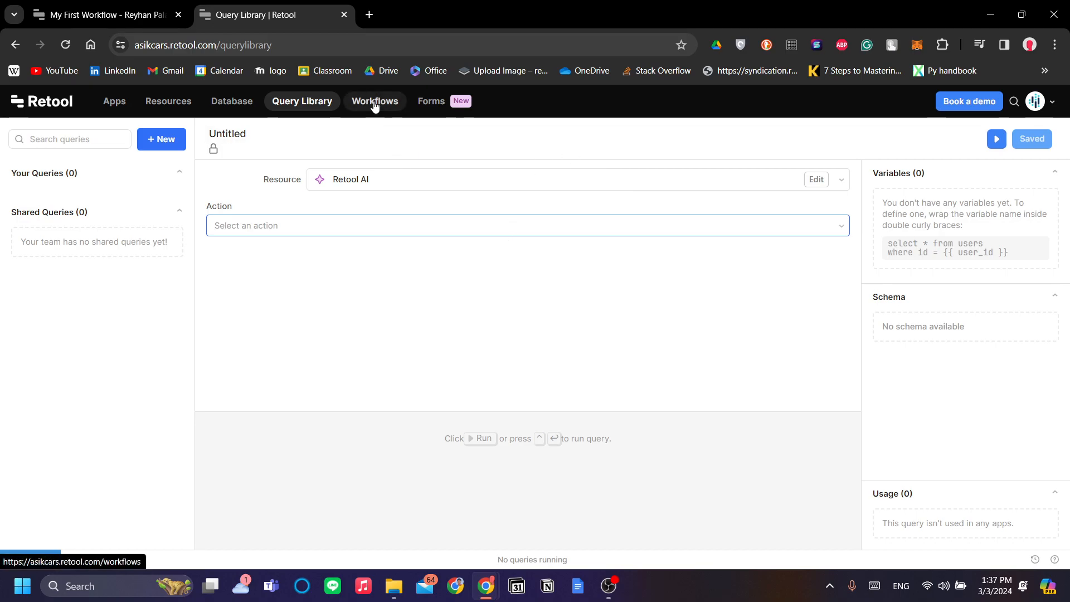
left_click(375, 102)
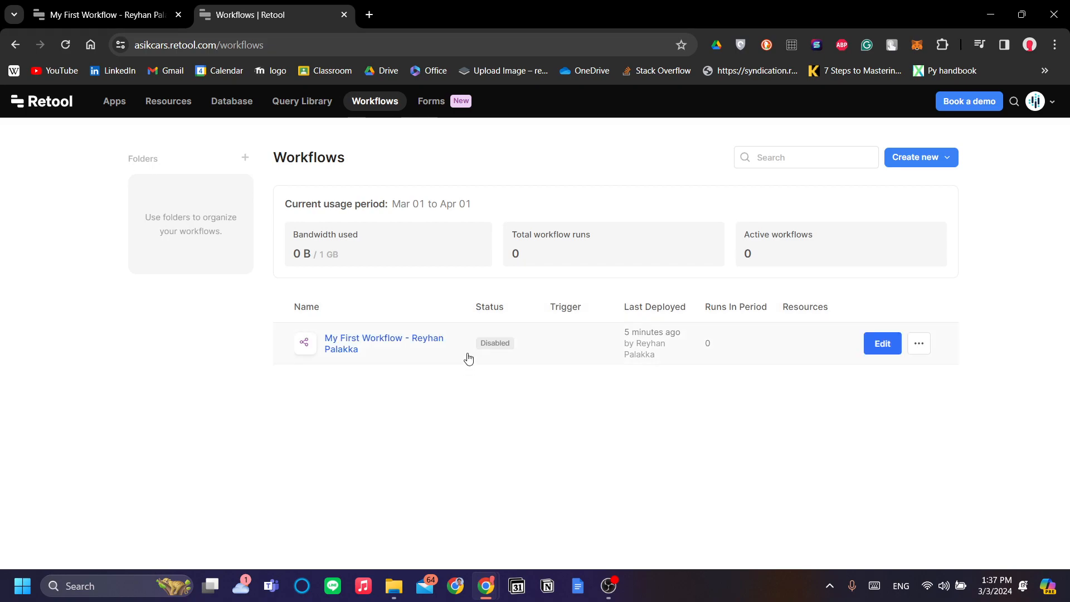
mouse_move(509, 360)
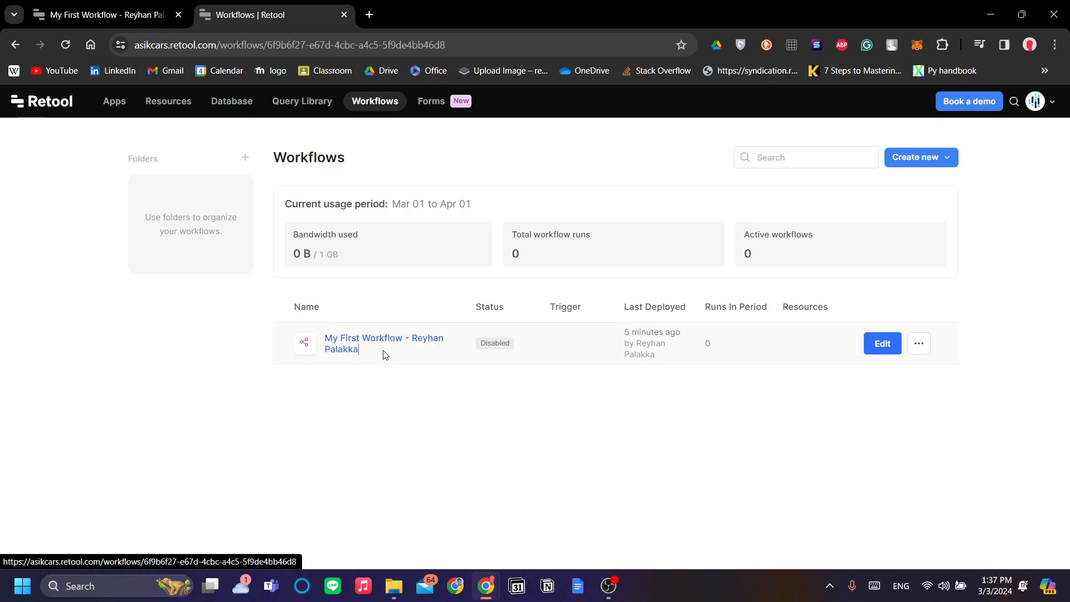
Open My First Workflow in the workflow editor
left_click(384, 343)
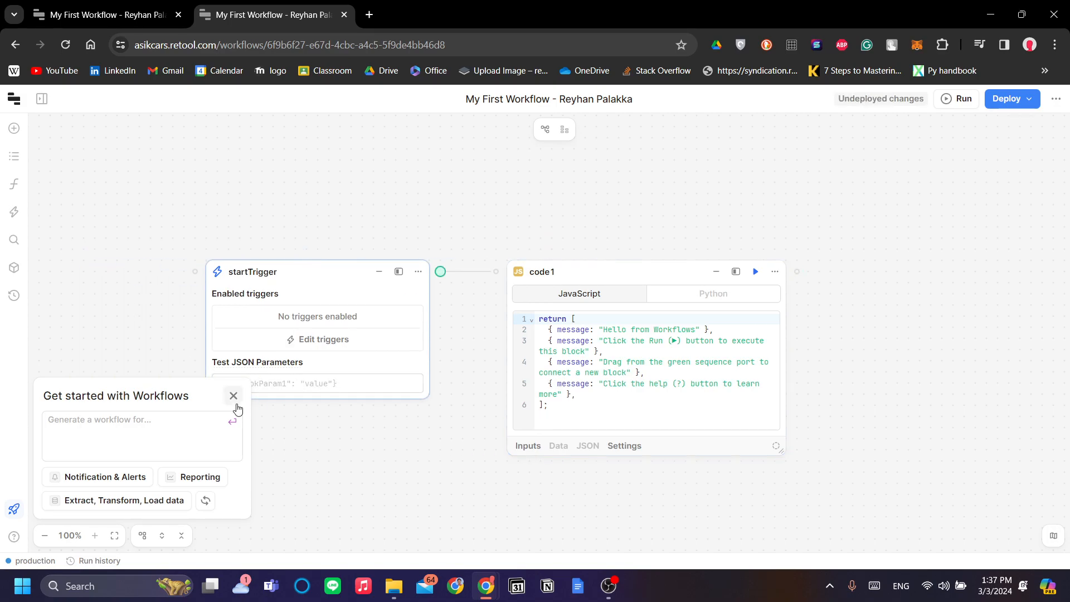
Dismiss the getting-started prompt and toggle the daily schedule trigger on and back off
left_click(233, 396)
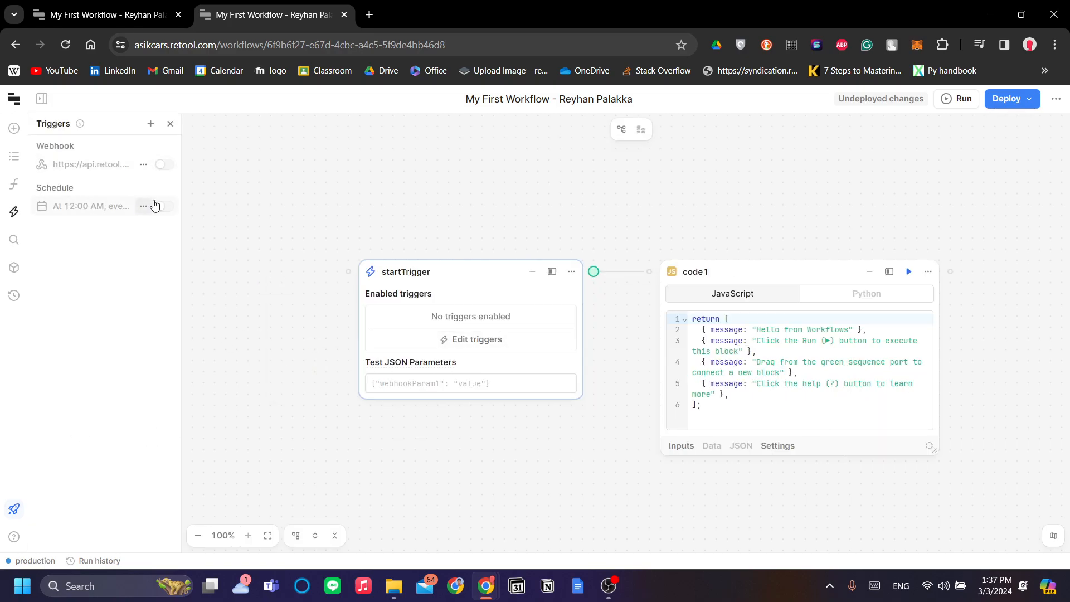
left_click(164, 206)
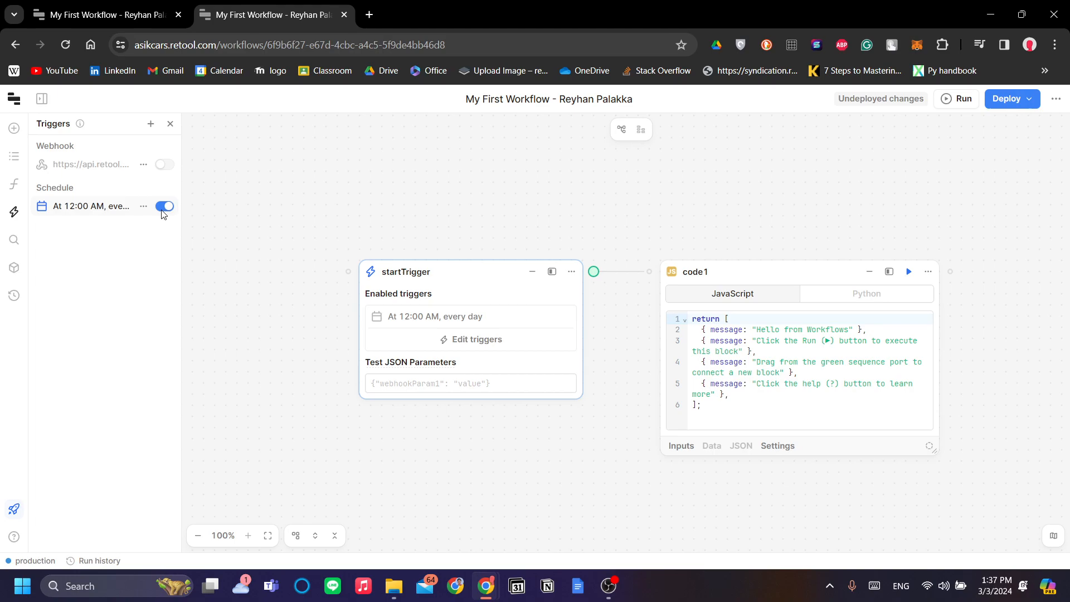
left_click(164, 205)
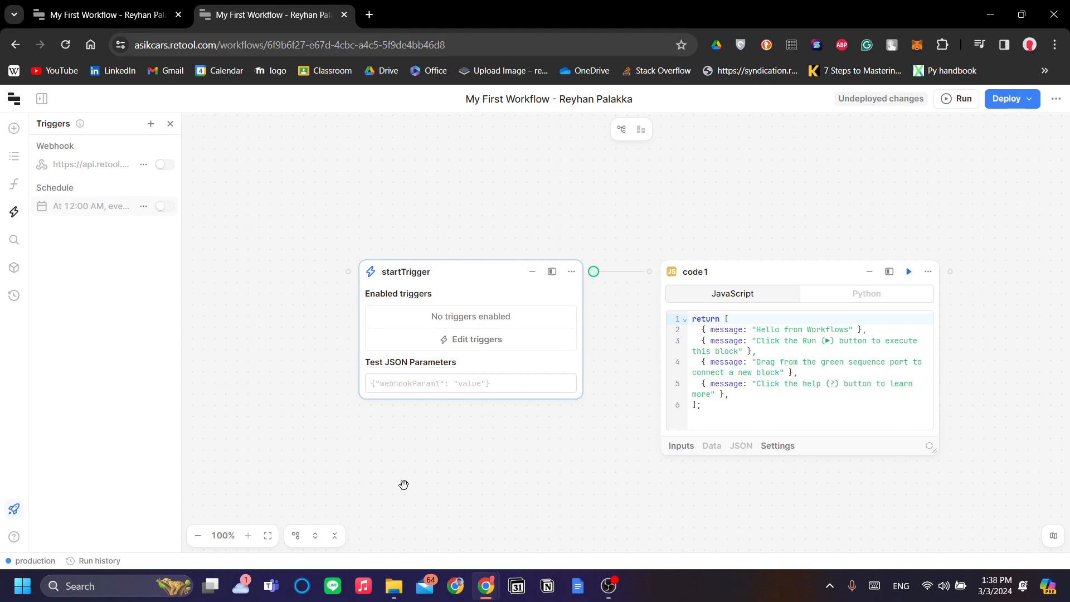
mouse_move(331, 345)
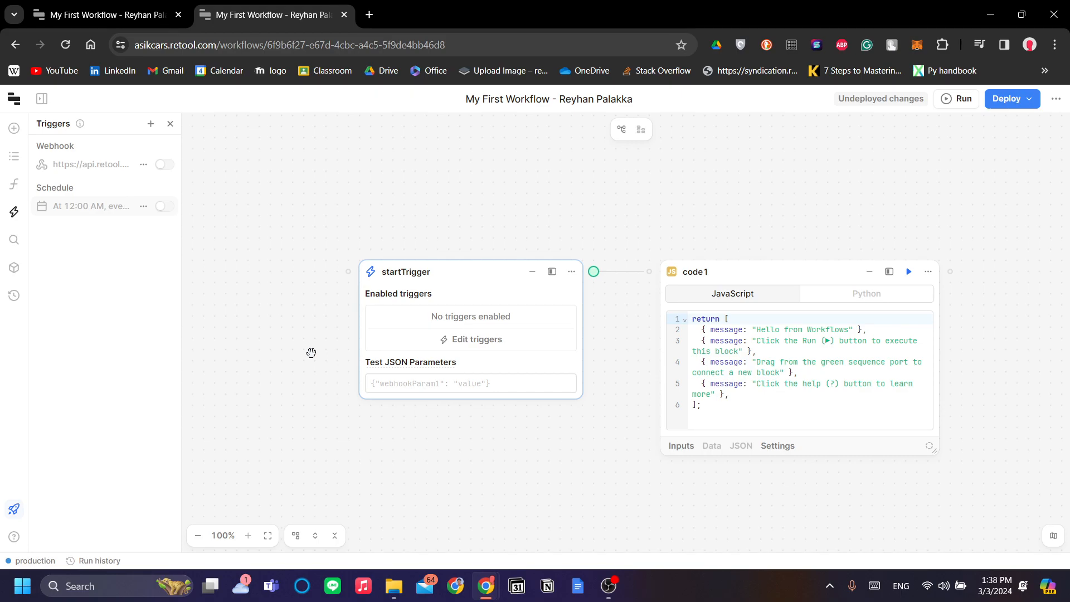
mouse_move(346, 347)
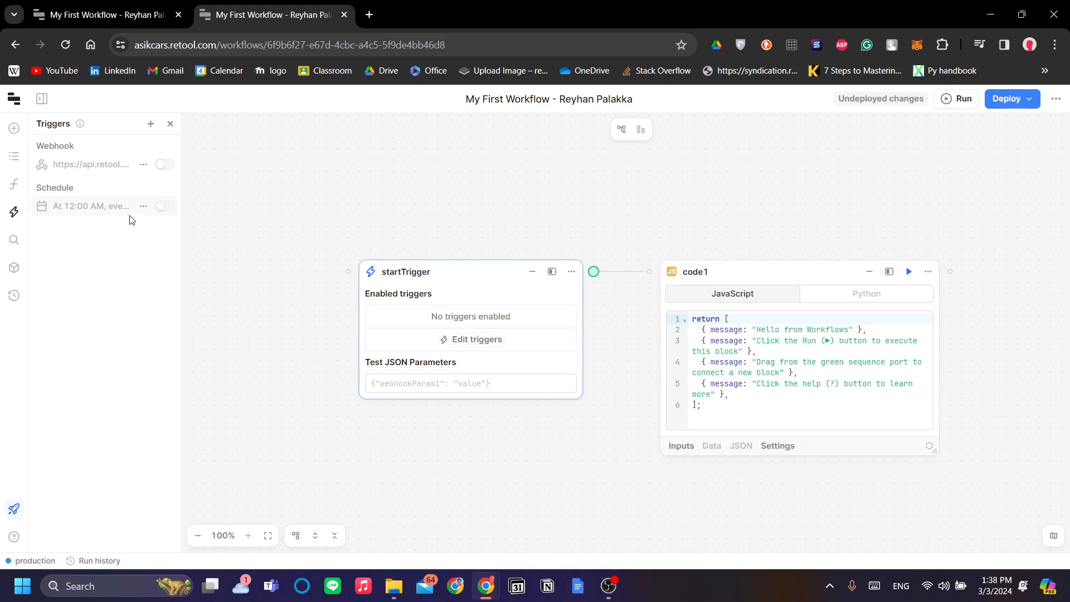
mouse_move(130, 193)
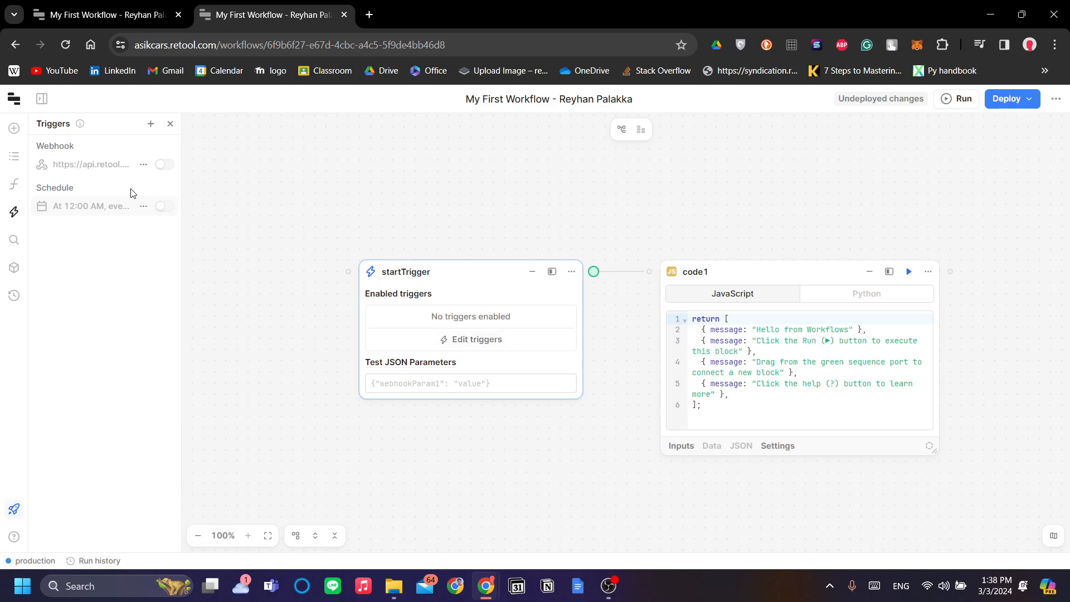
mouse_move(499, 410)
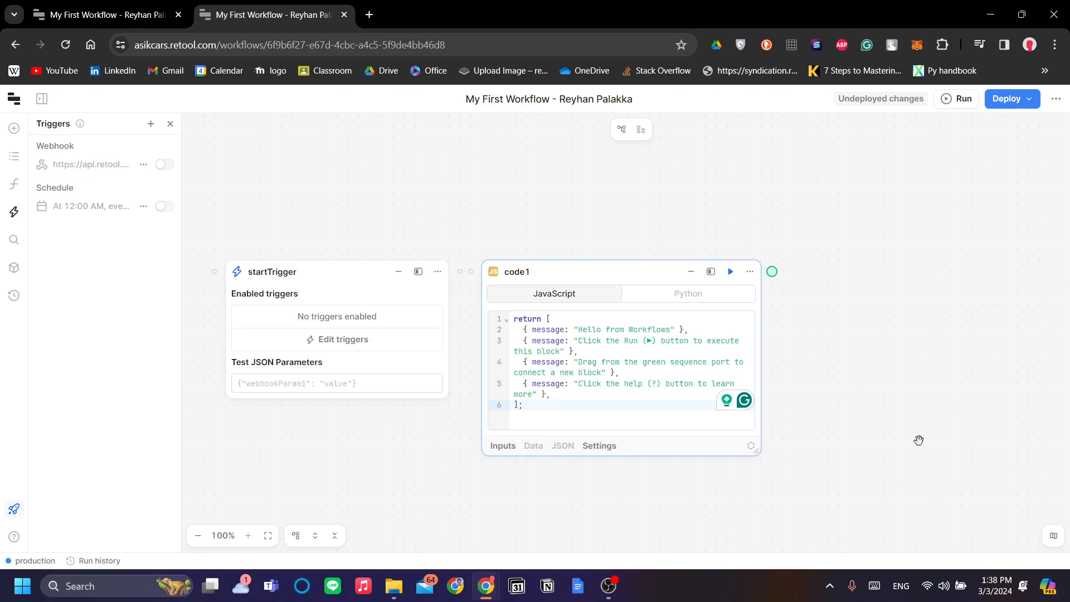
mouse_move(818, 348)
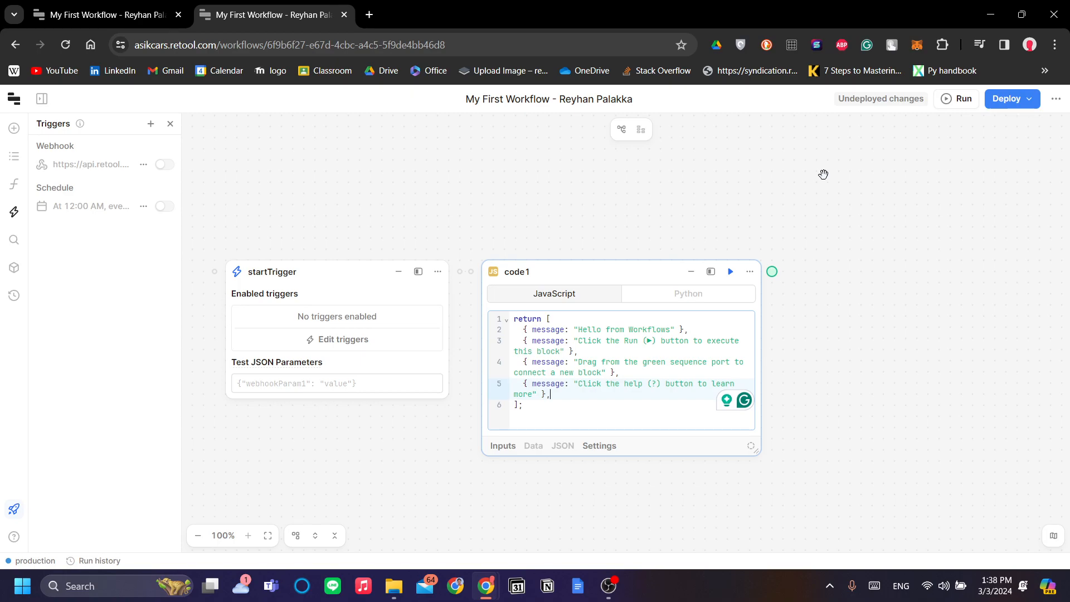
mouse_move(907, 160)
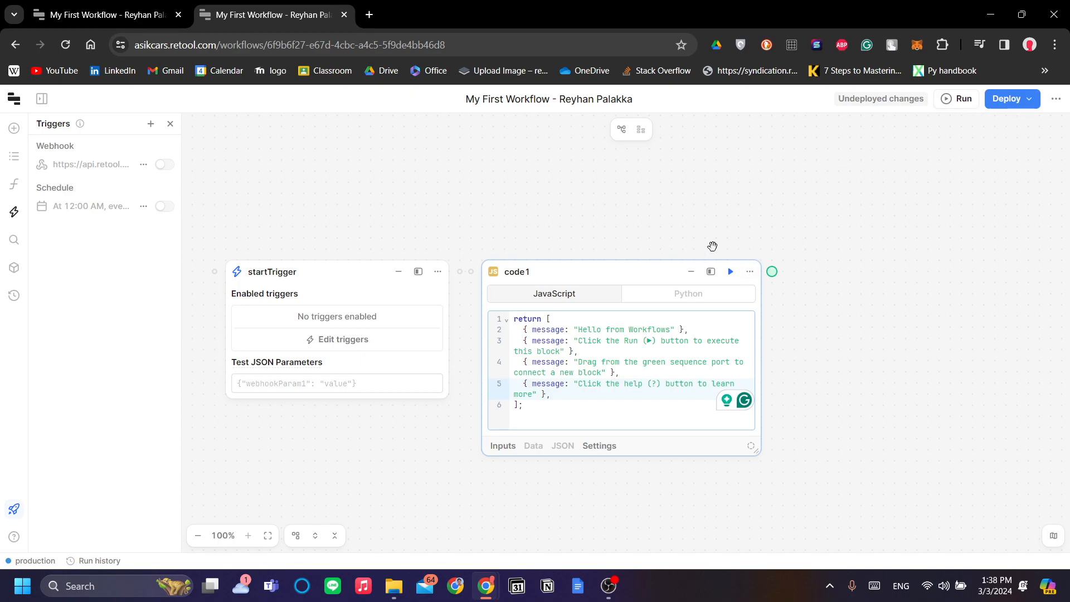
Review the deploy options for version 0.0.2 without deploying, then return to the workflows list
left_click(1010, 98)
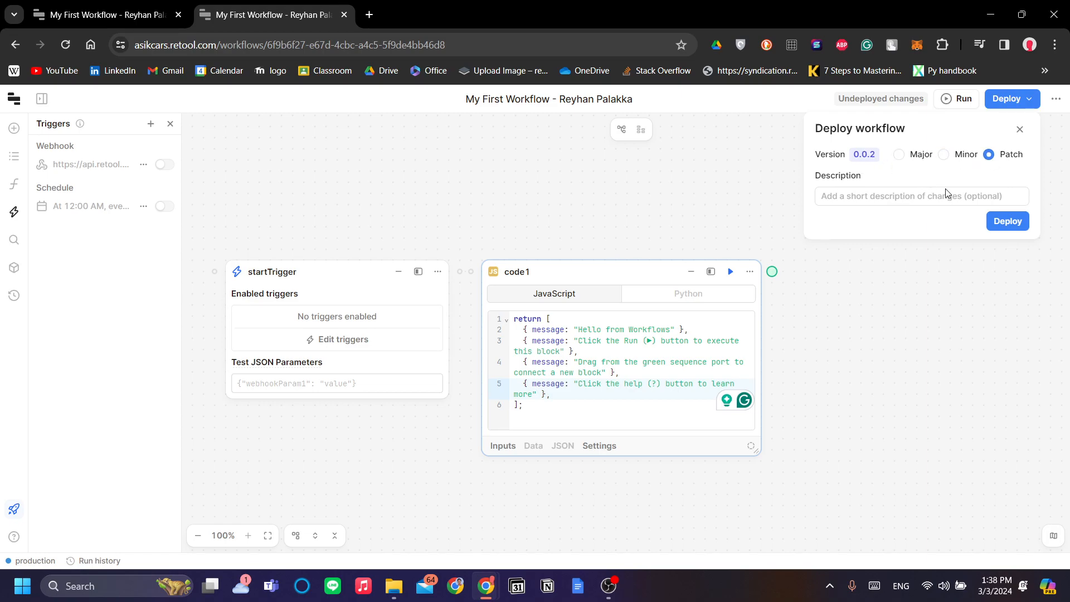
left_click(922, 196)
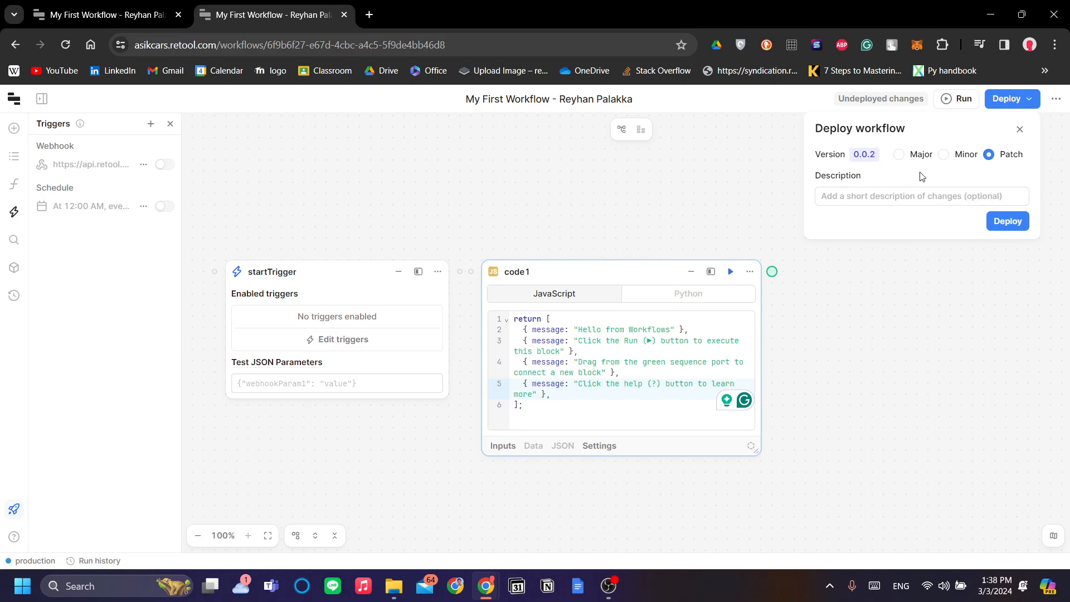
left_click(922, 196)
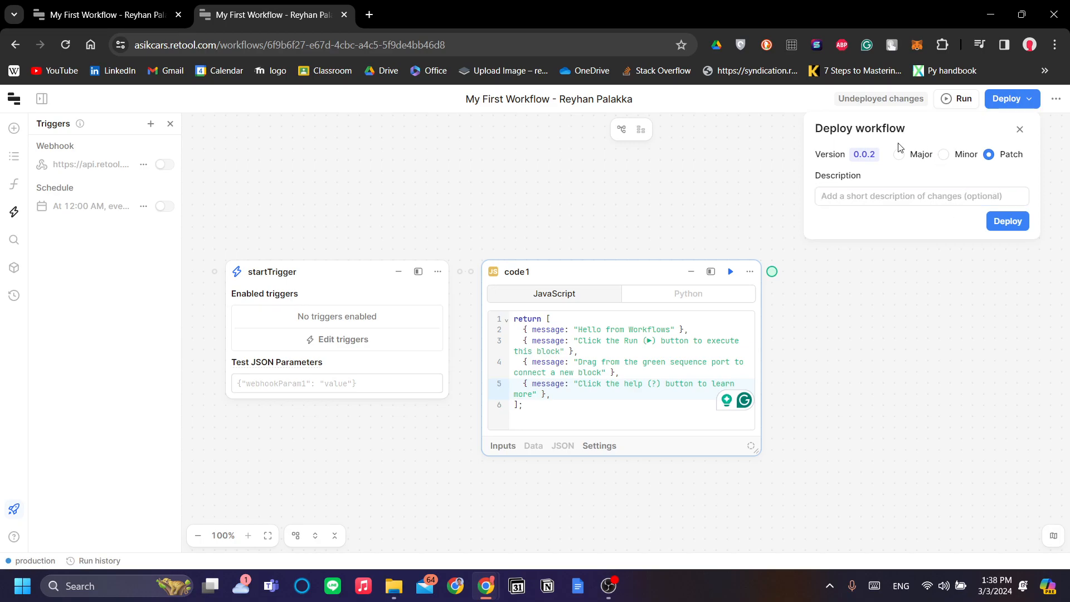
left_click(1019, 130)
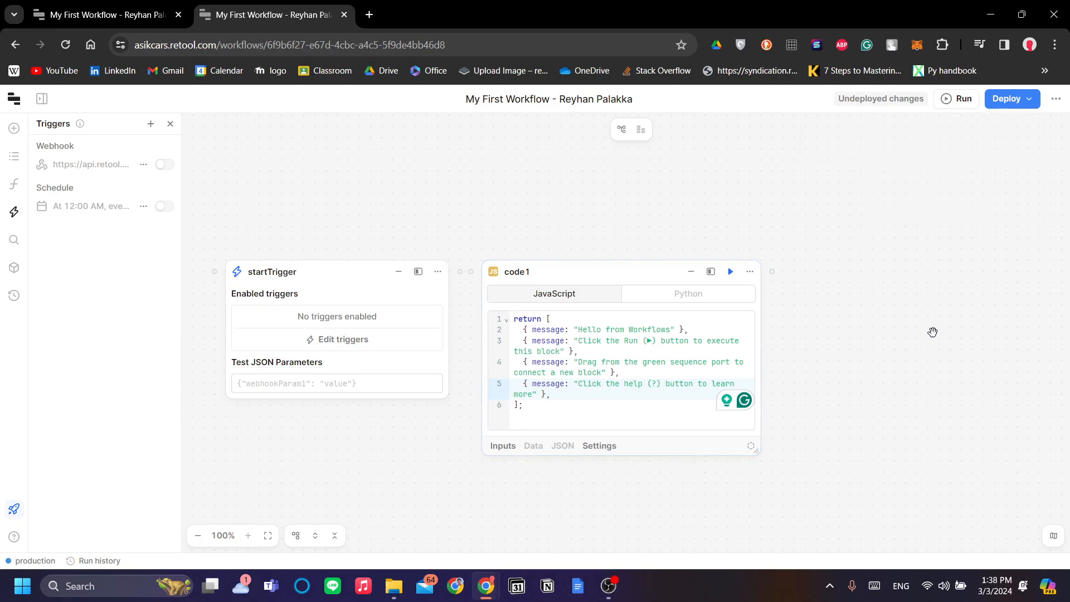
mouse_move(261, 137)
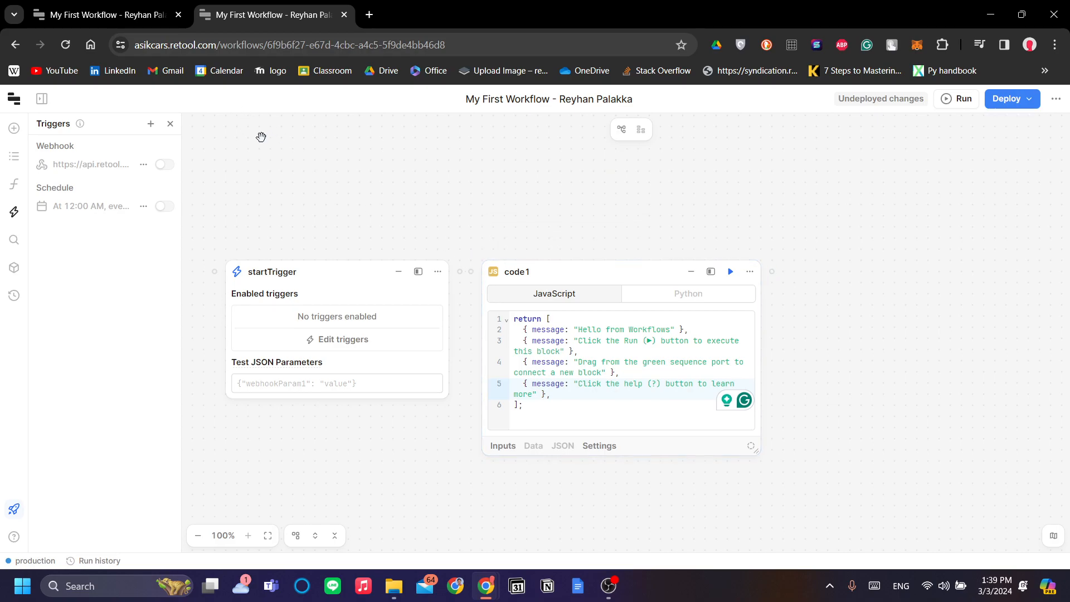
left_click(13, 98)
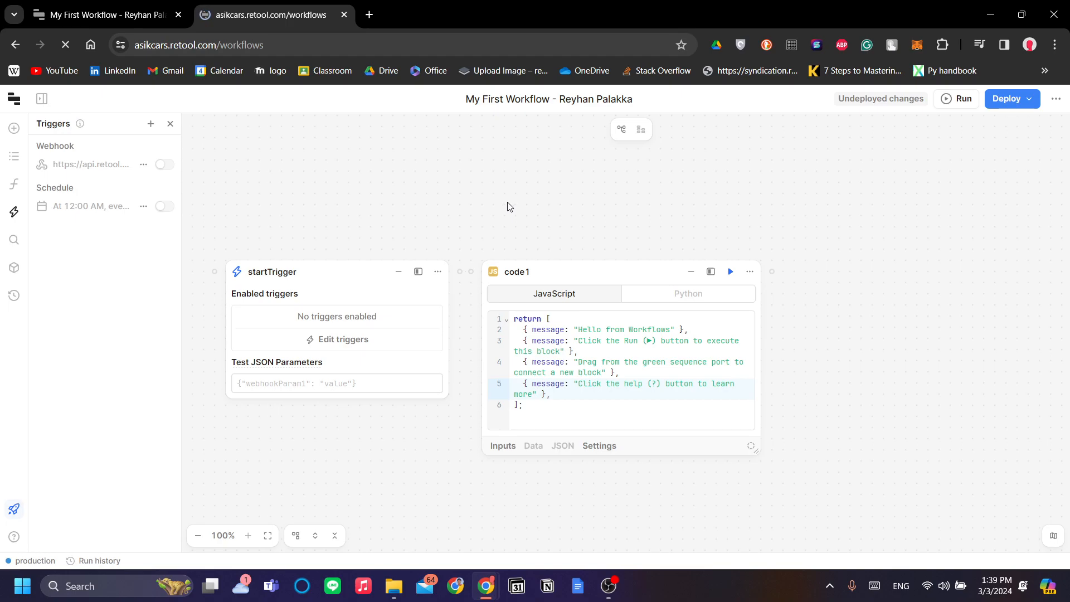
Go to the Forms section to start a new draft form application
left_click(14, 45)
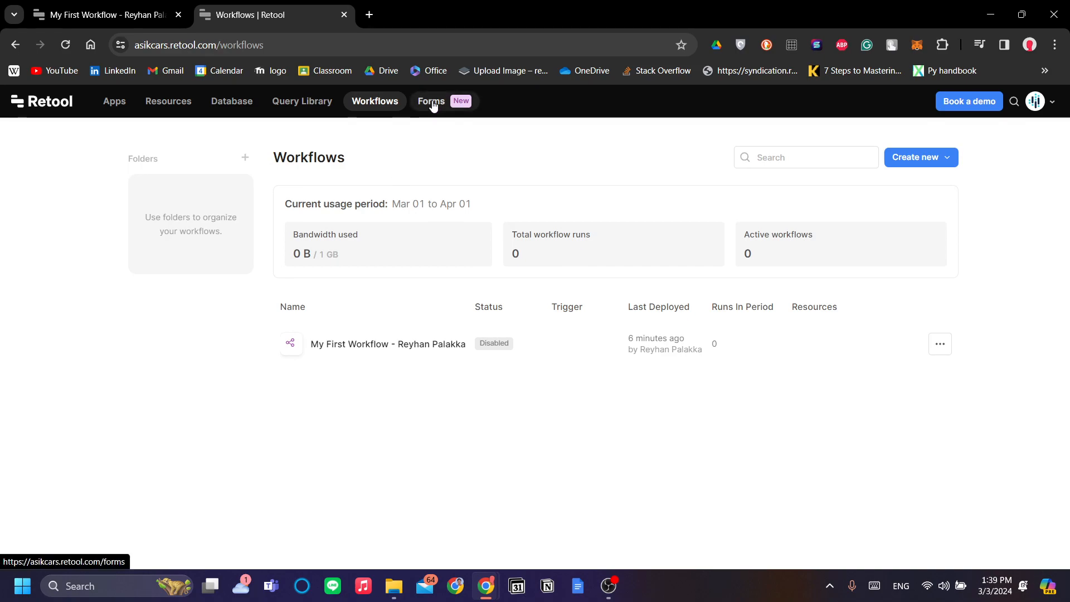
left_click(430, 101)
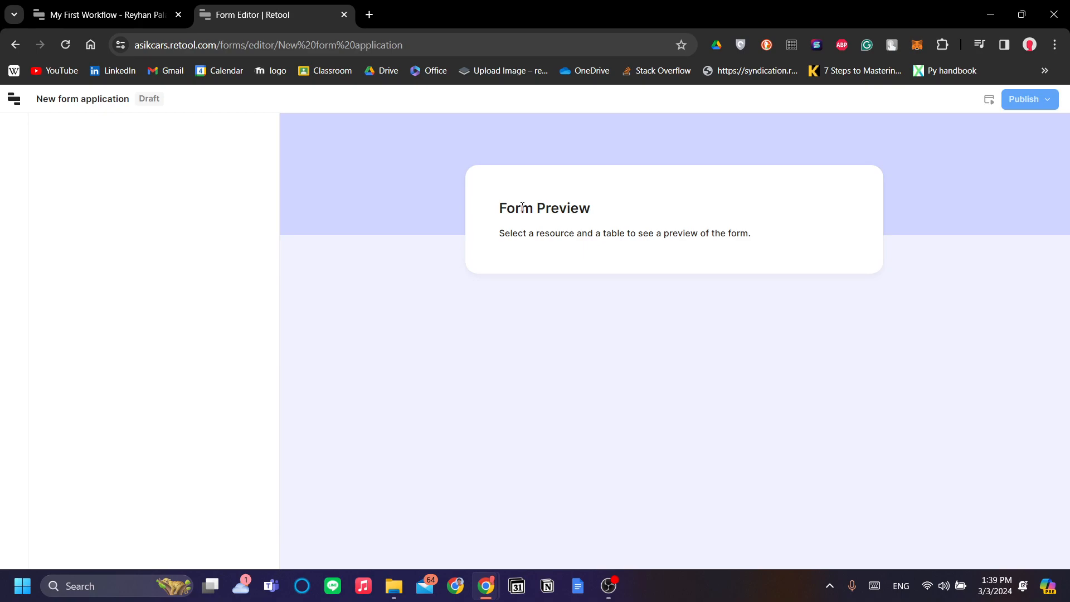
Generate the form from the Retool Database sample_users table via Form setup
left_click(14, 214)
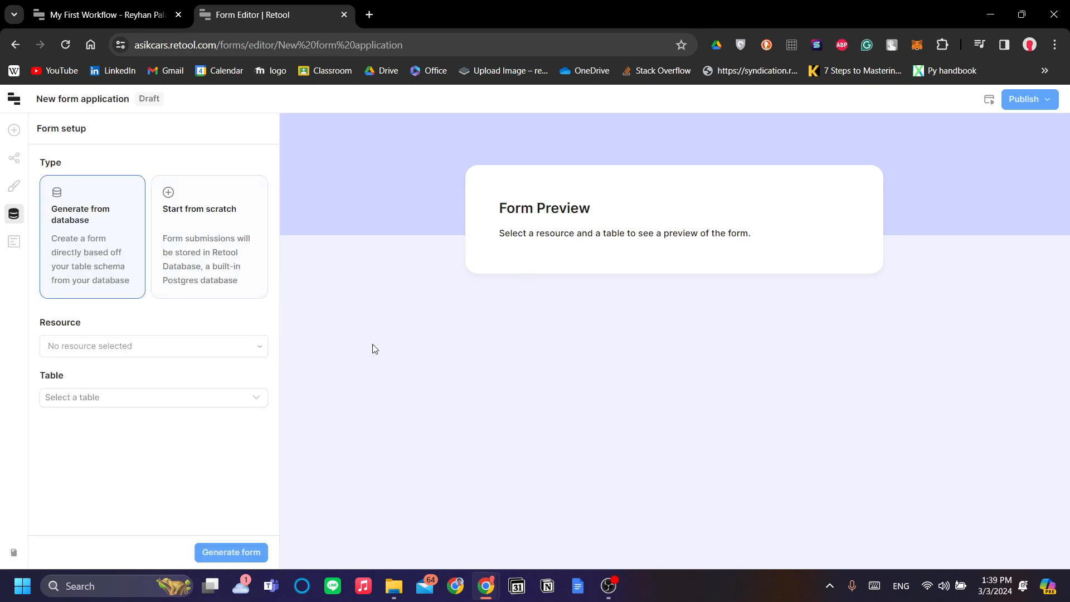
mouse_move(555, 380)
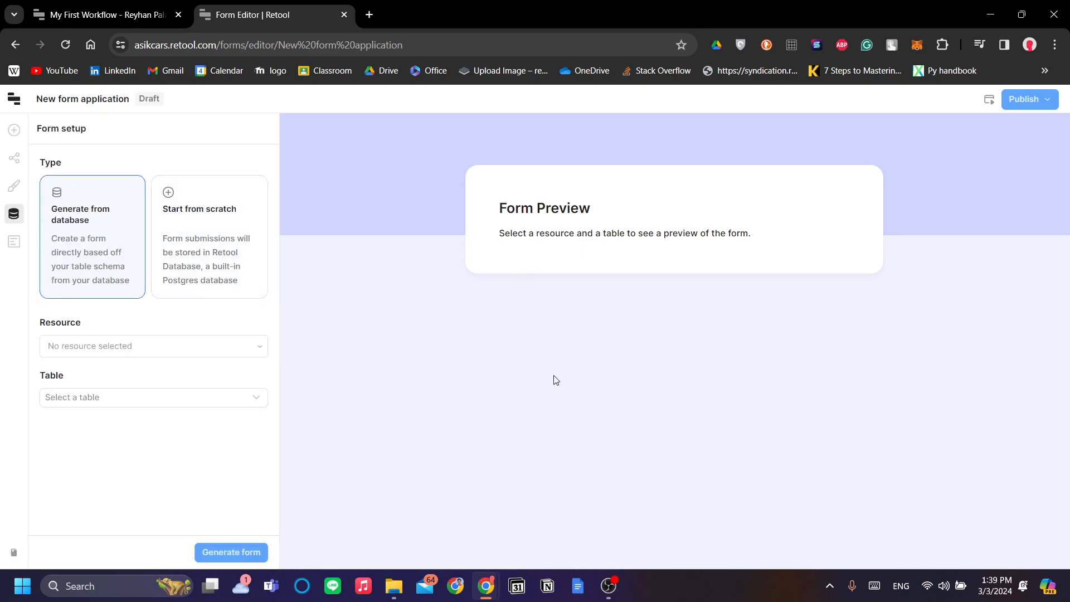
left_click(153, 345)
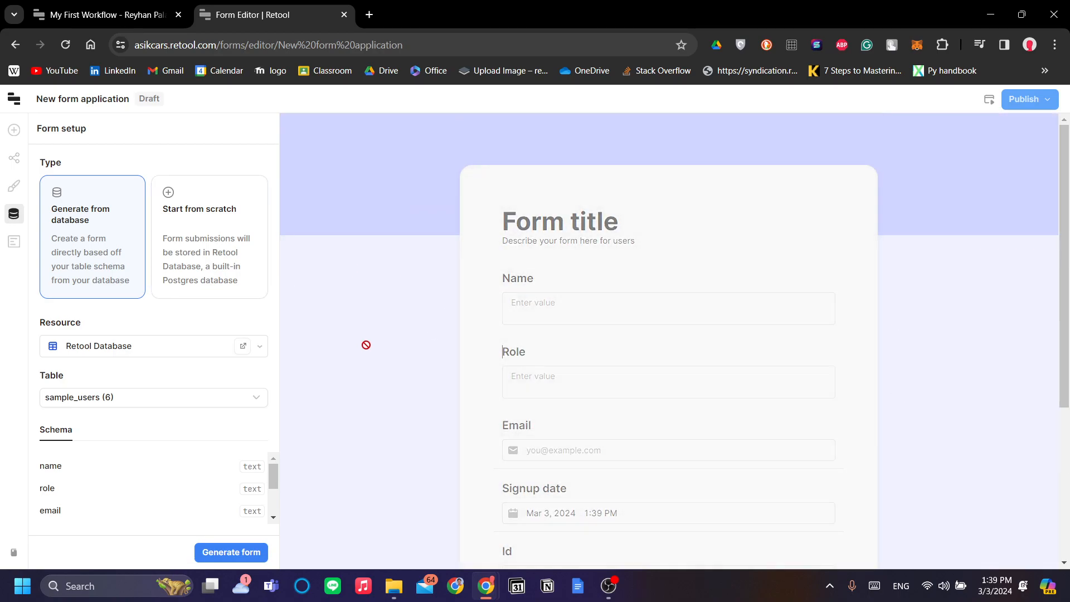
mouse_move(807, 413)
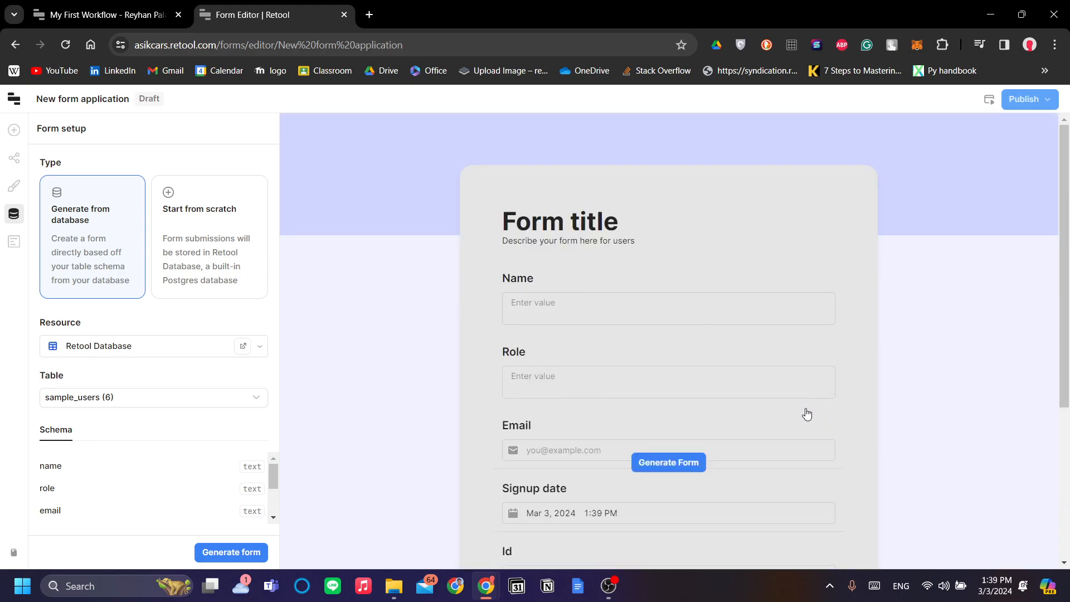
scroll("down", 3)
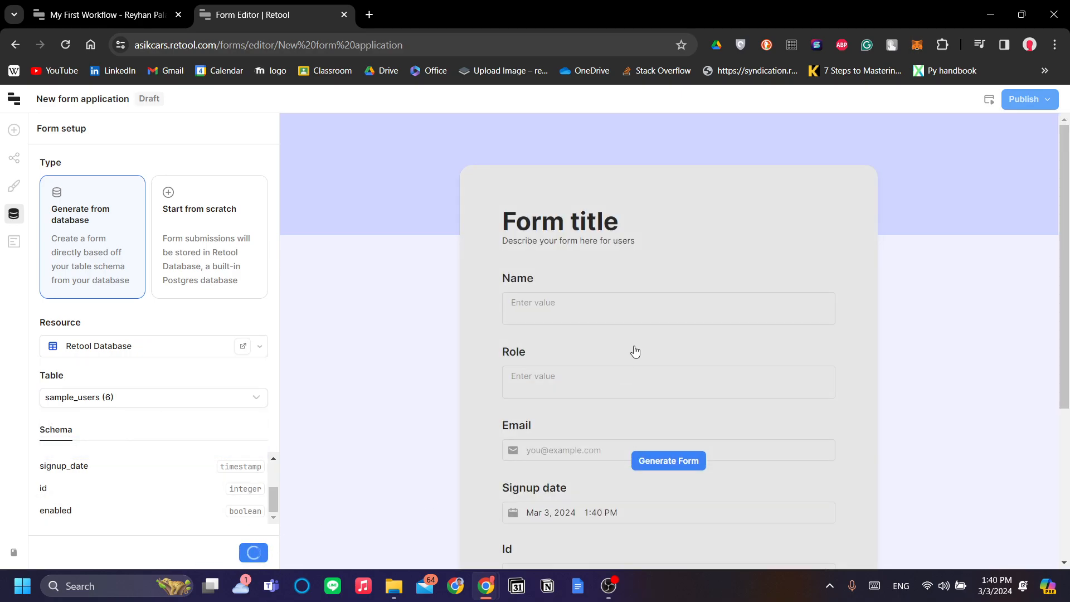
left_click(667, 461)
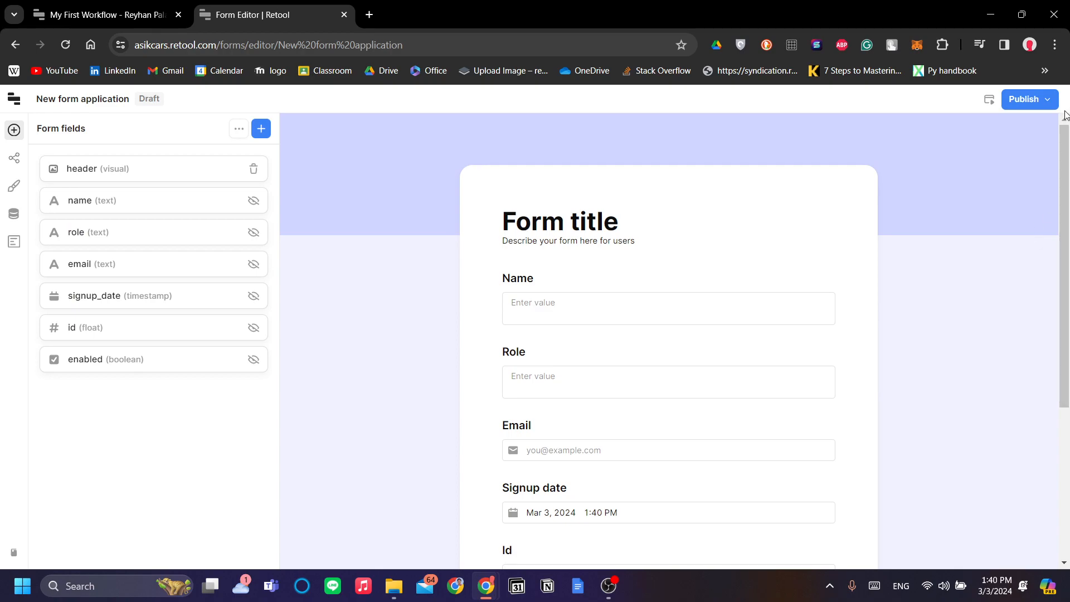
left_click(1024, 99)
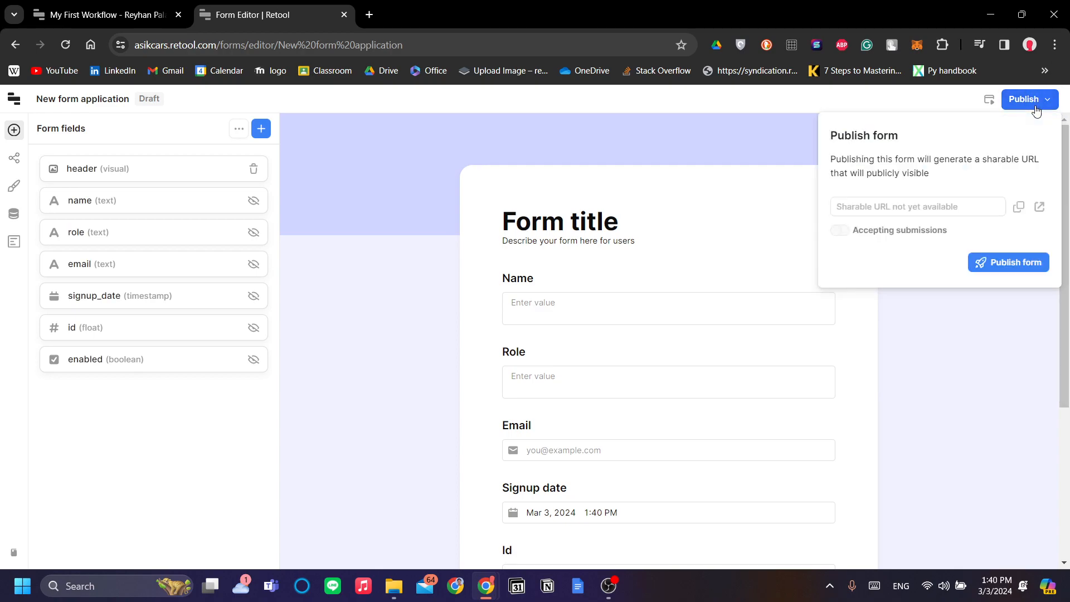
mouse_move(1008, 262)
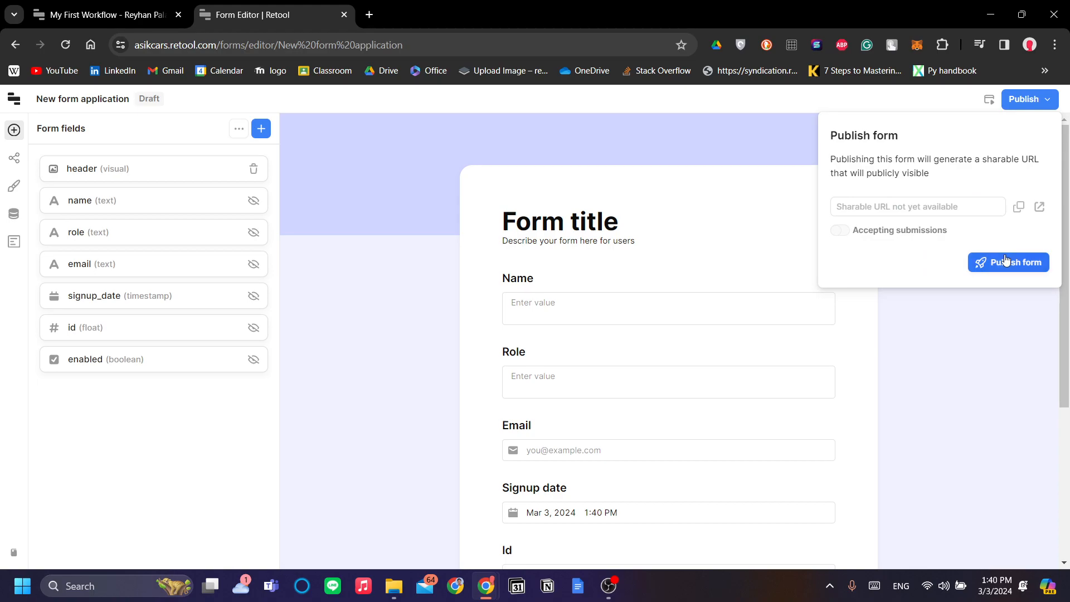
mouse_move(990, 238)
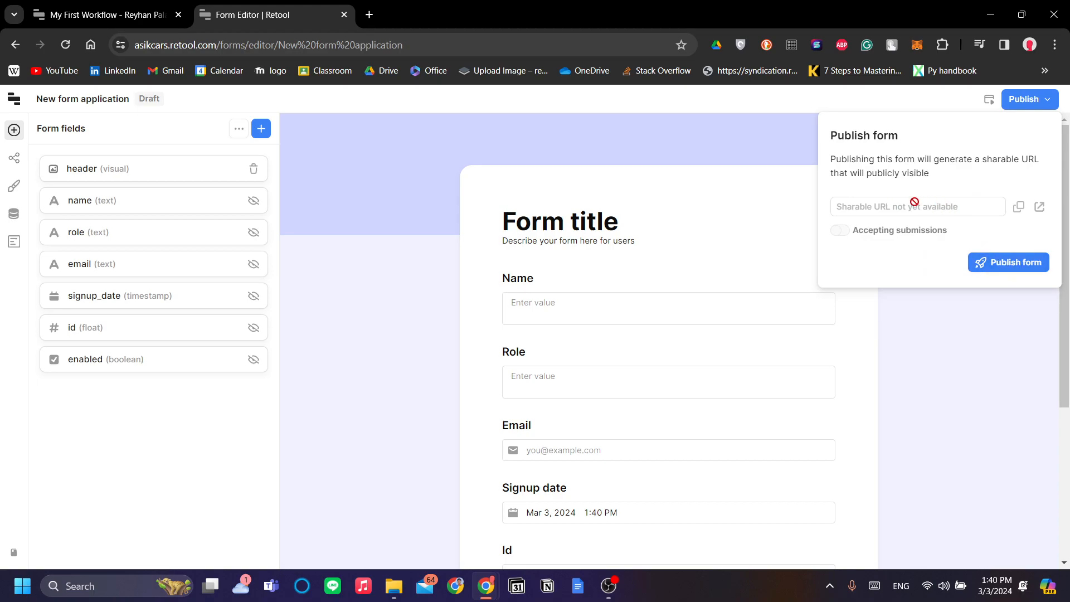
mouse_move(364, 272)
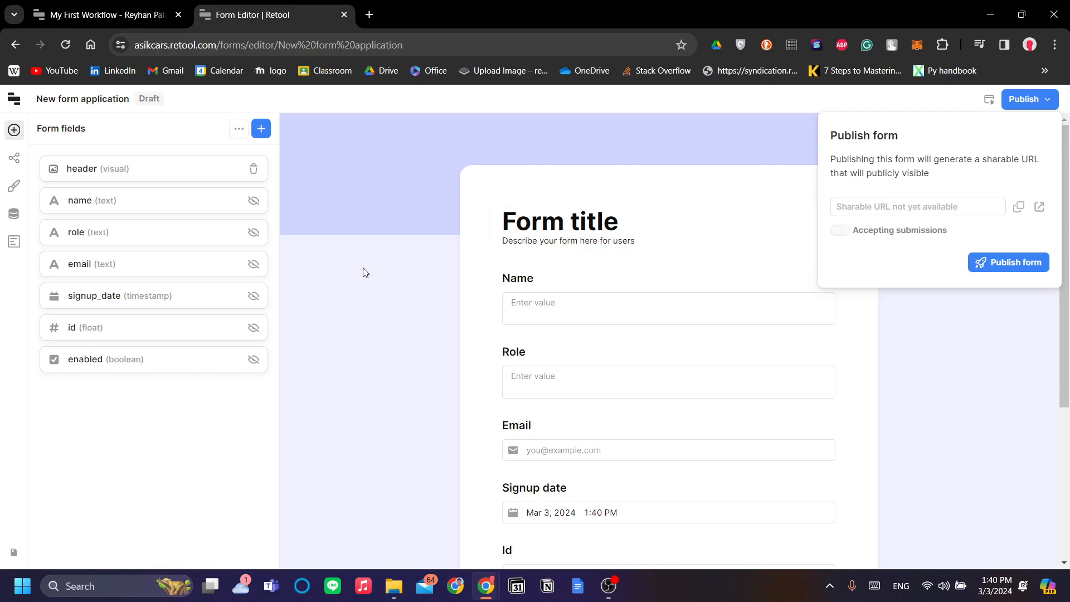
left_click(14, 99)
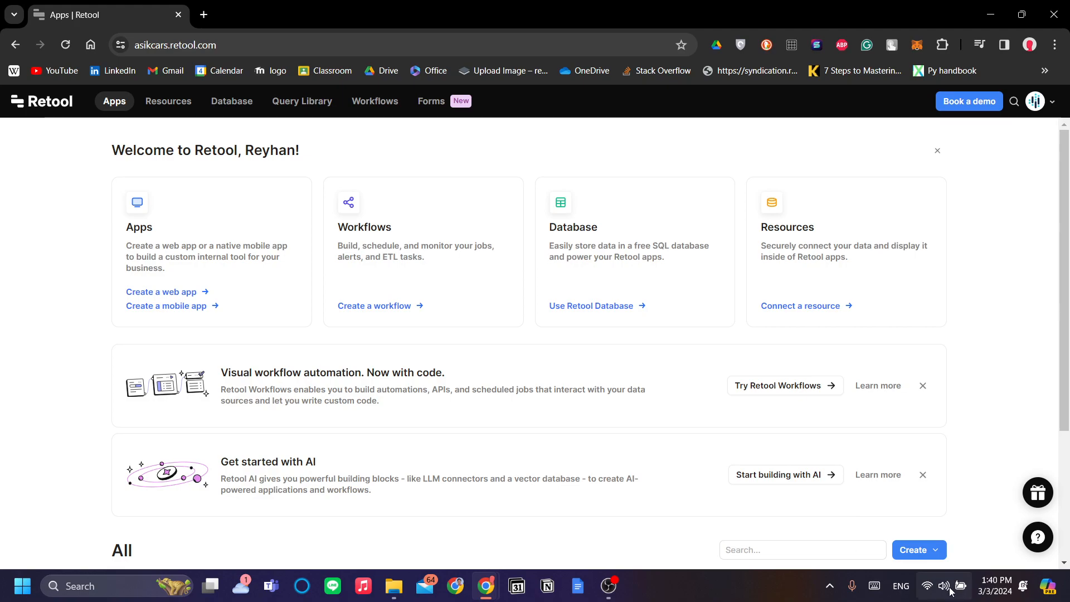
From the Create menu, start creating a new mobile app
left_click(917, 550)
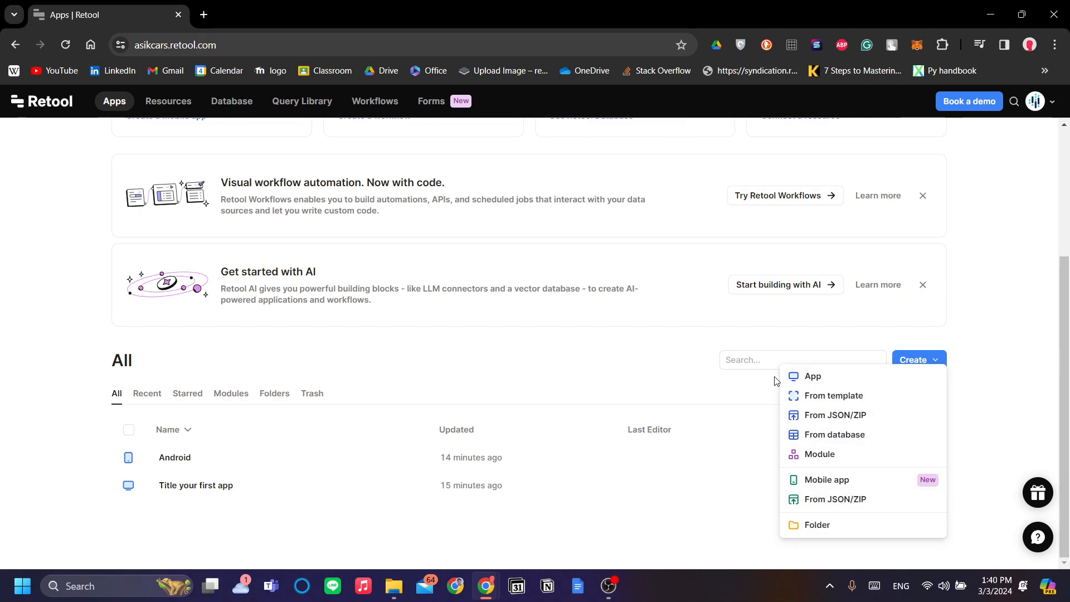
mouse_move(837, 376)
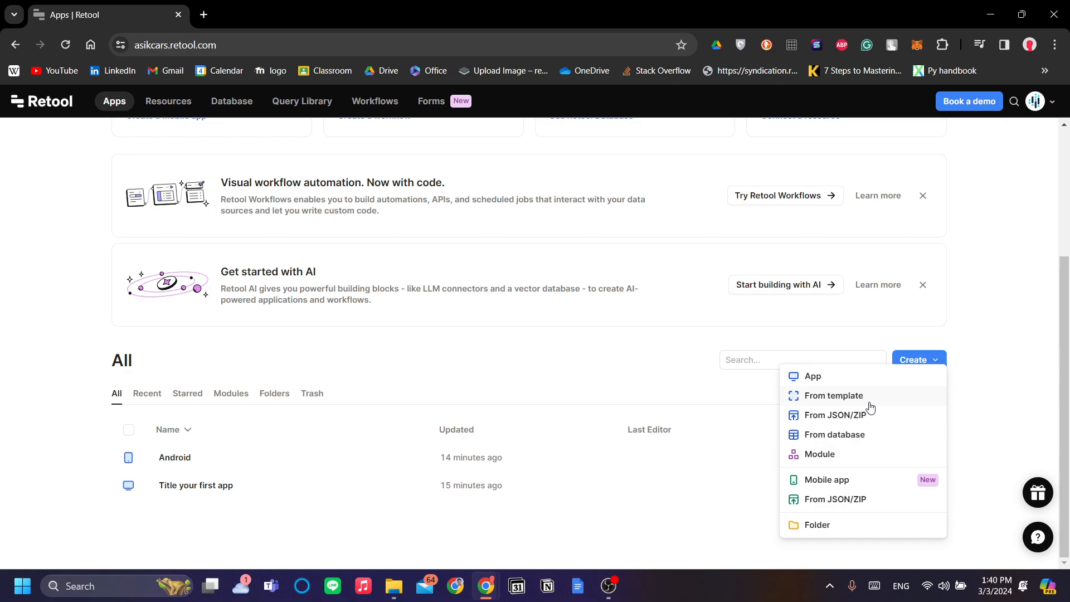
mouse_move(842, 404)
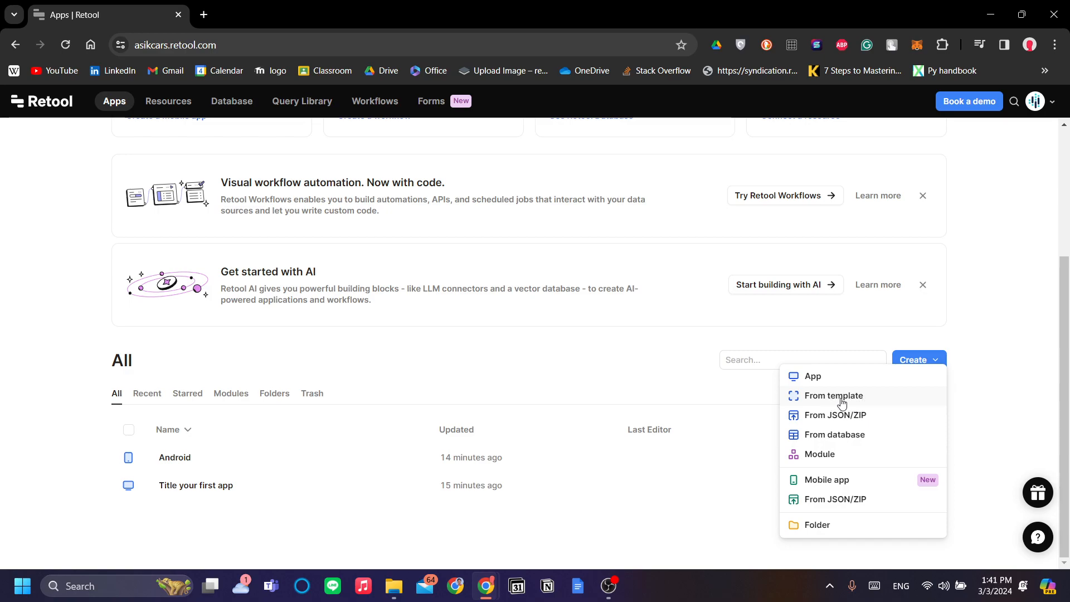
mouse_move(902, 445)
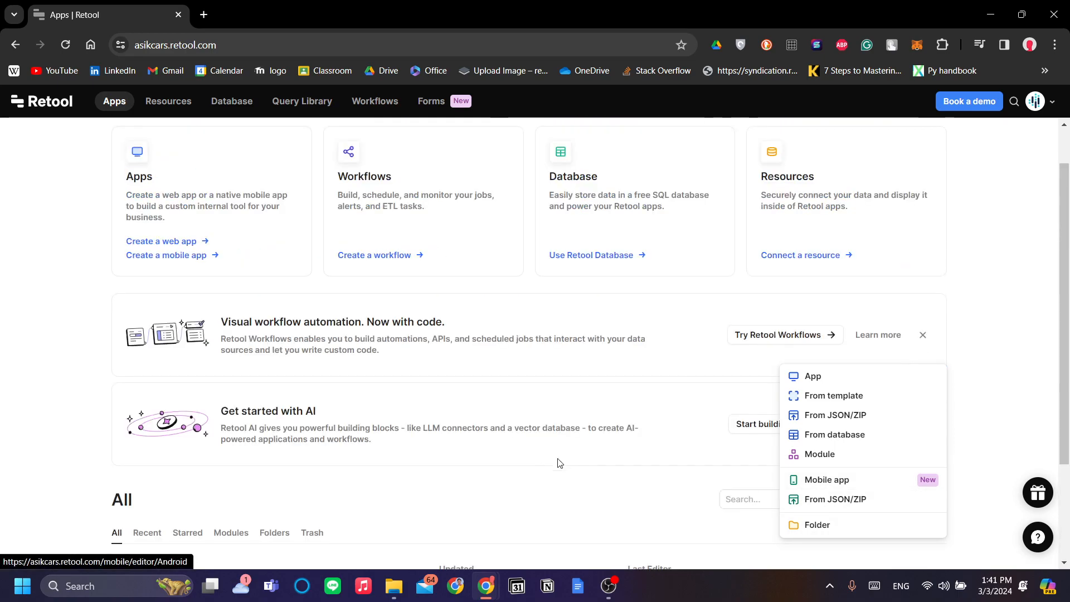
mouse_move(572, 468)
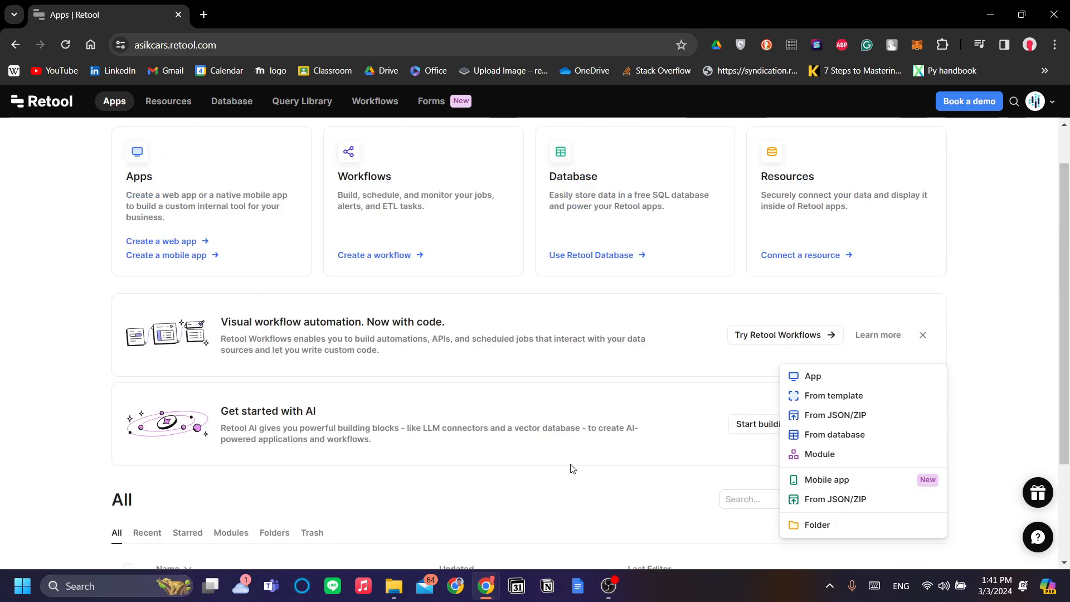
mouse_move(839, 462)
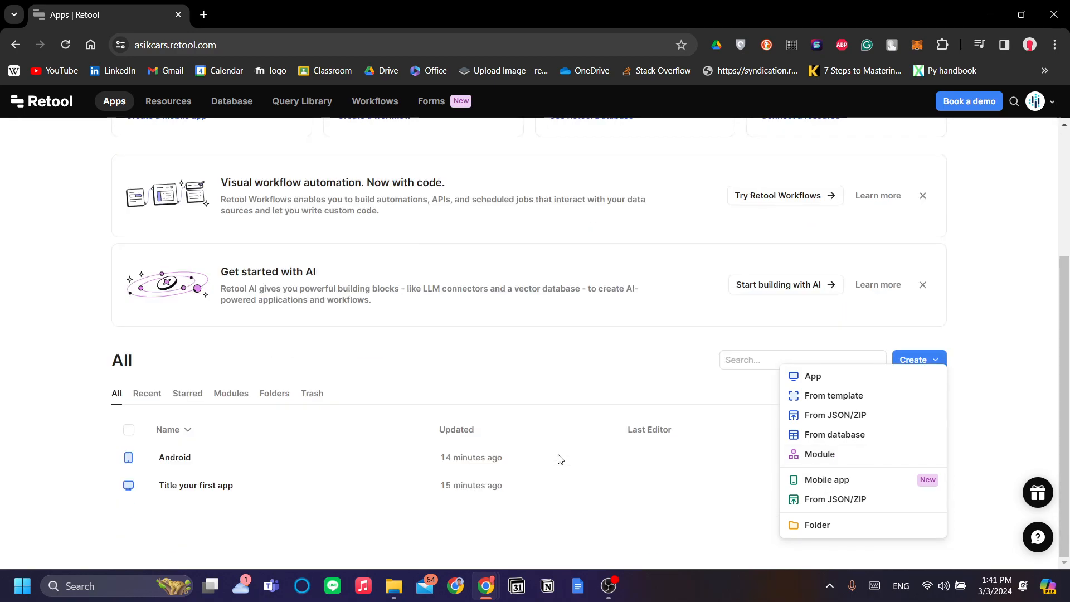
mouse_move(589, 377)
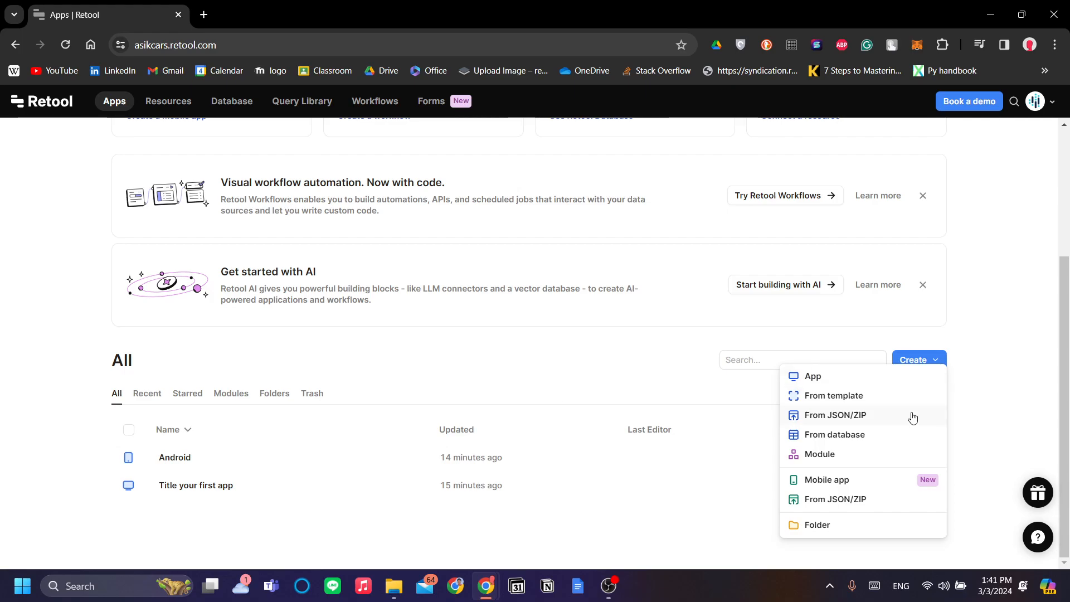
mouse_move(853, 471)
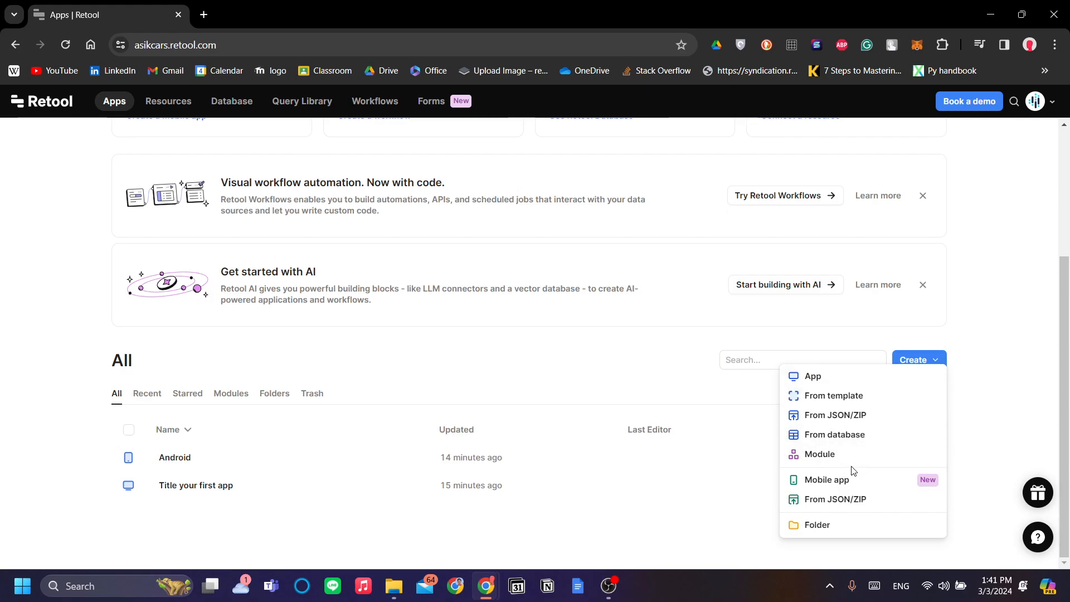
mouse_move(821, 516)
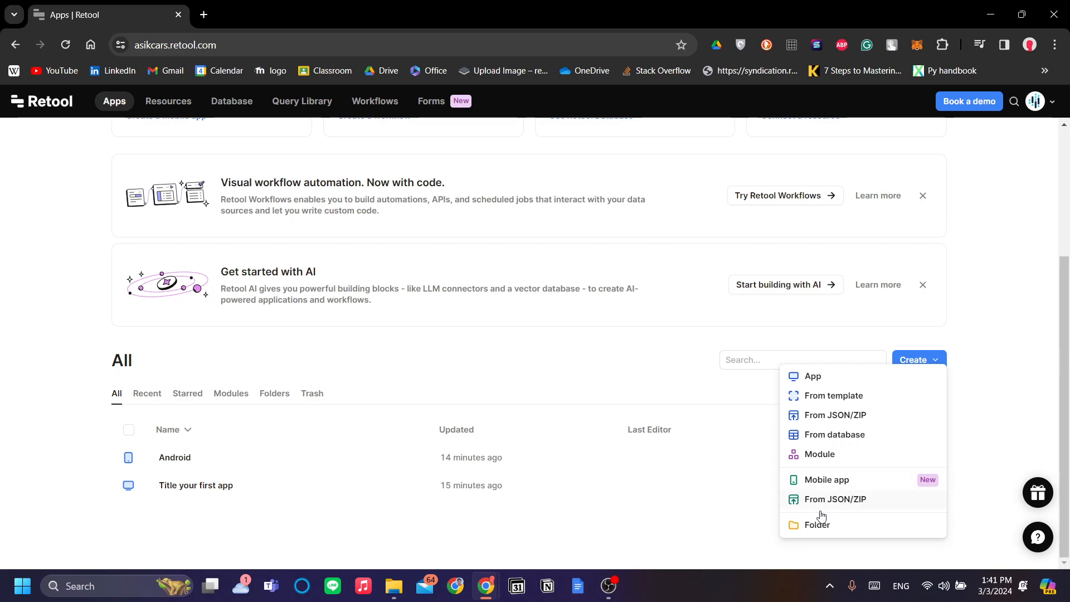
mouse_move(825, 483)
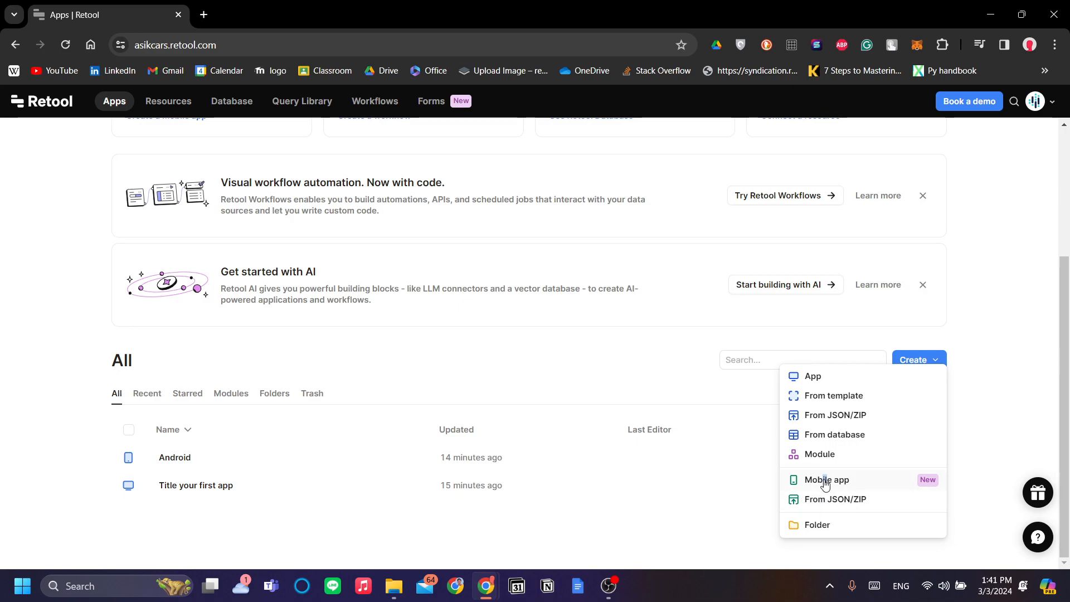
left_click(826, 479)
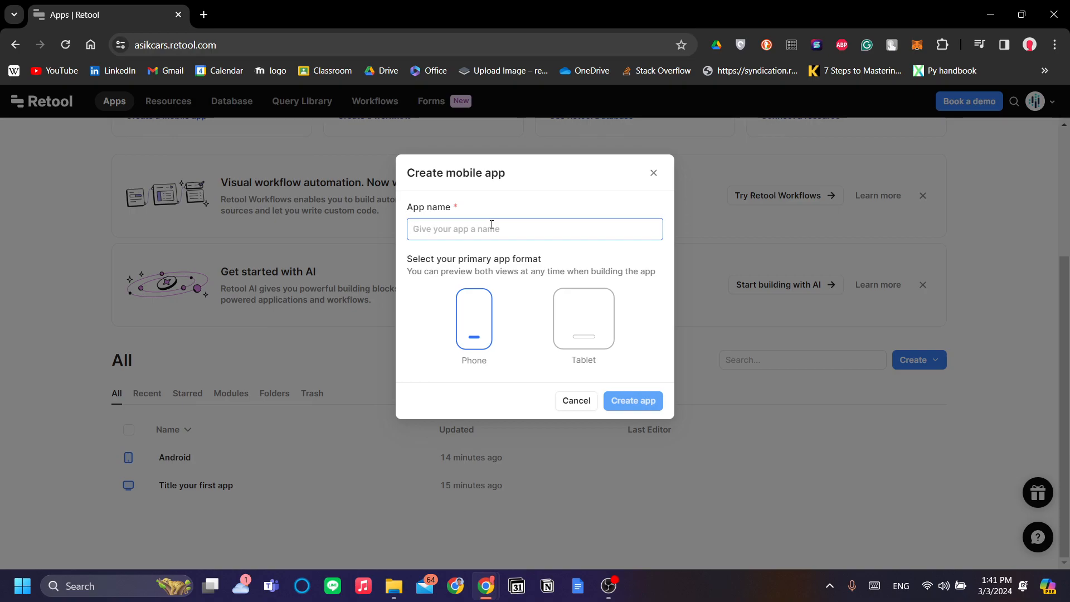
Name the app Storage Management, keep Phone format, and create it
type("Stroag")
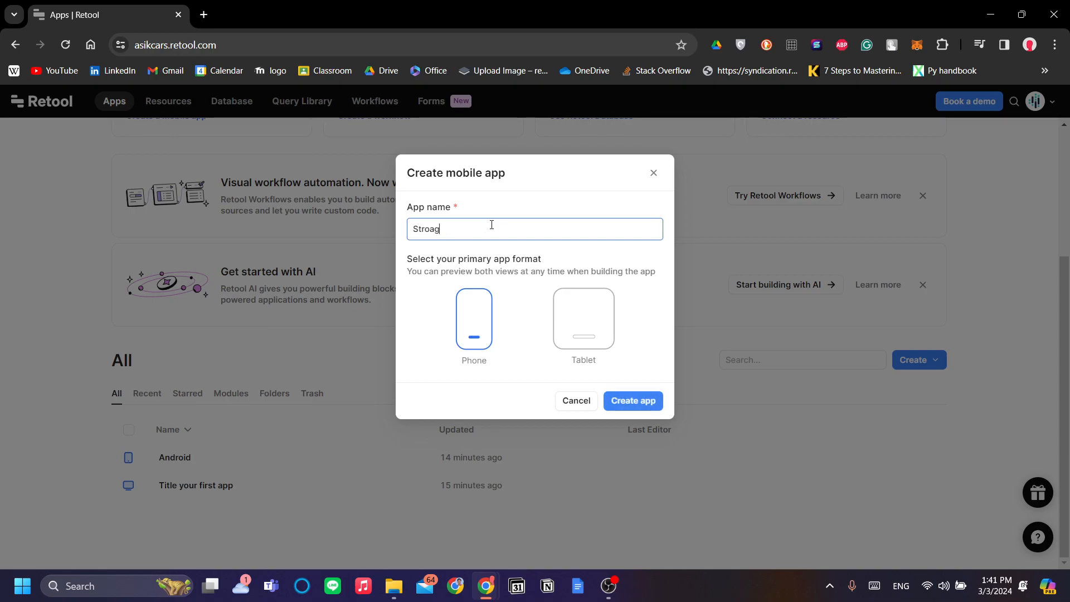
type("Storage Manager")
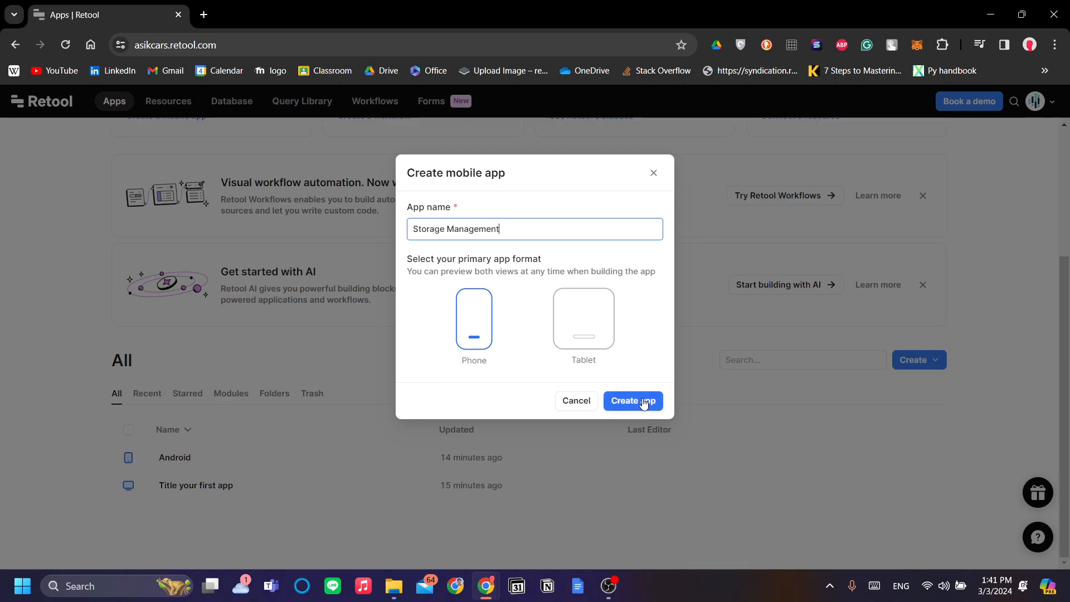
left_click(631, 400)
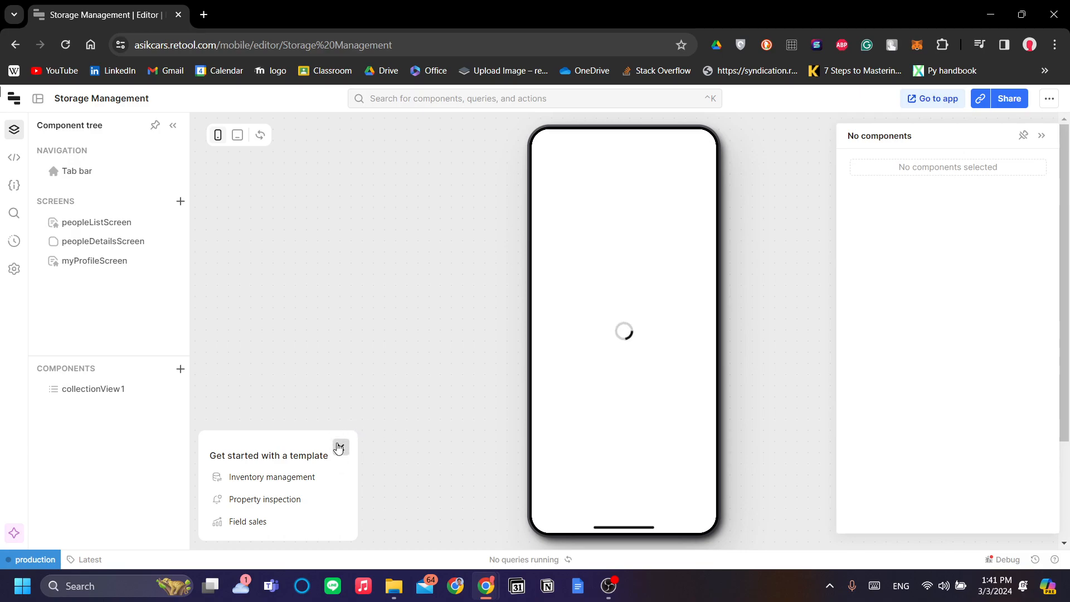
Apply the Inventory management template and select inventoryScreen to show its Inspector
left_click(97, 222)
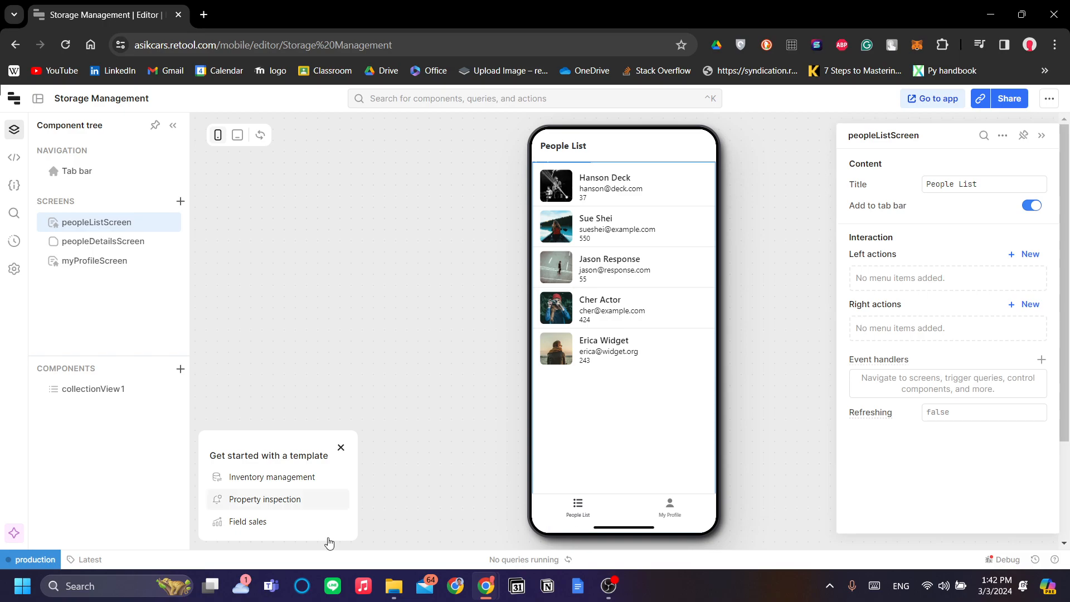
mouse_move(295, 482)
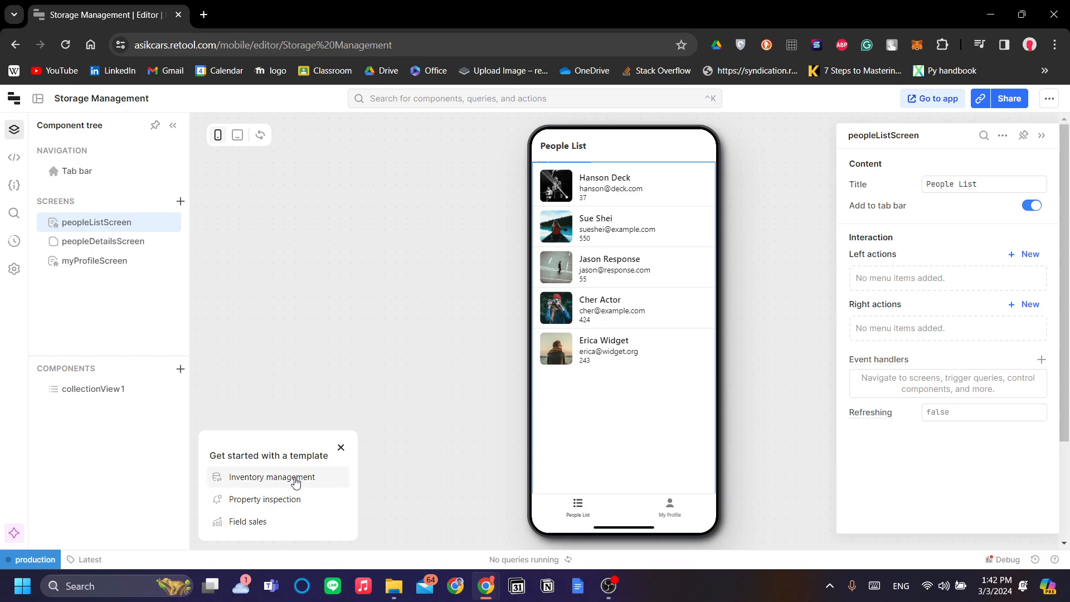
mouse_move(291, 496)
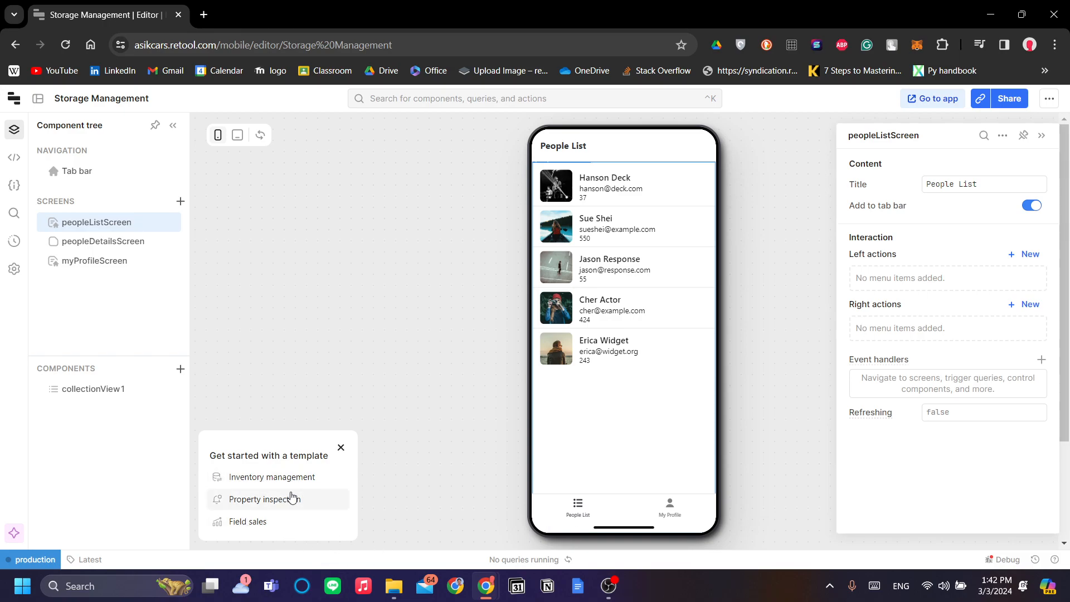
mouse_move(271, 476)
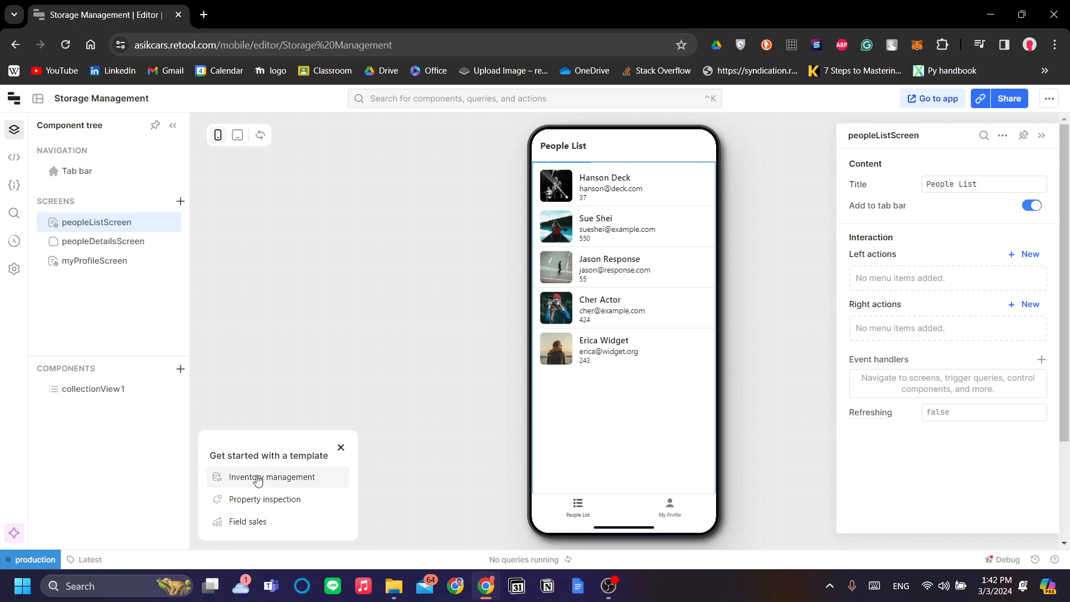
left_click(271, 476)
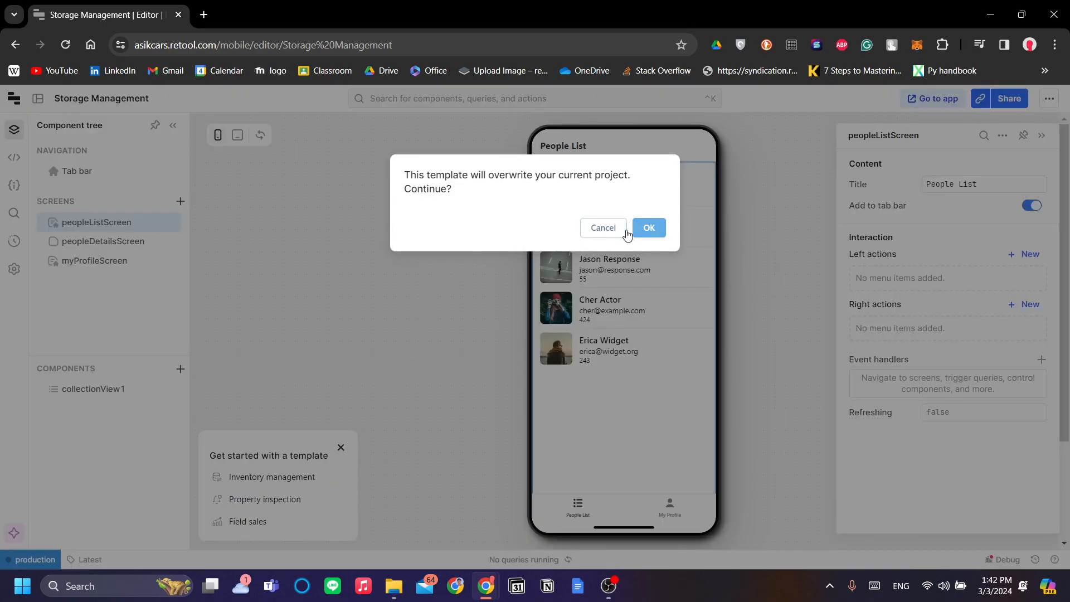
left_click(648, 227)
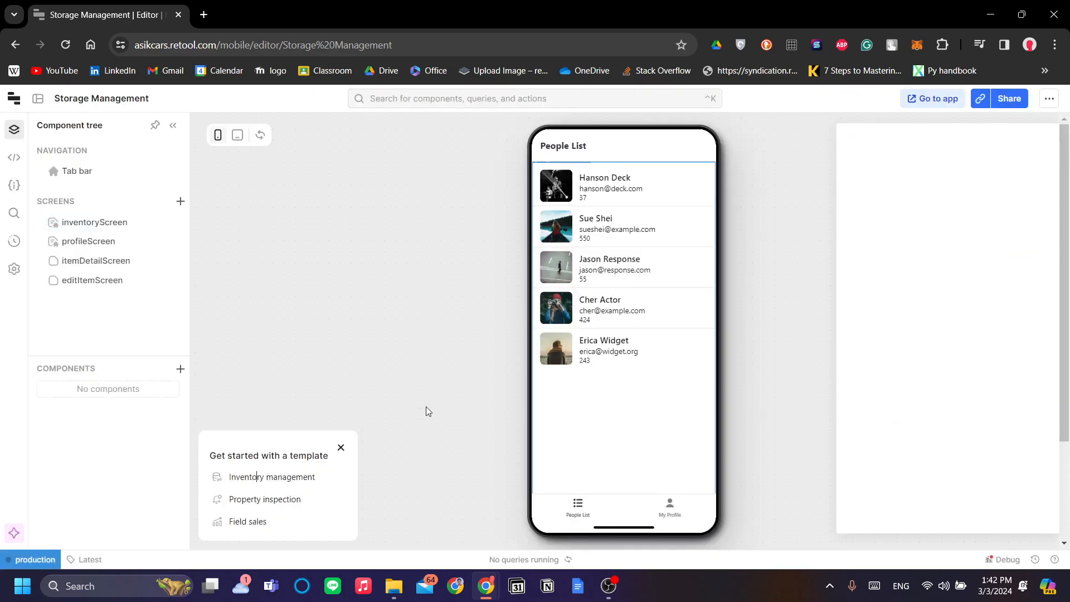
left_click(94, 222)
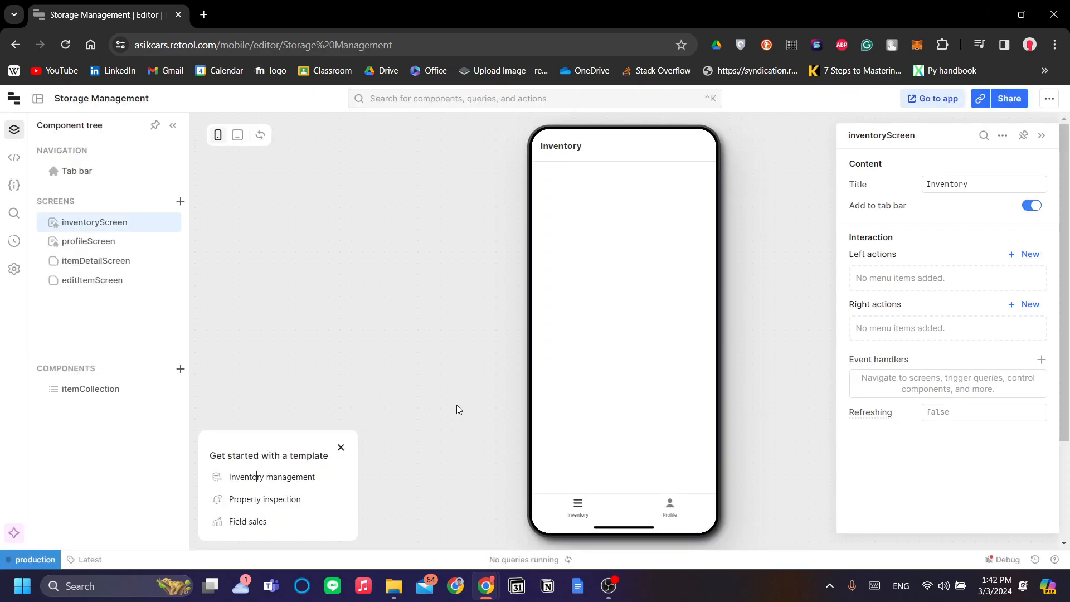
mouse_move(106, 177)
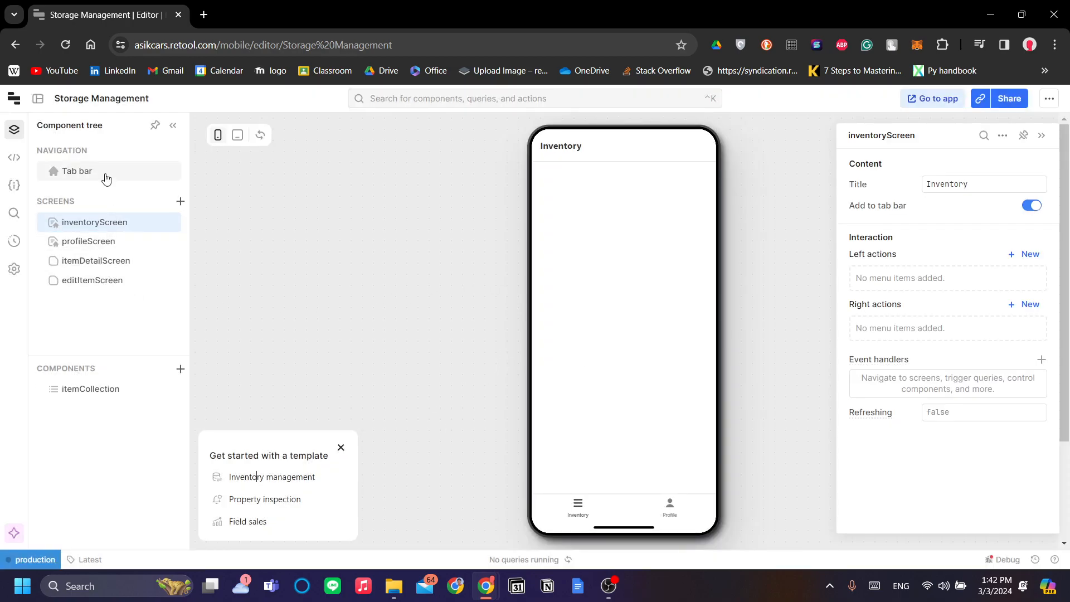
left_click(77, 171)
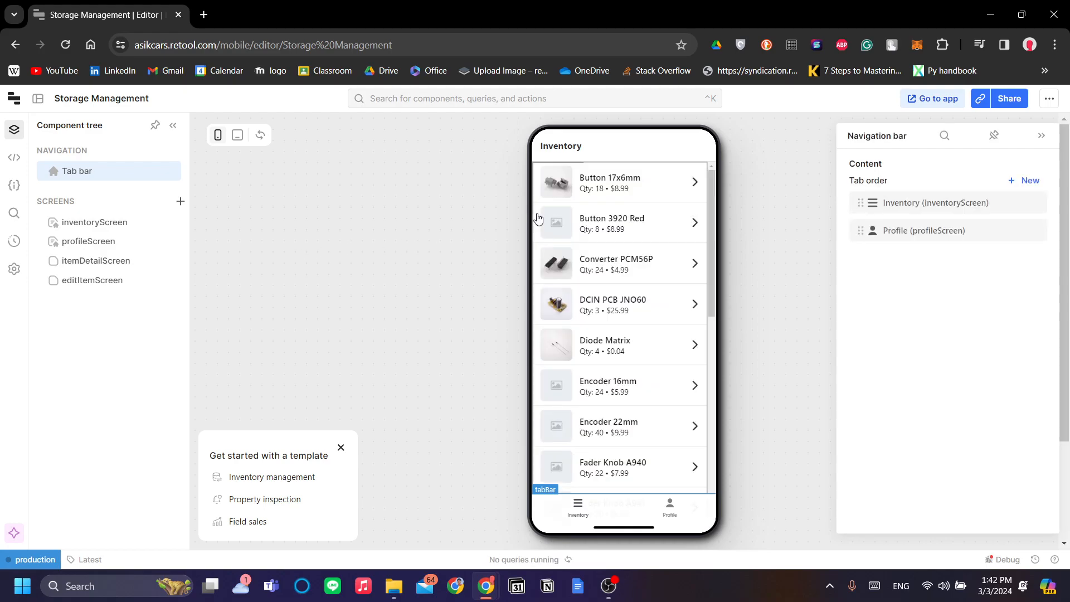
scroll("down", 3)
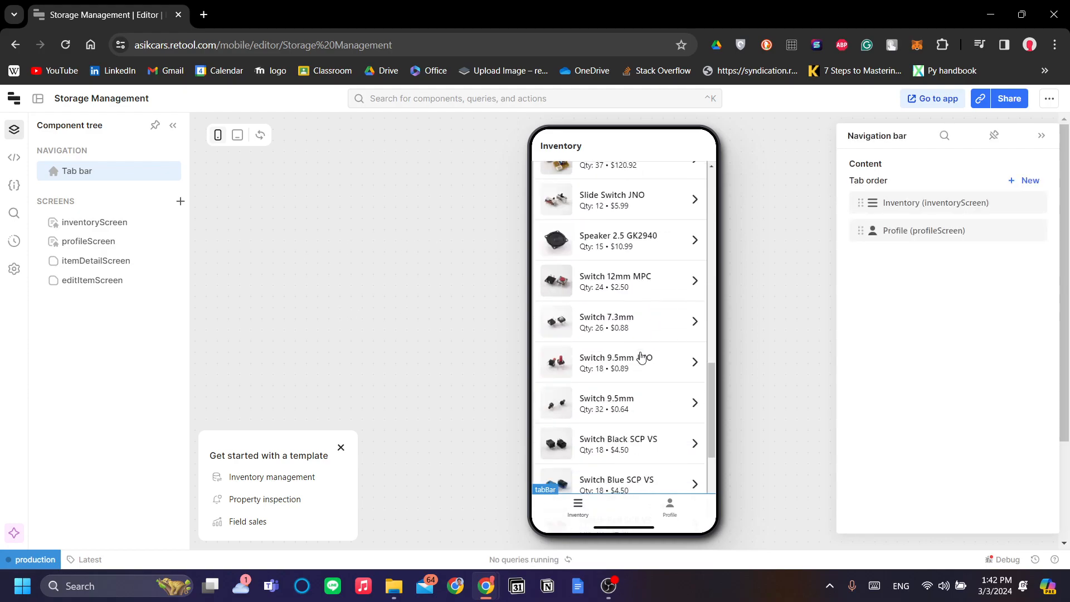
scroll("up", 3)
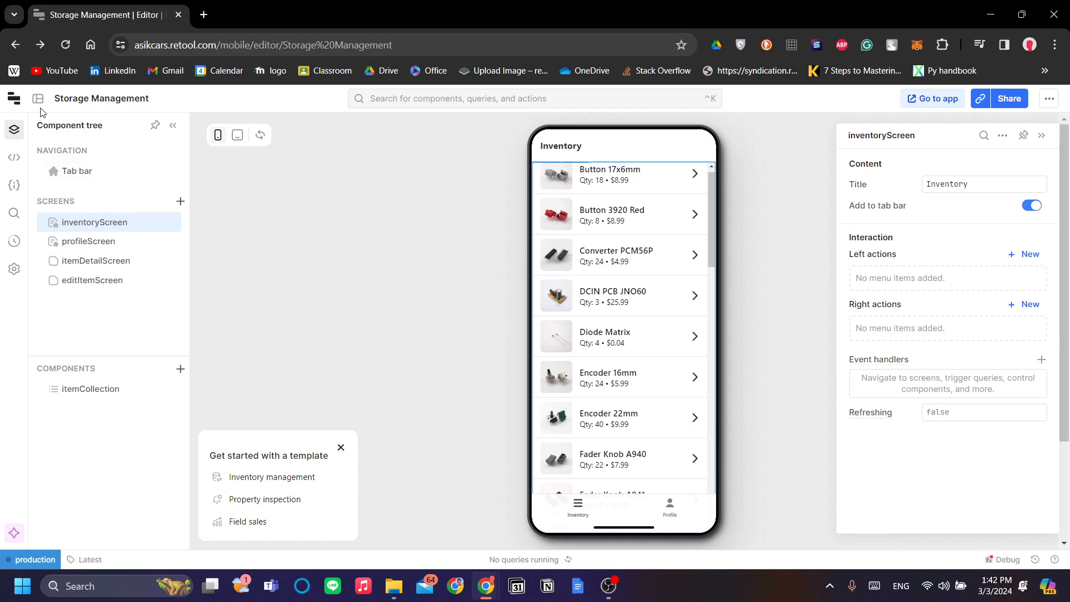
Show the query list with the editor below the canvas and scroll through getItems' SQL
left_click(38, 98)
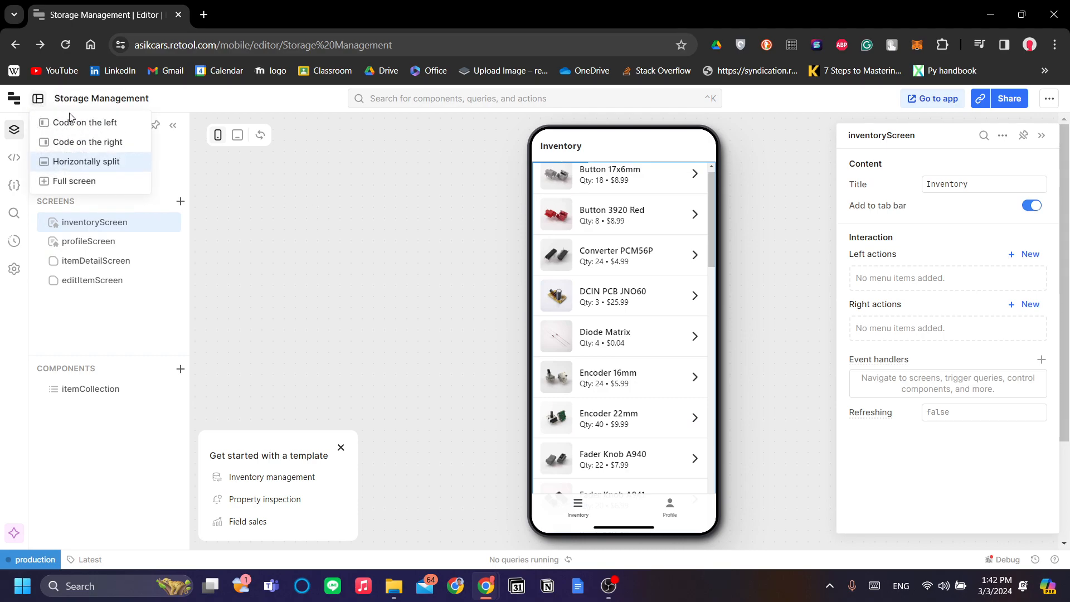
left_click(14, 158)
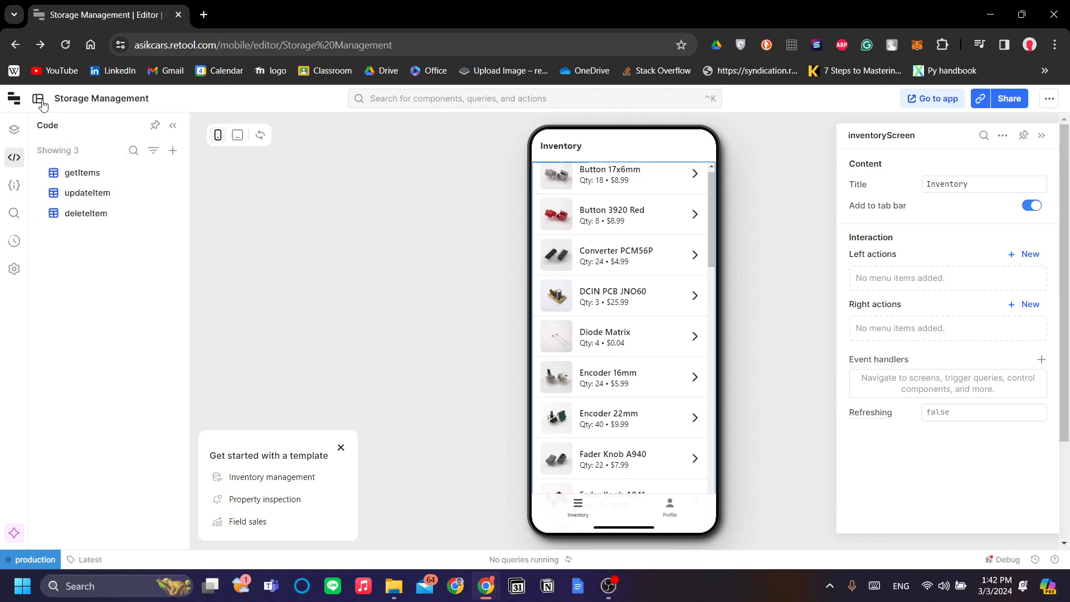
left_click(39, 100)
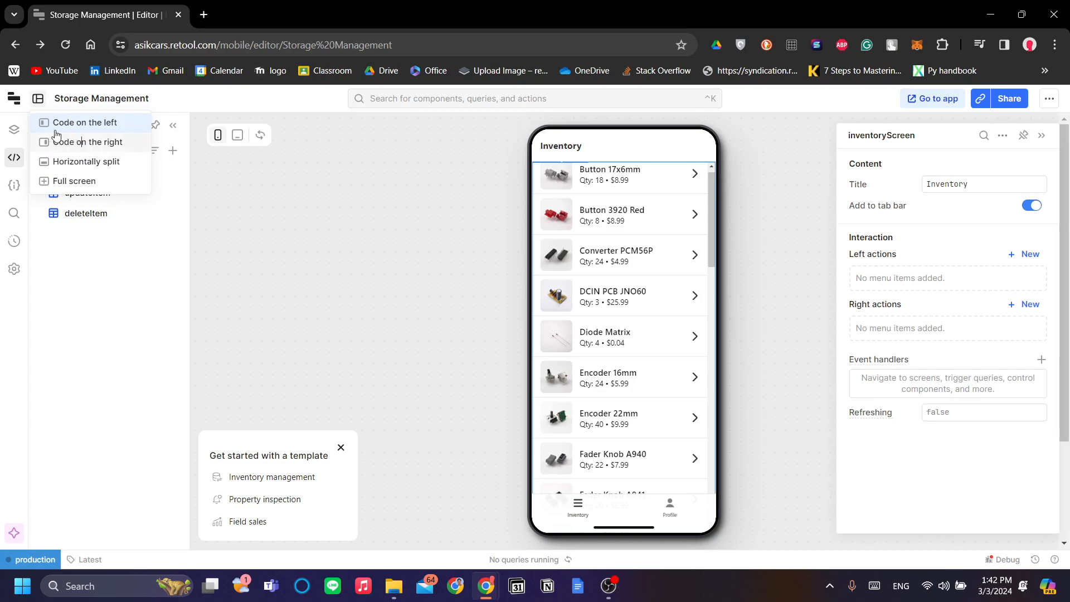
left_click(87, 141)
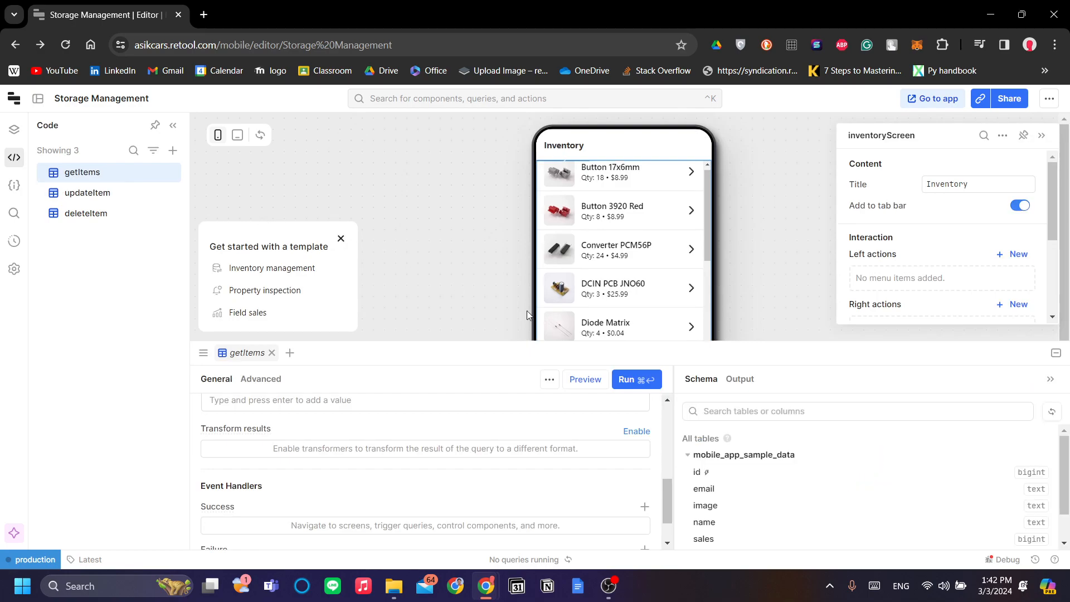
scroll("down", 3)
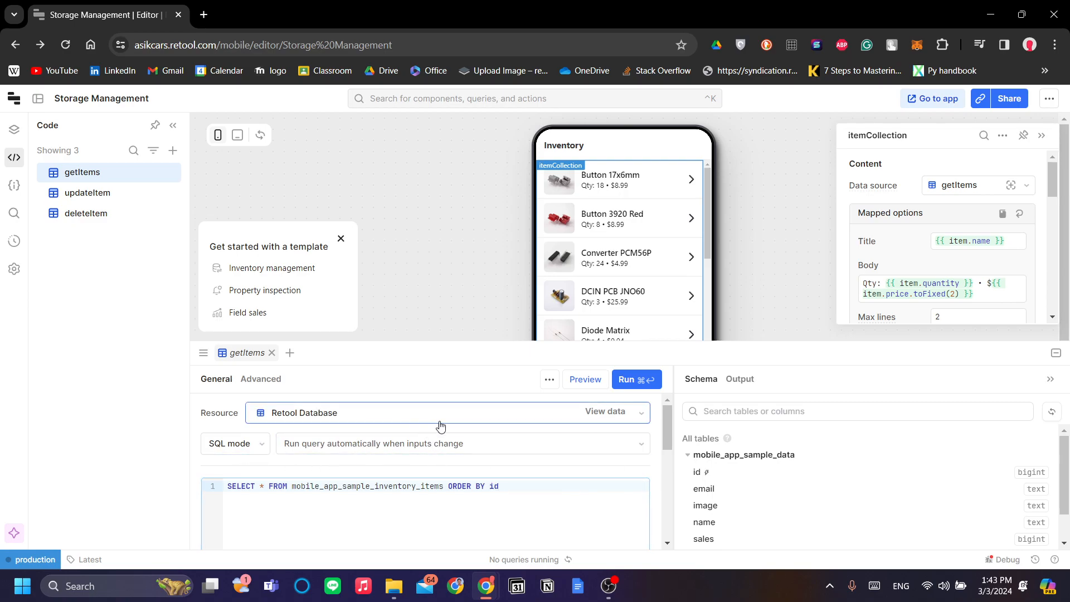
scroll("down", 3)
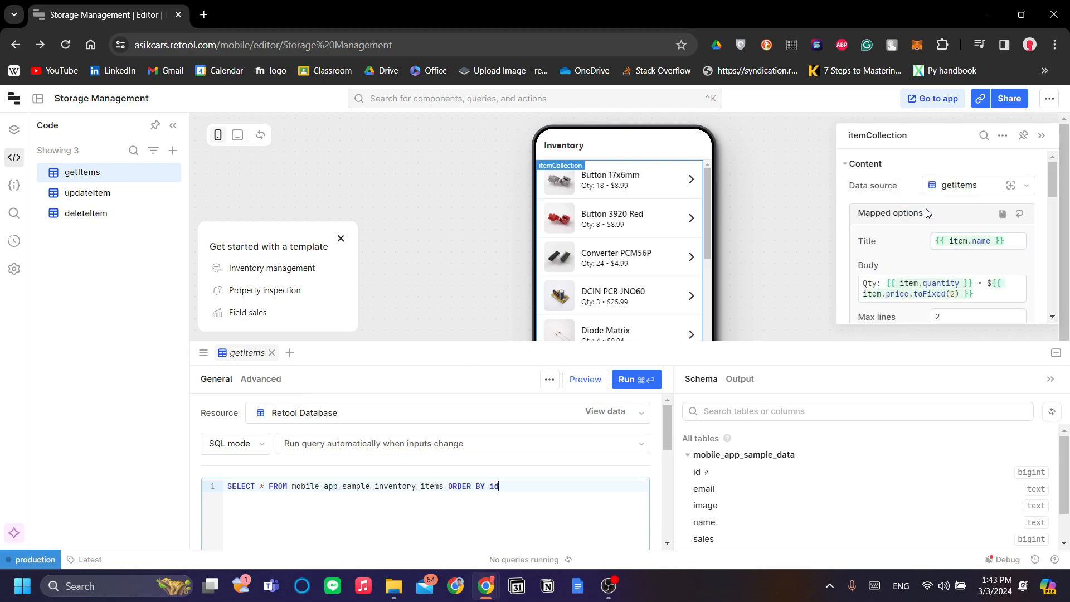
scroll("down", 3)
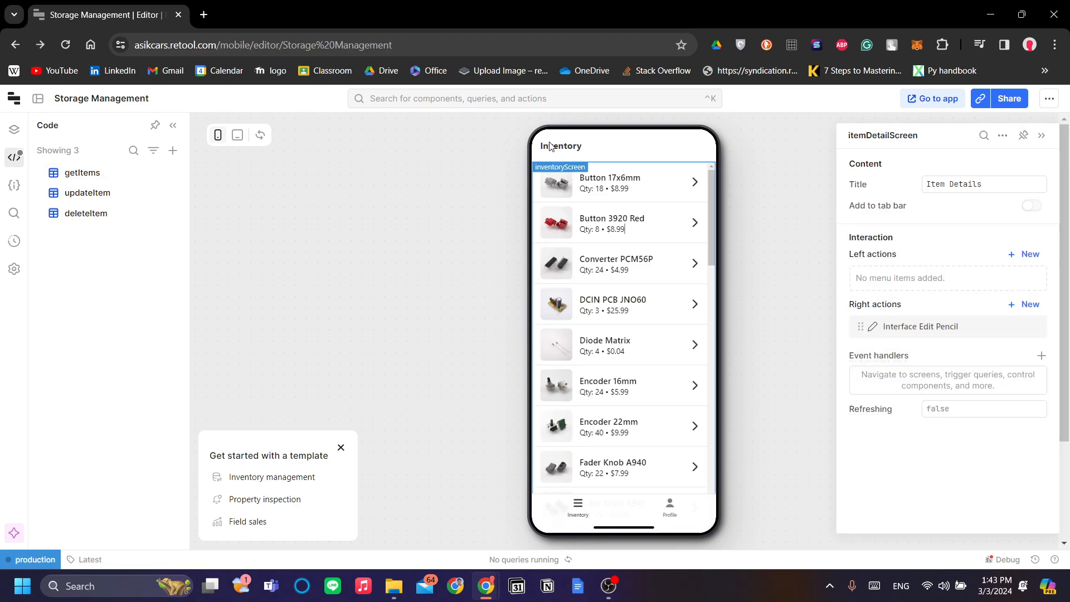
Set the inventoryScreen title to 'Storage' from the Component tree
left_click(13, 129)
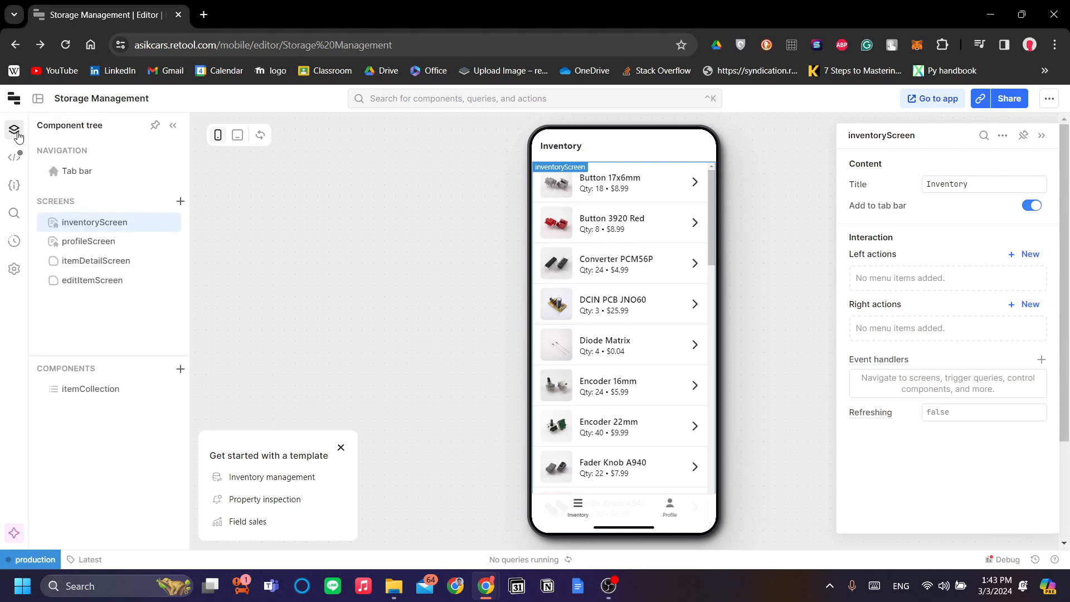
mouse_move(746, 303)
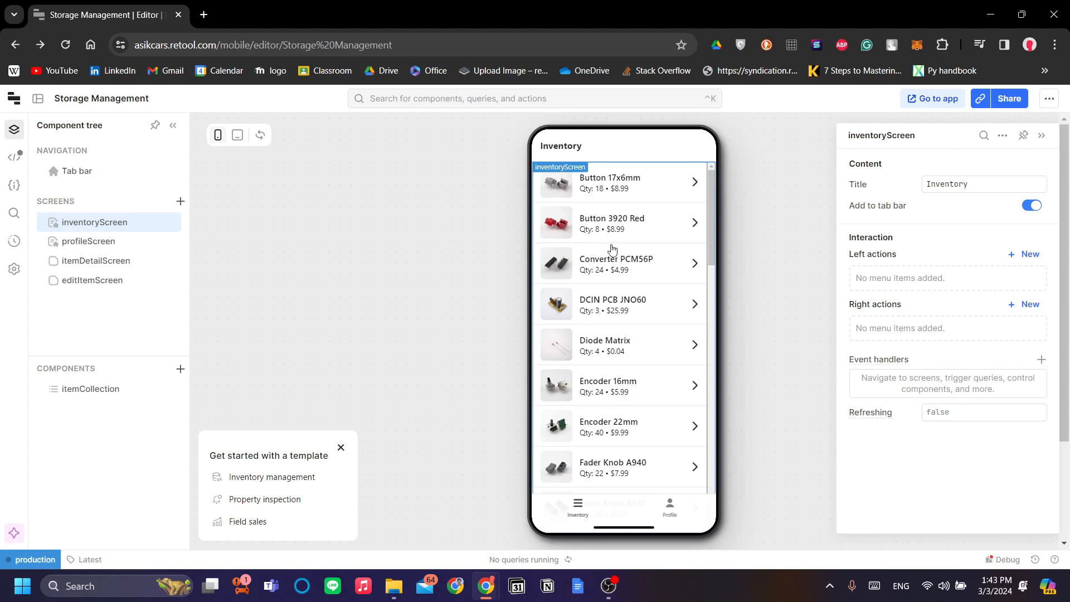
left_click(983, 184)
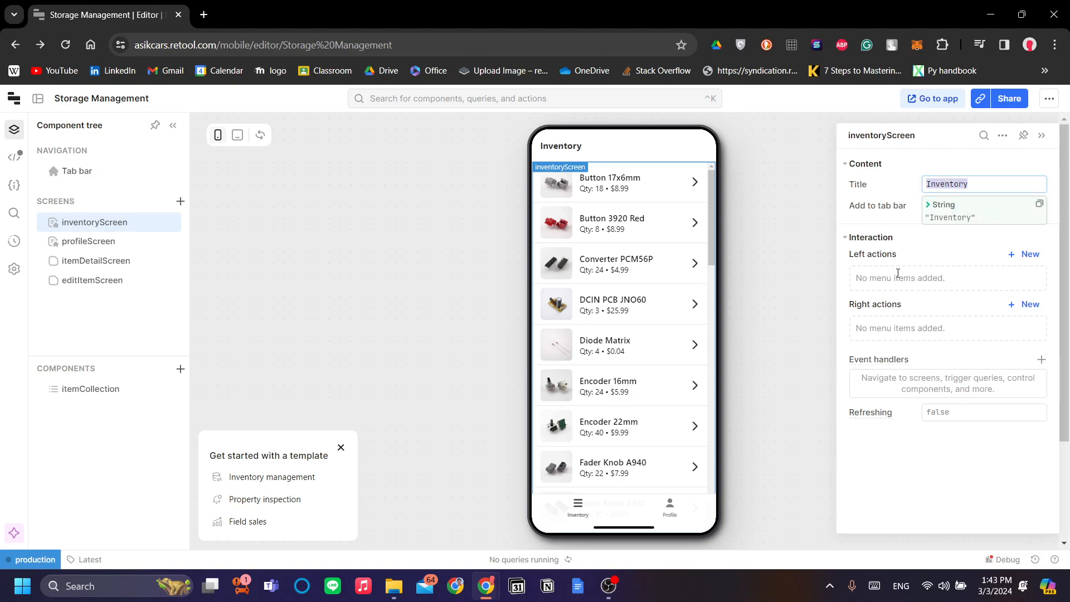
type("Storage")
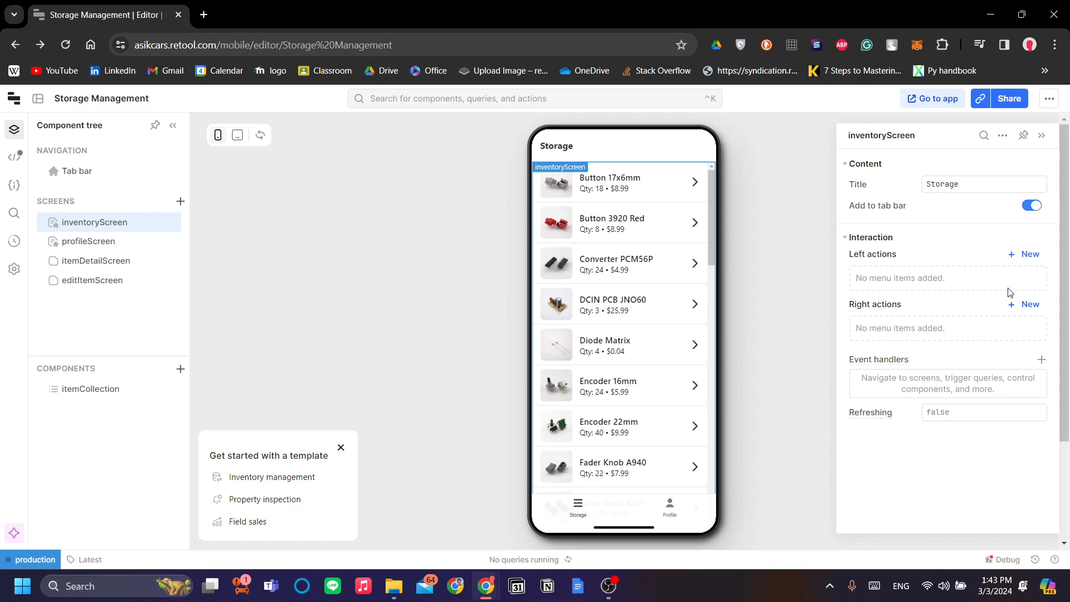
Add a new left action and a new right action to the Storage header, then select profileScreen
left_click(1029, 254)
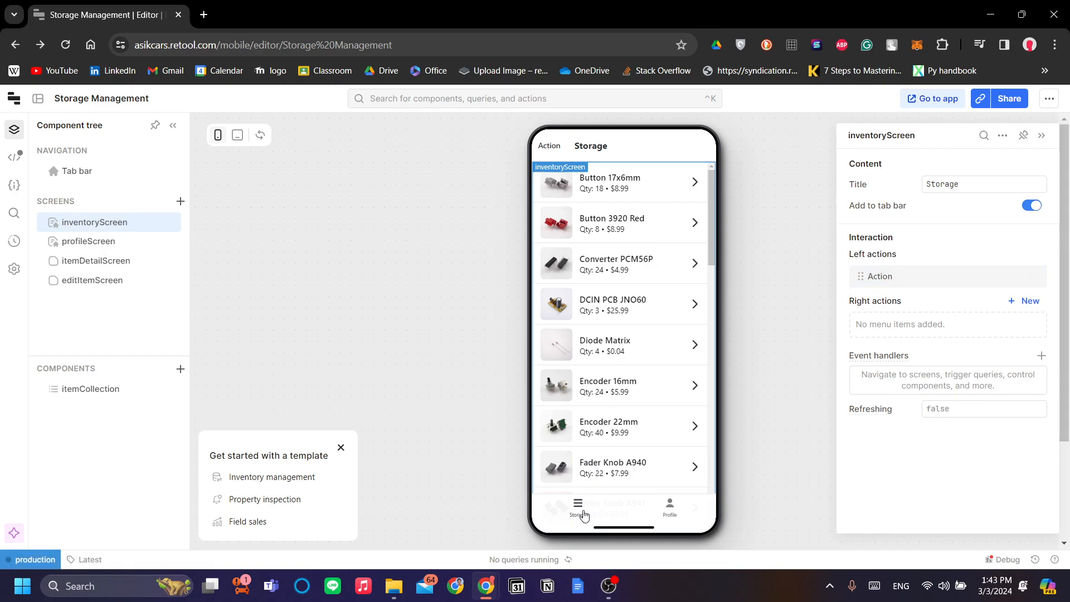
mouse_move(1057, 290)
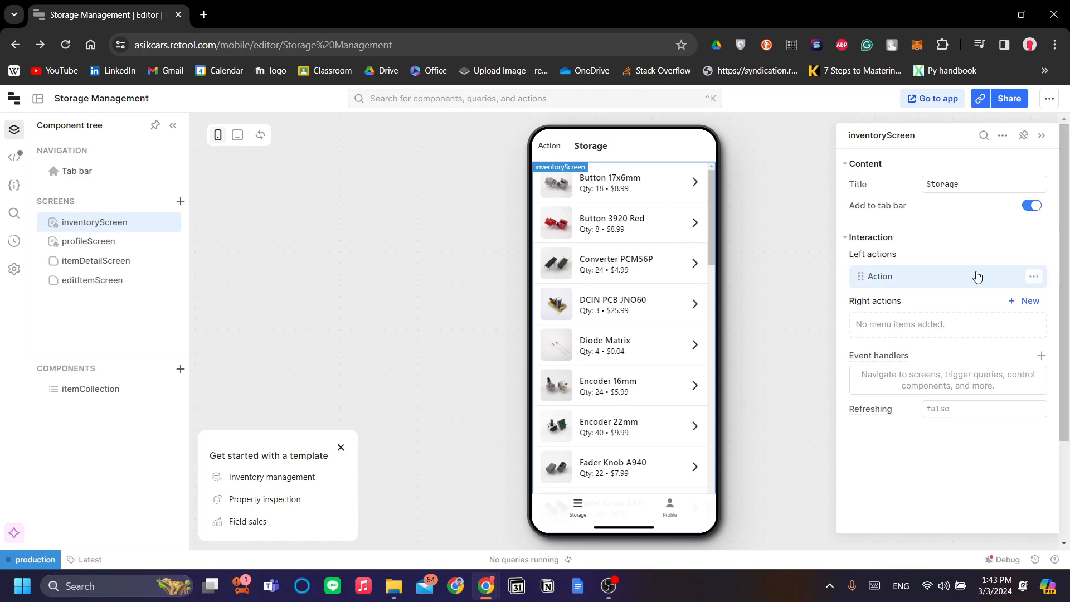
mouse_move(1024, 302)
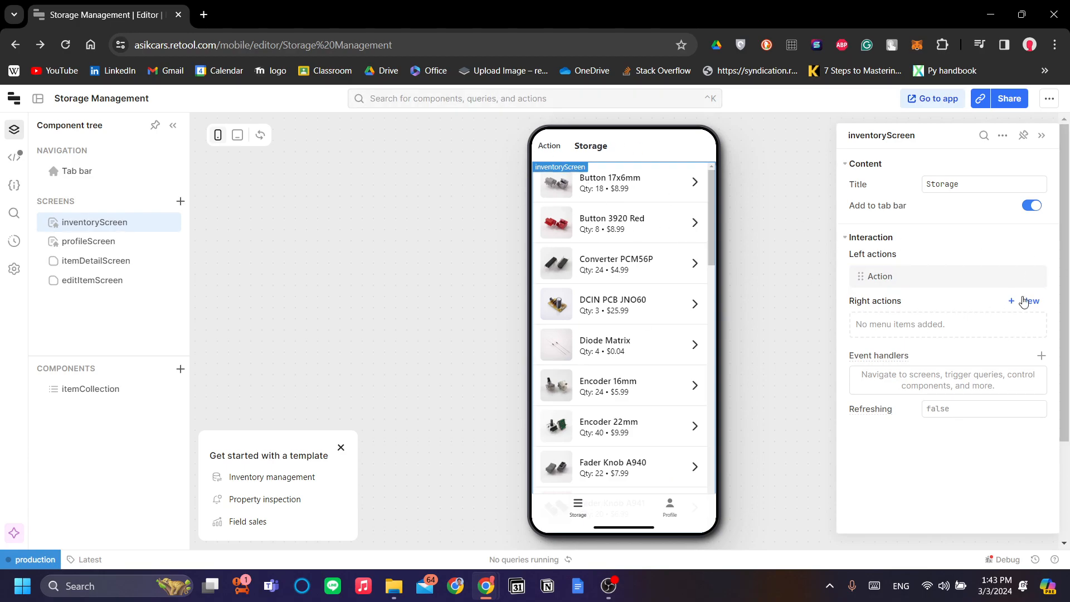
left_click(1026, 300)
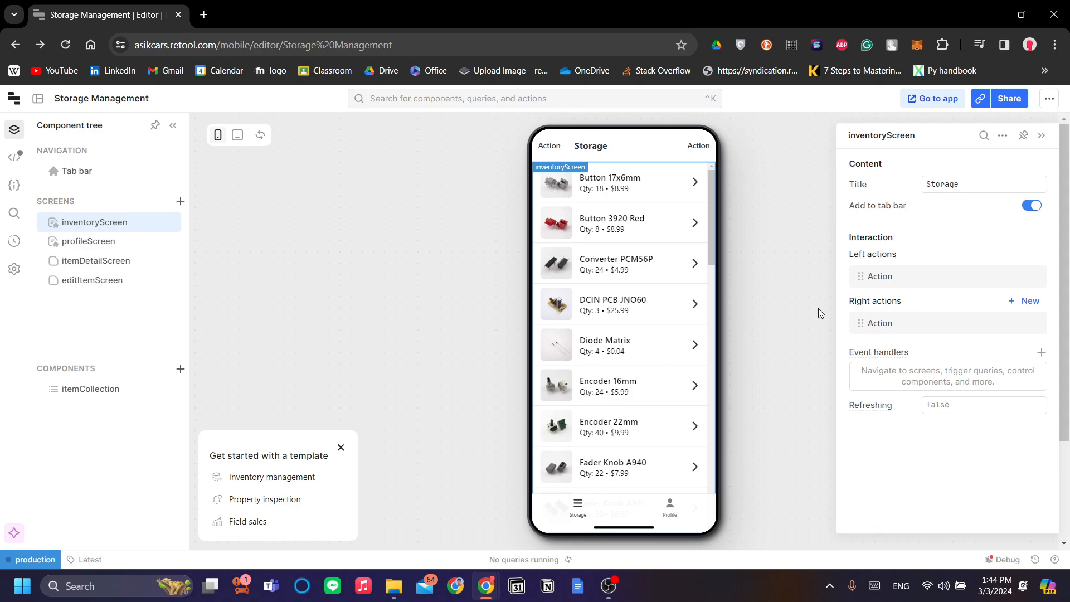
mouse_move(803, 304)
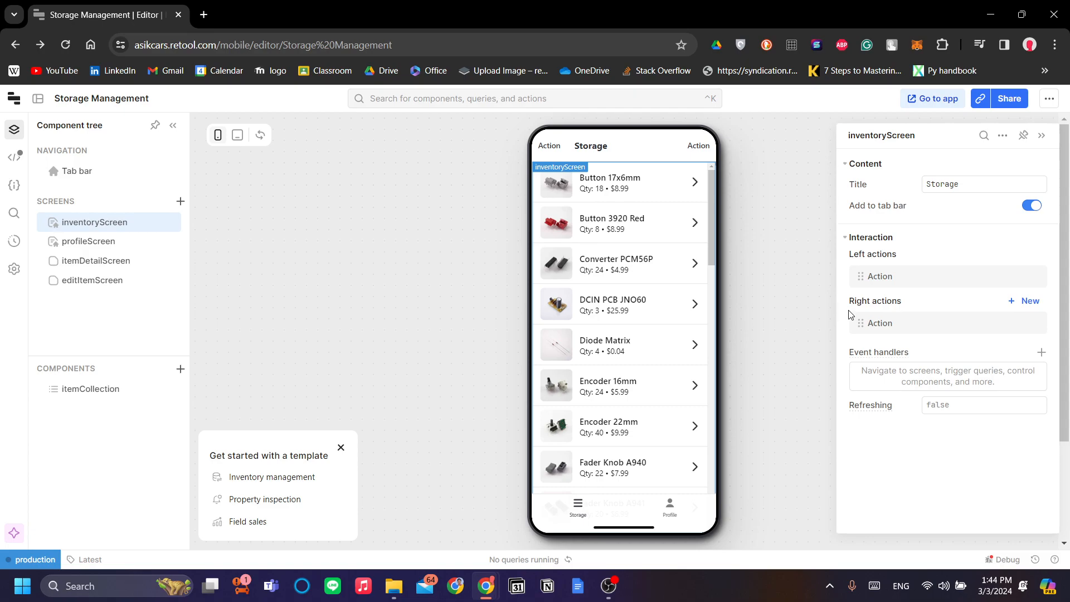
mouse_move(937, 342)
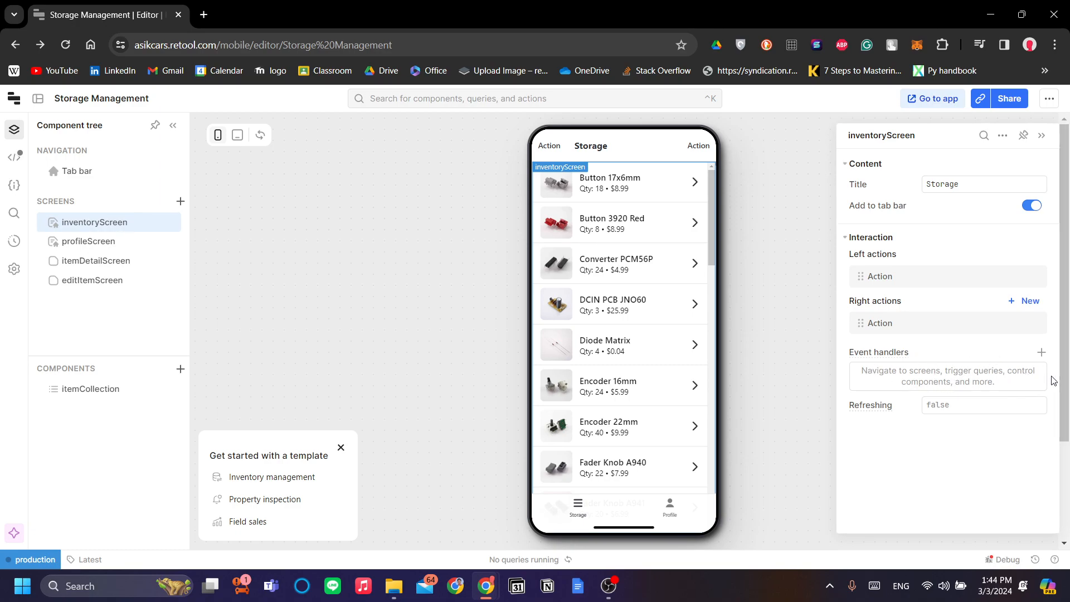
mouse_move(1040, 357)
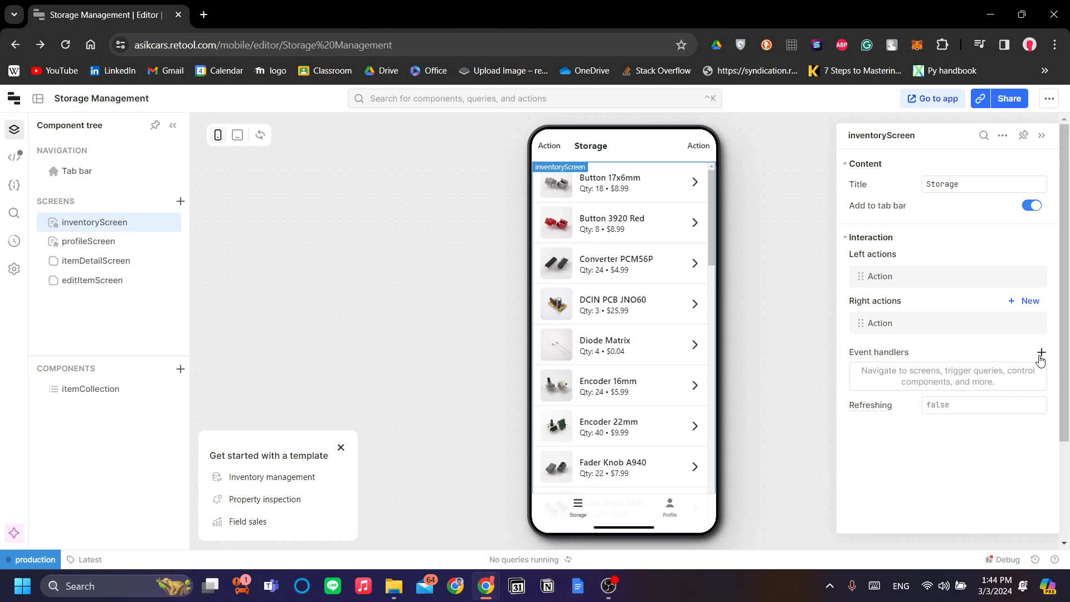
mouse_move(917, 374)
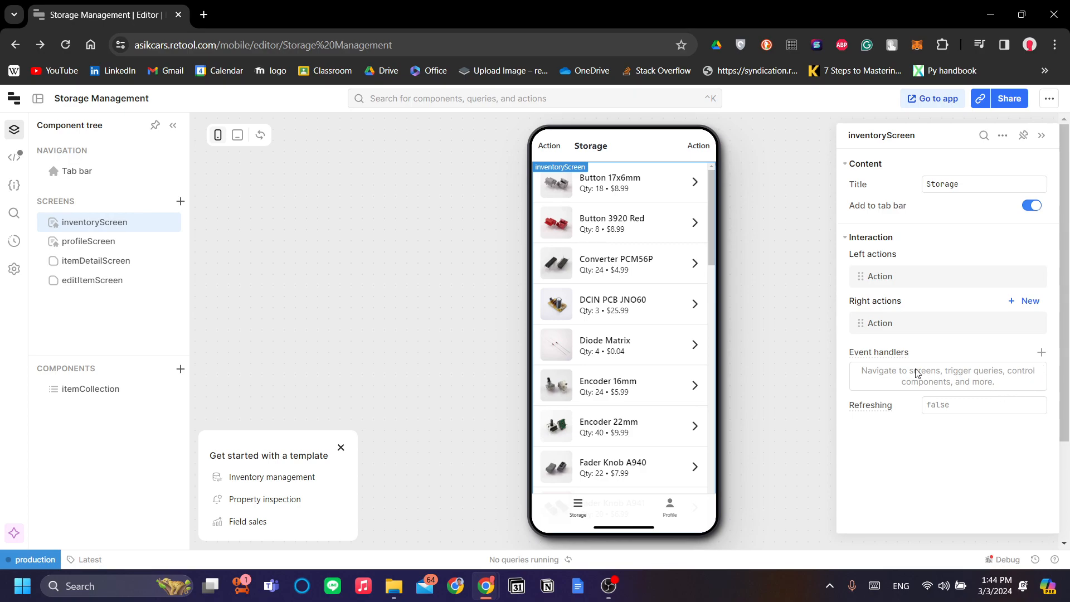
mouse_move(899, 418)
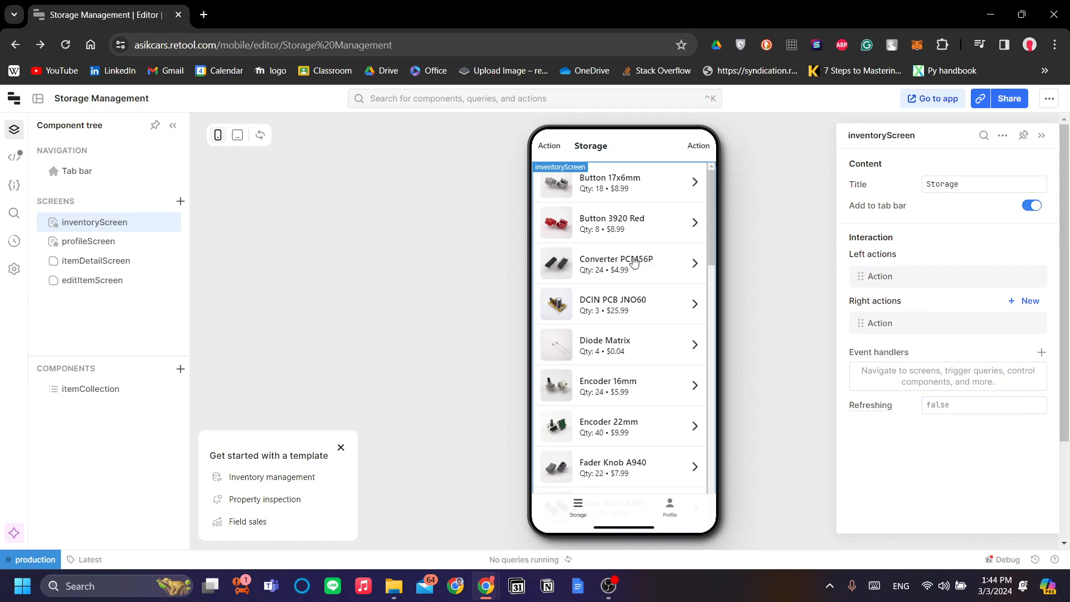
left_click(88, 241)
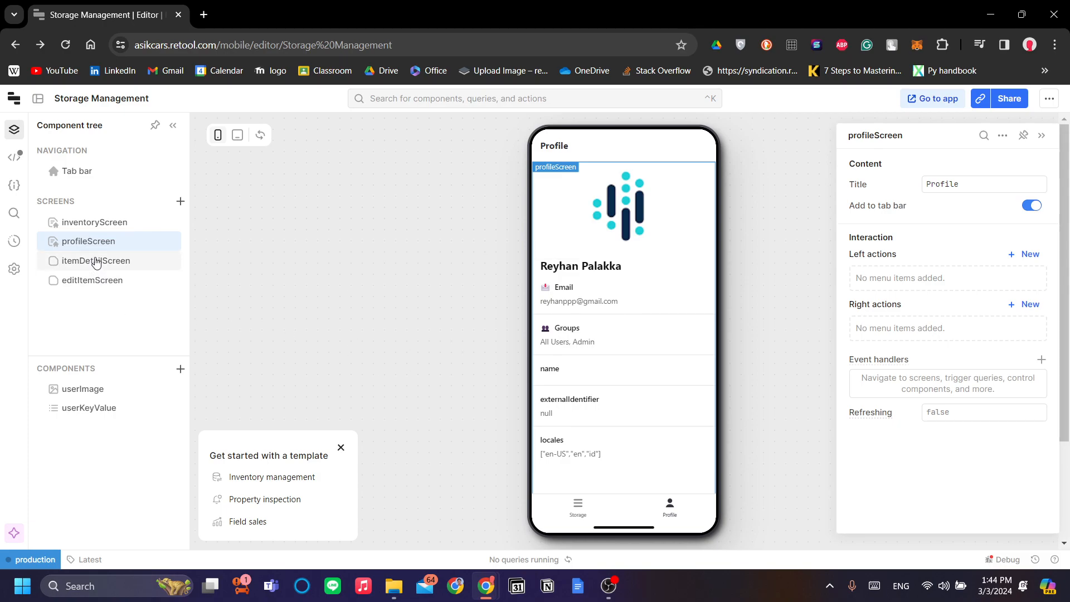
On itemDetailScreen select the key-value details block and open its Quantity row settings
left_click(95, 261)
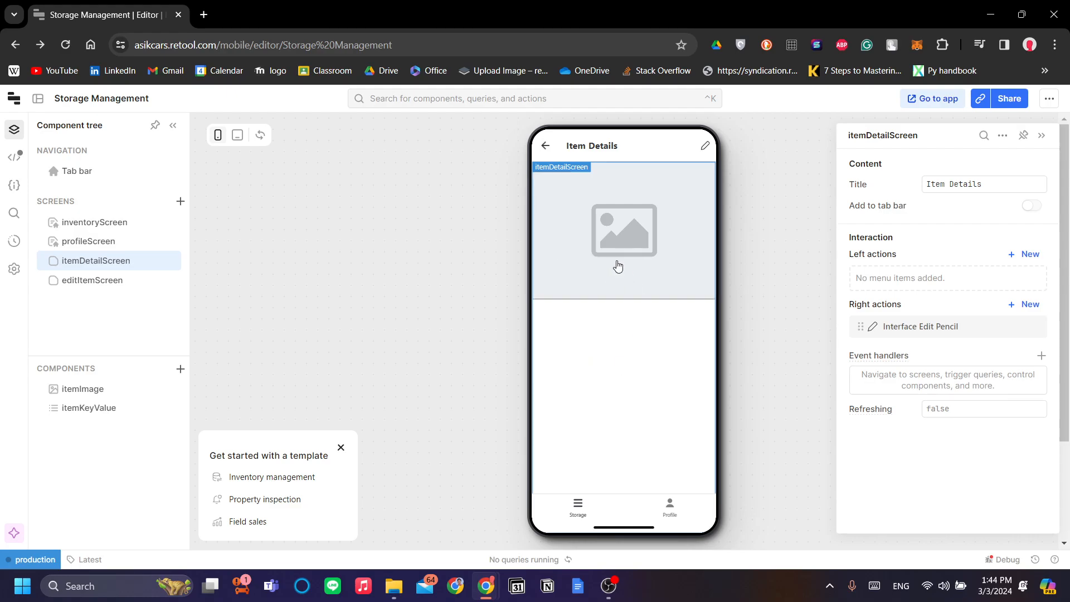
mouse_move(558, 142)
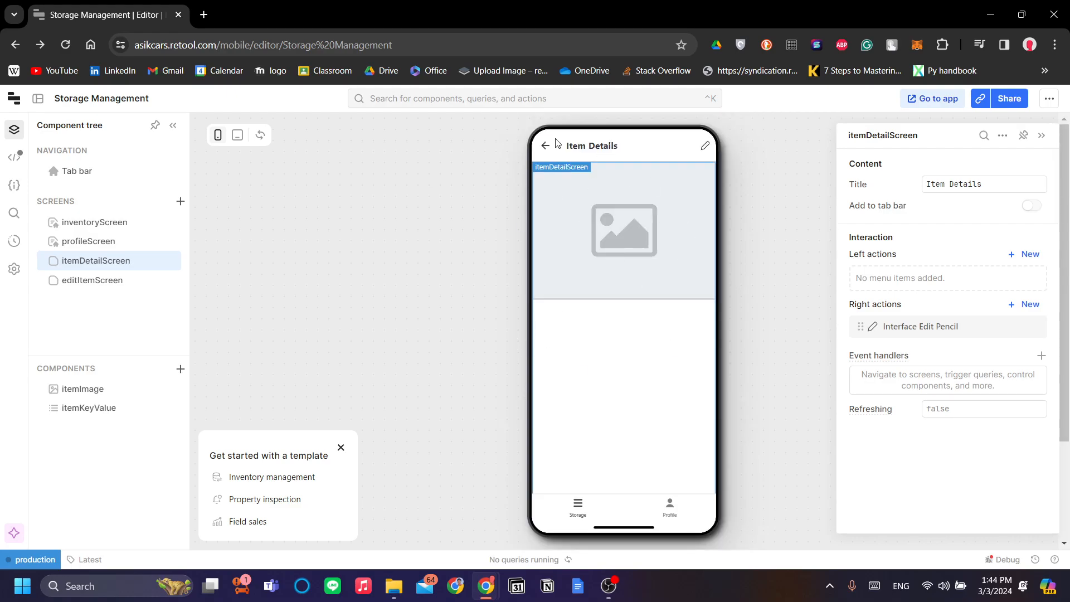
left_click(94, 222)
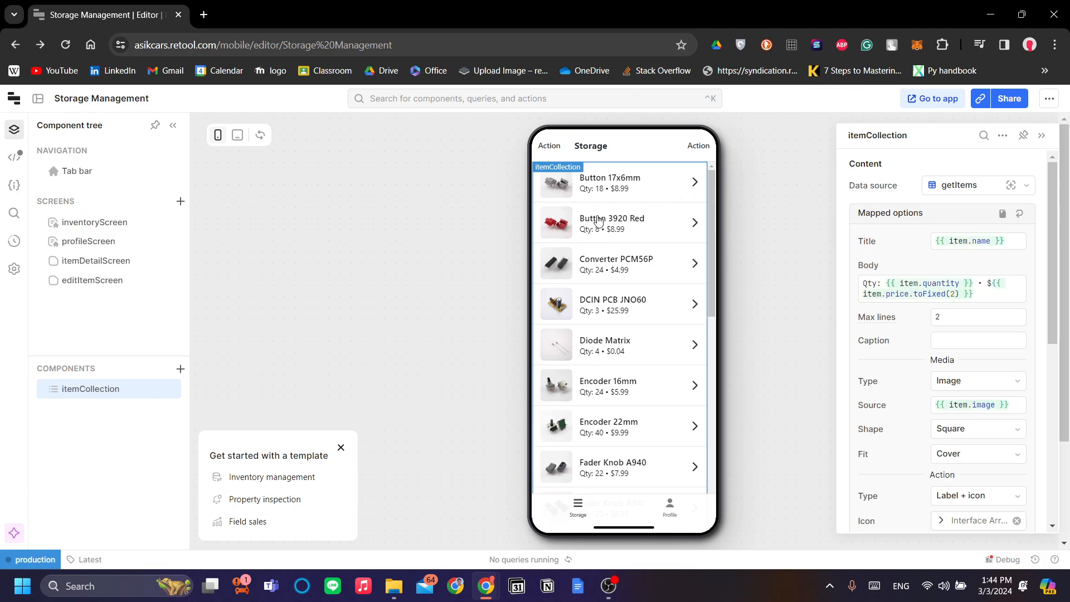
mouse_move(691, 177)
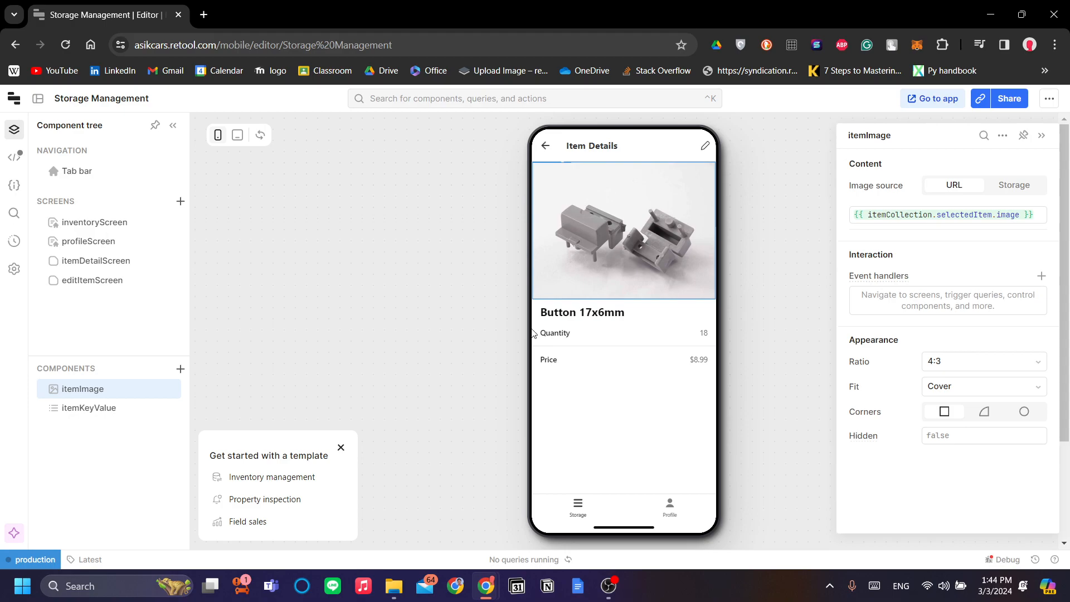
mouse_move(528, 144)
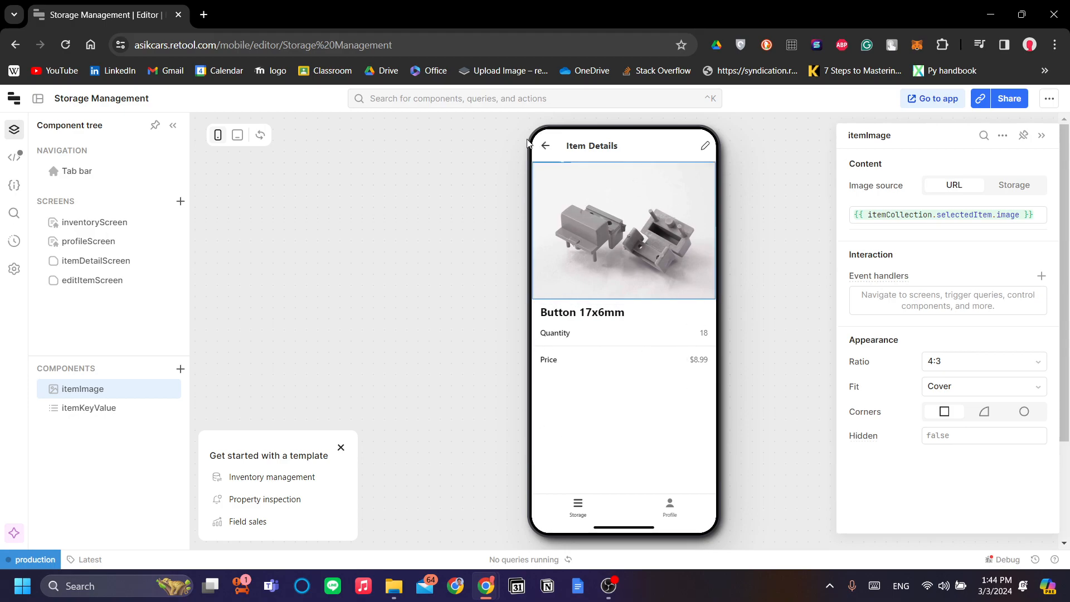
left_click(607, 342)
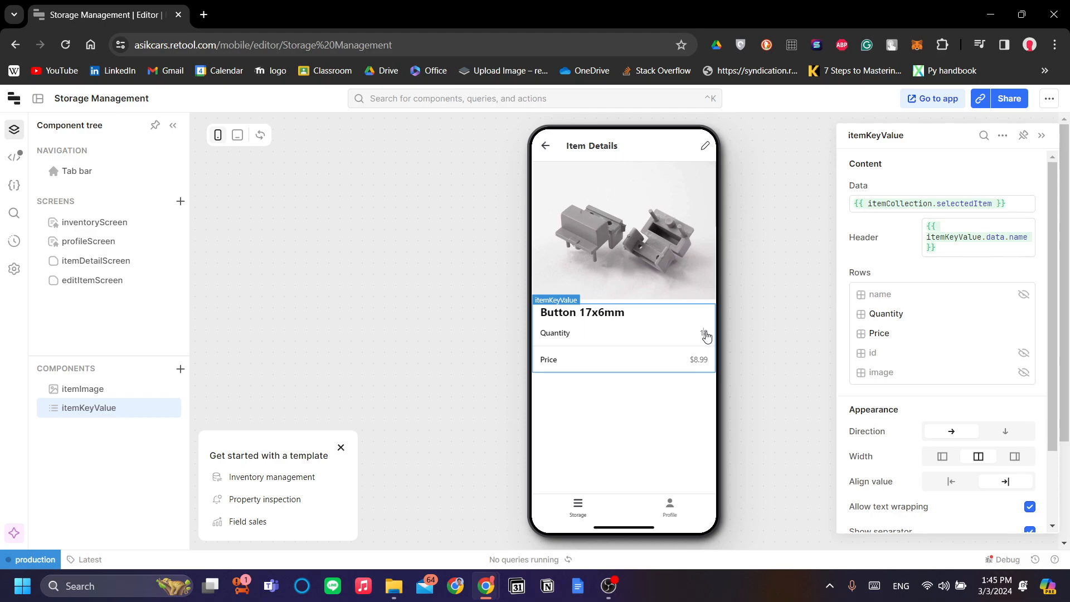
left_click(977, 236)
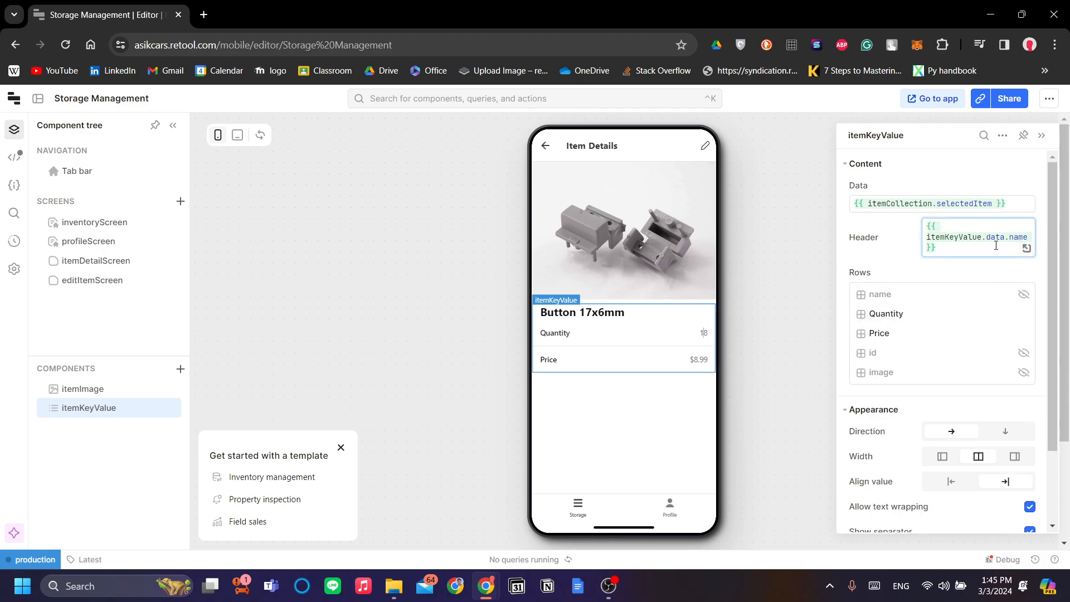
scroll("down", 3)
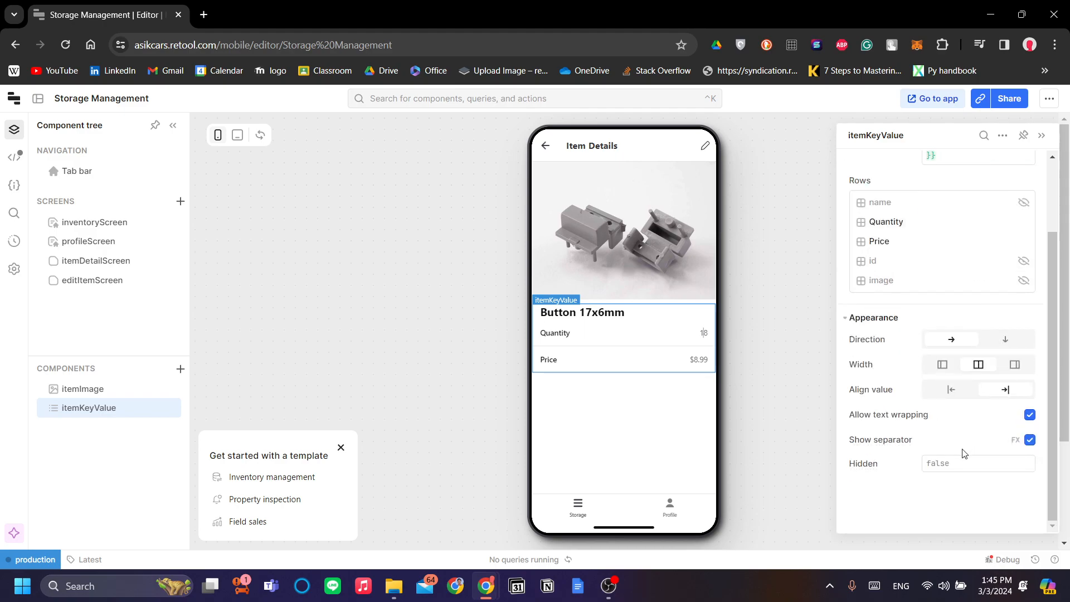
left_click(885, 221)
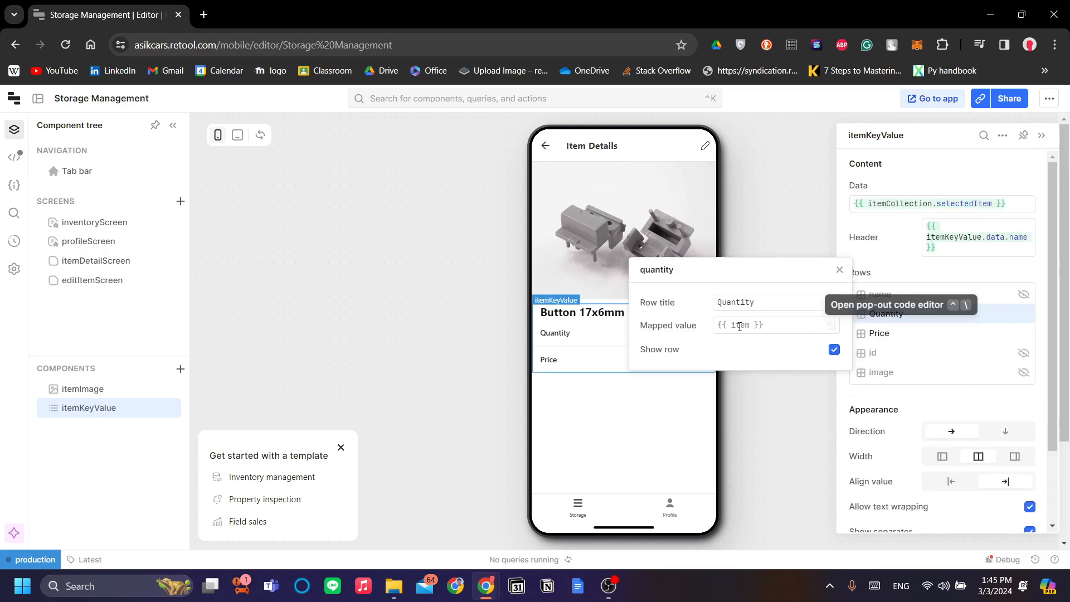
mouse_move(806, 236)
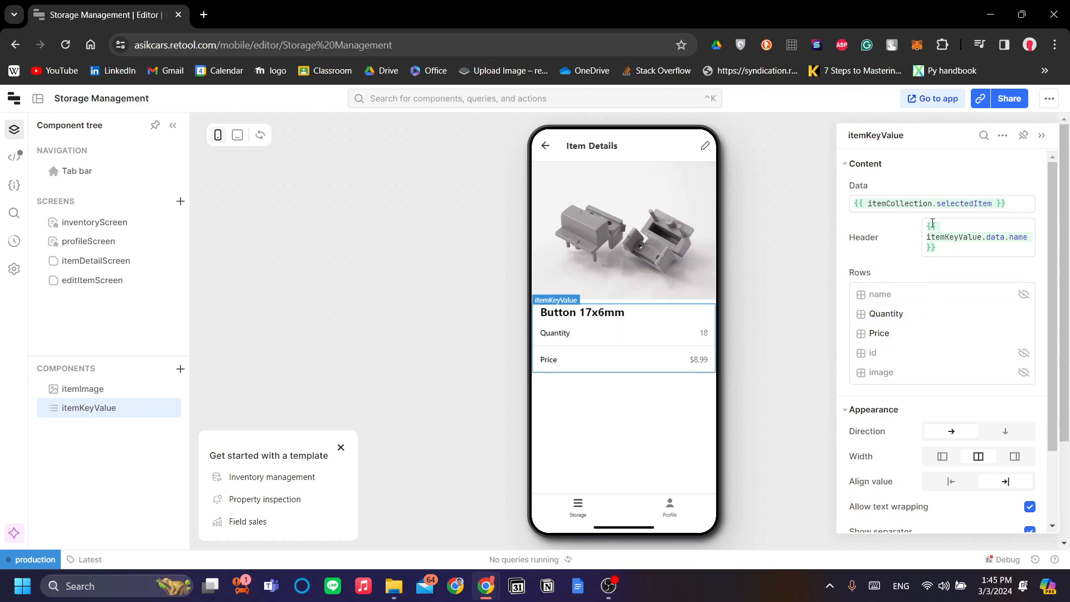
mouse_move(809, 261)
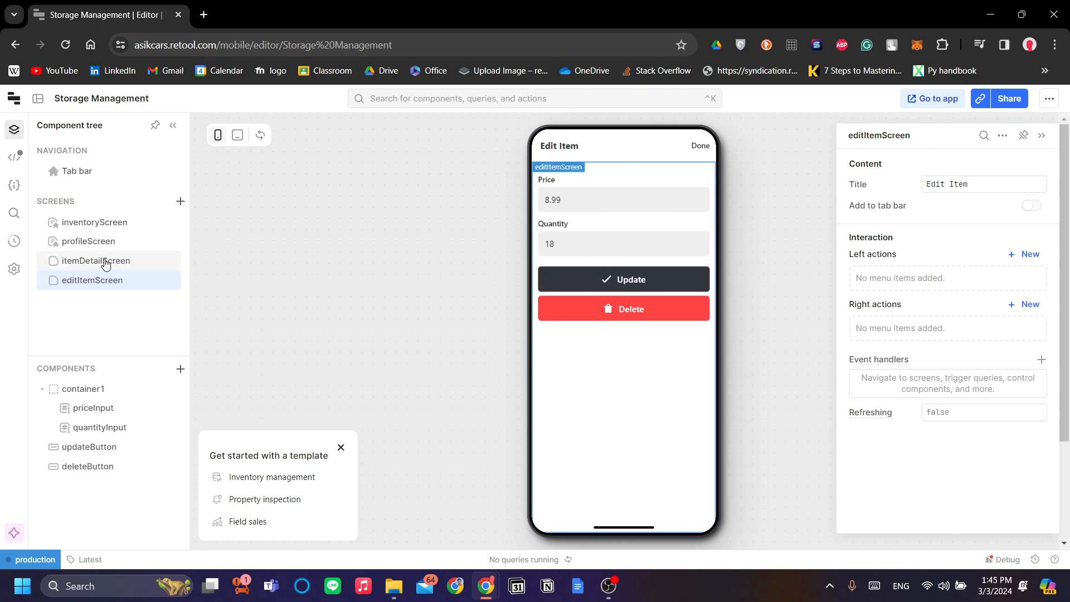
Delete priceInput from editItemScreen, leaving only Quantity, and return to itemDetailScreen
left_click(95, 261)
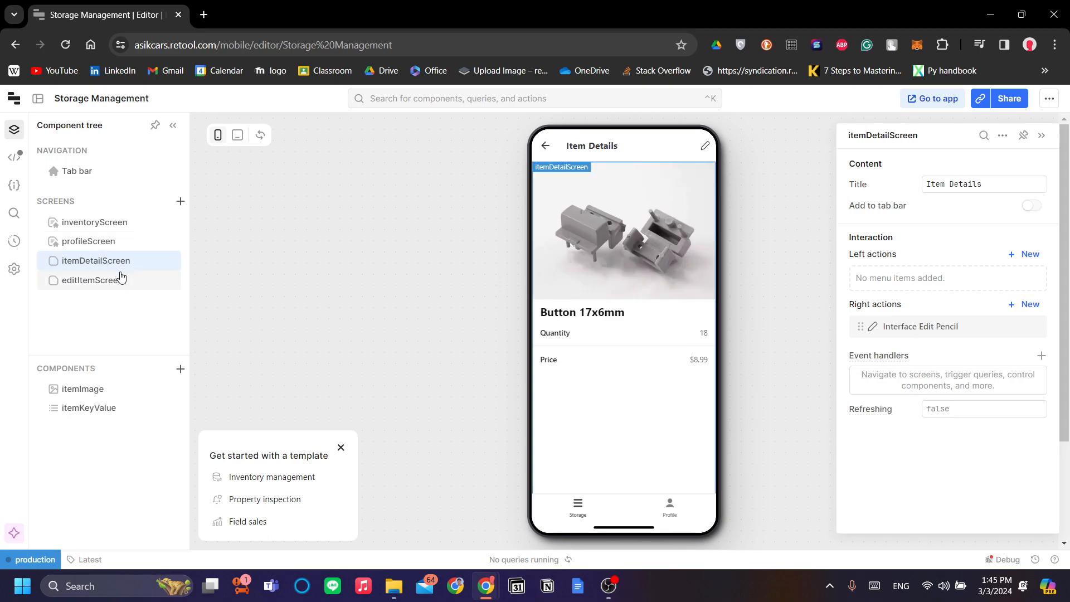
left_click(90, 280)
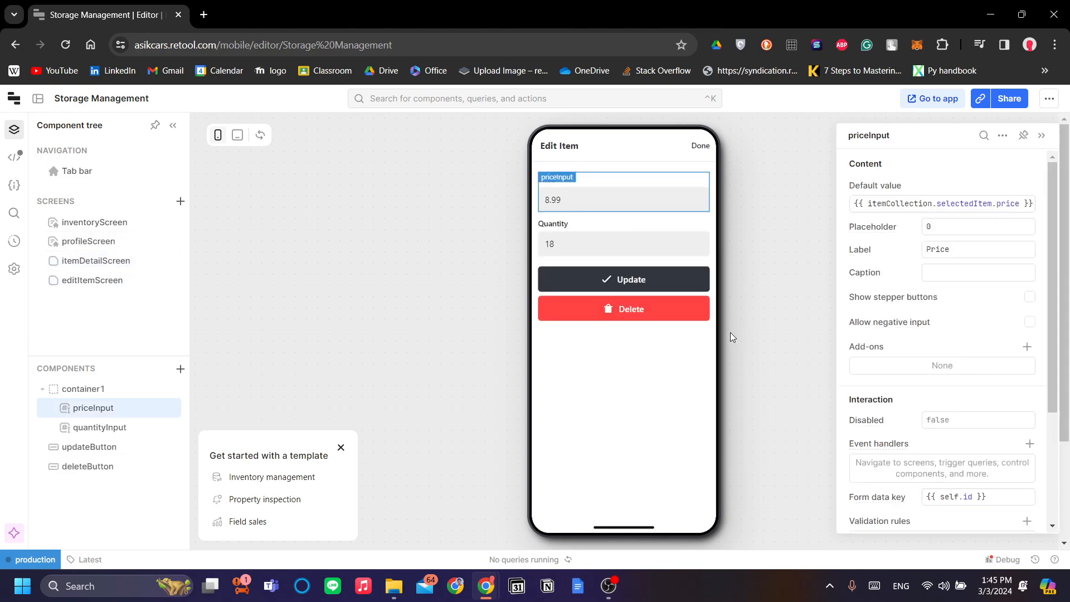
scroll("down", 3)
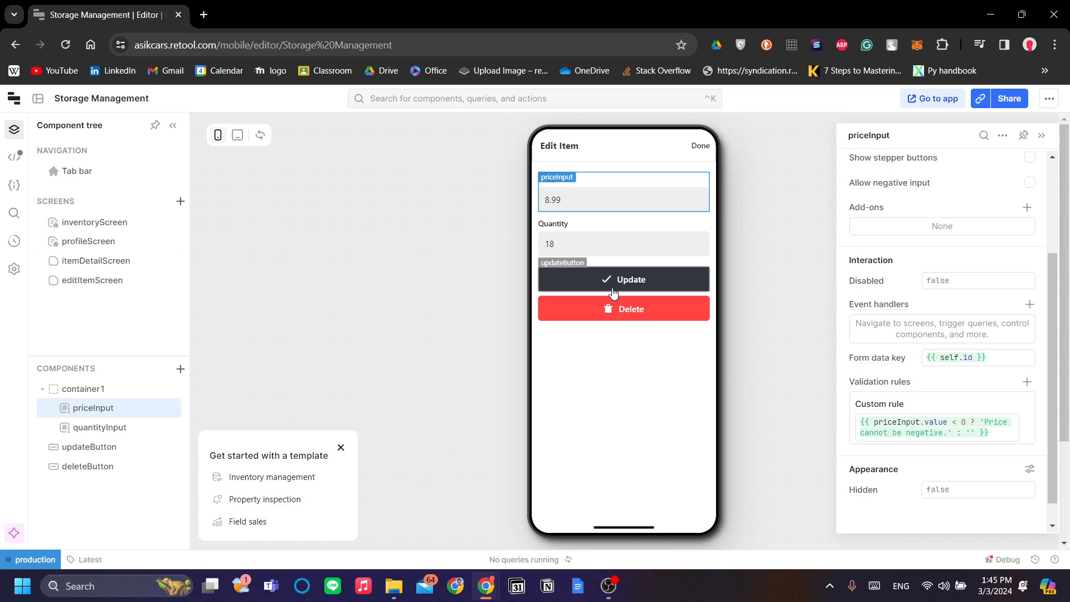
mouse_move(553, 424)
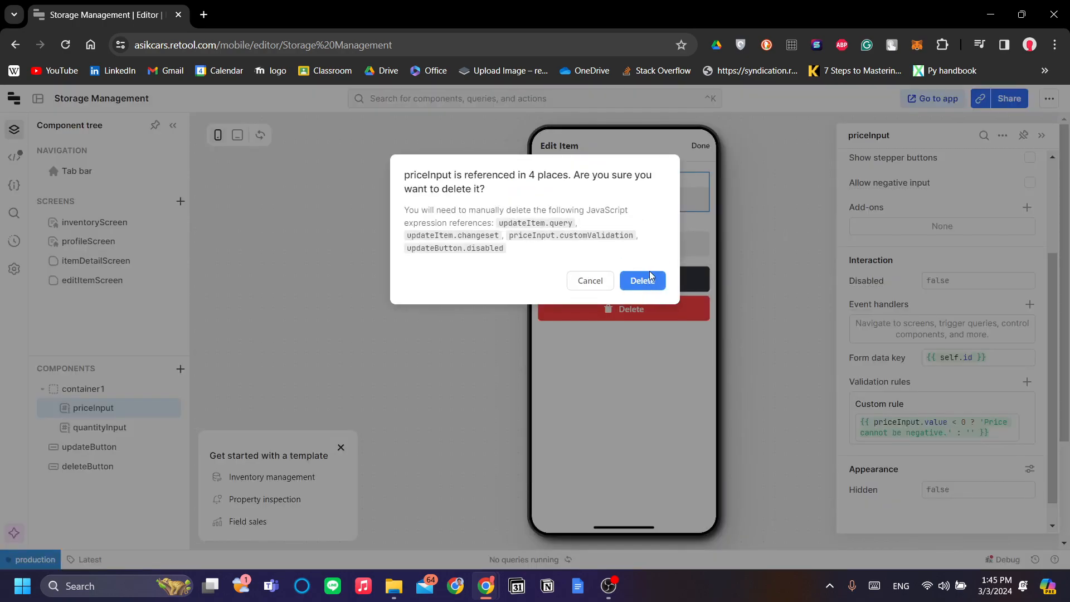
left_click(641, 281)
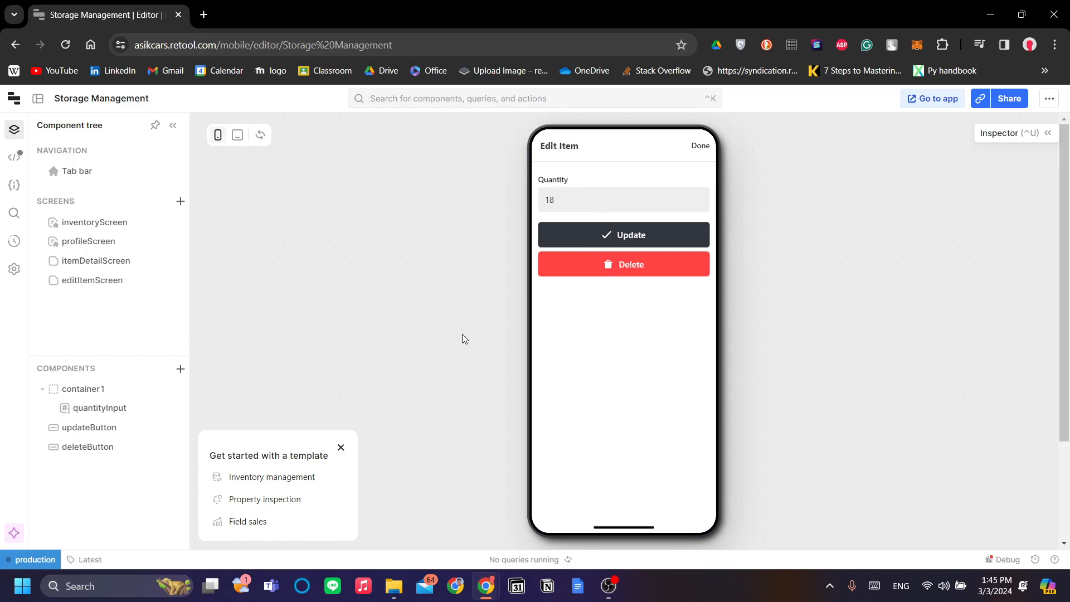
left_click(96, 261)
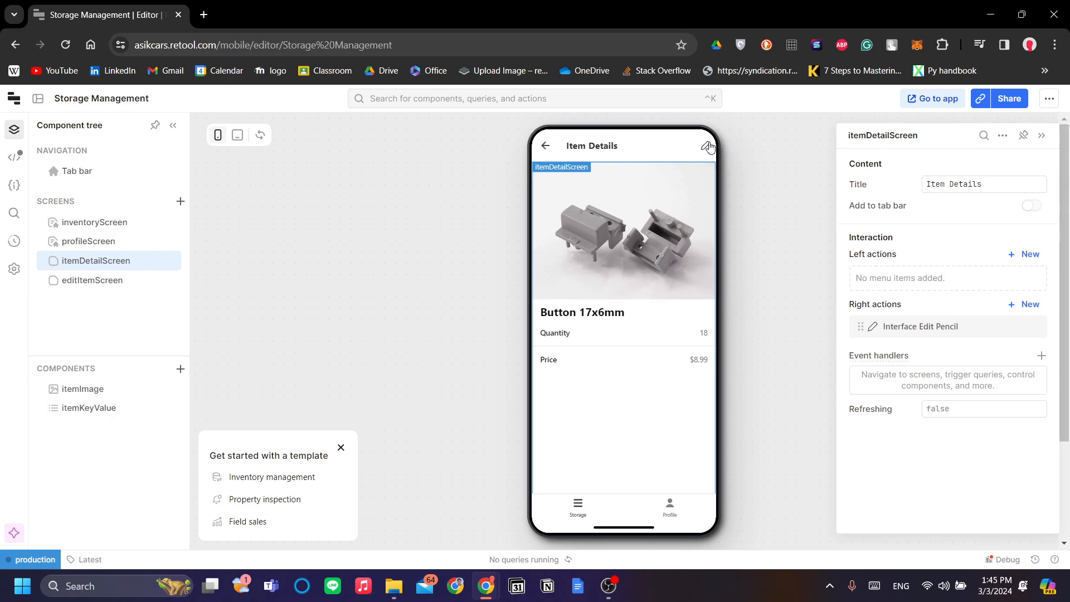
Navigate via the pencil action to Edit Item, back to Item Details, then back to the Storage list
left_click(709, 145)
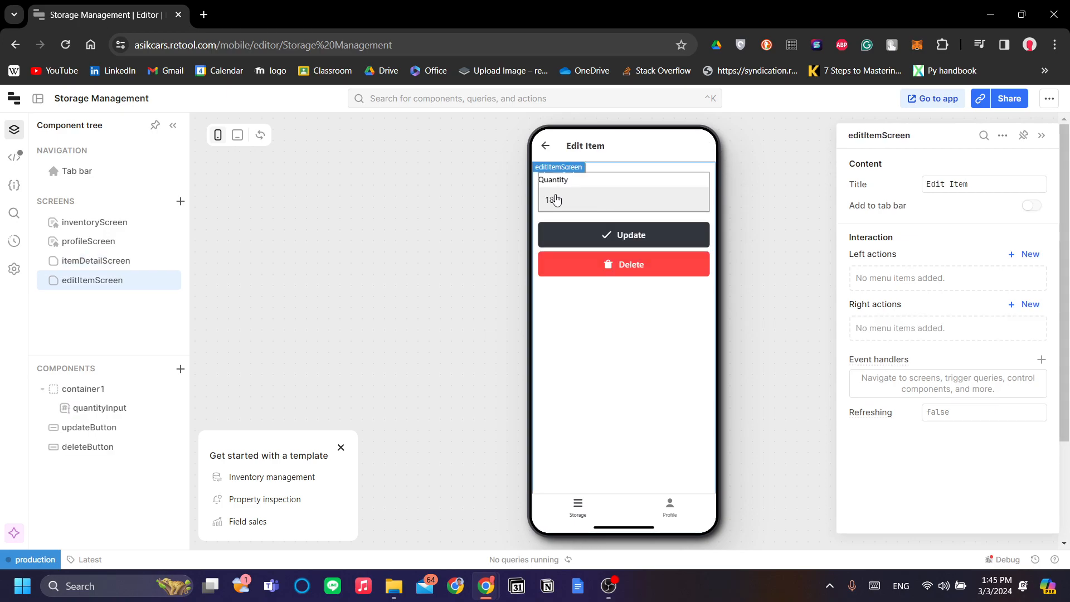
left_click(546, 146)
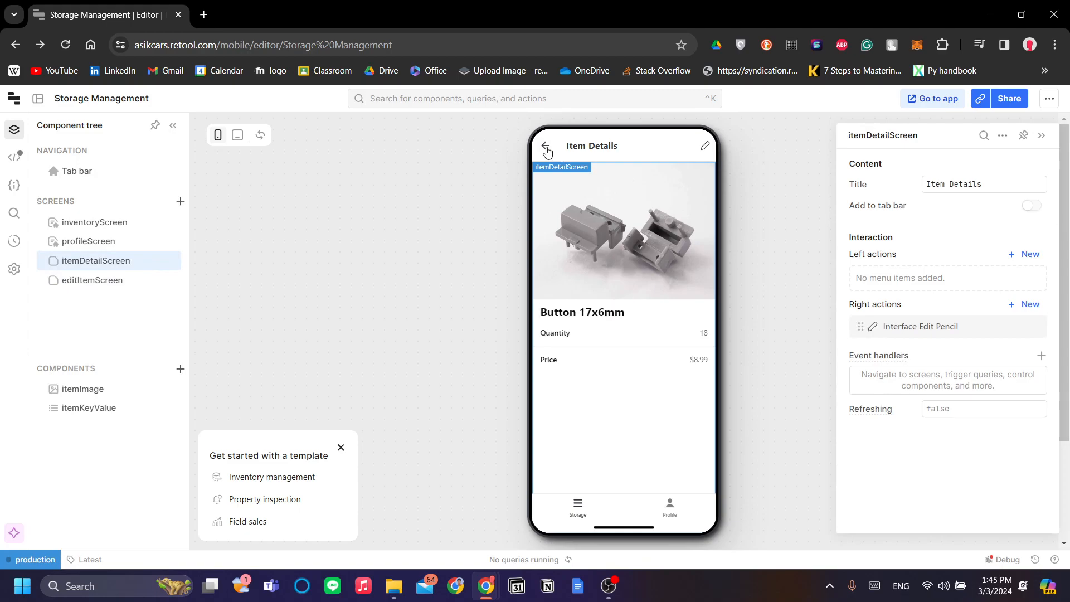
left_click(546, 148)
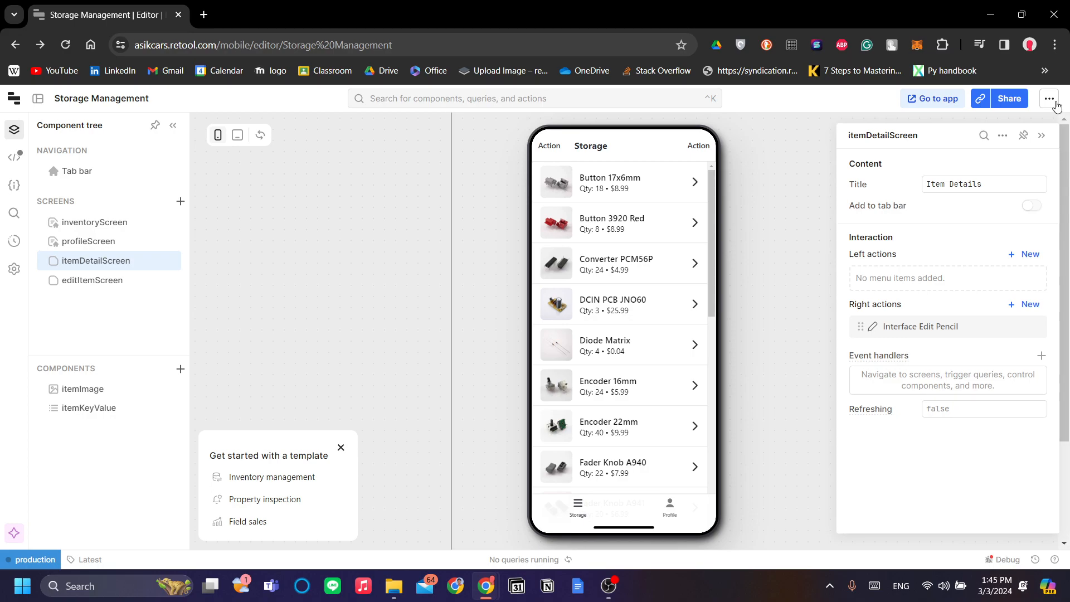
left_click(1049, 98)
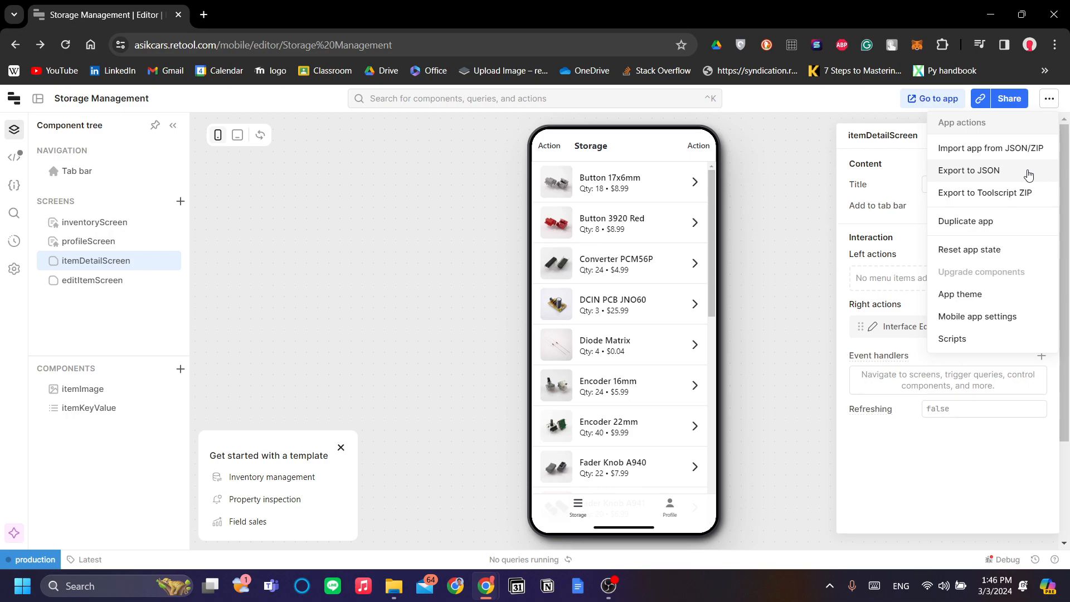
mouse_move(1026, 206)
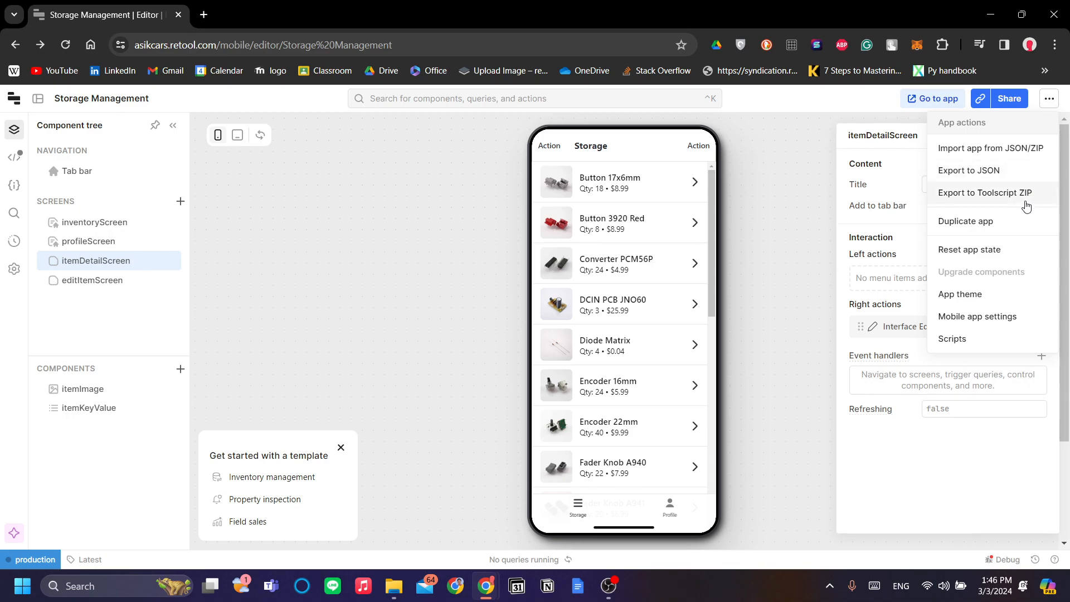
mouse_move(1010, 105)
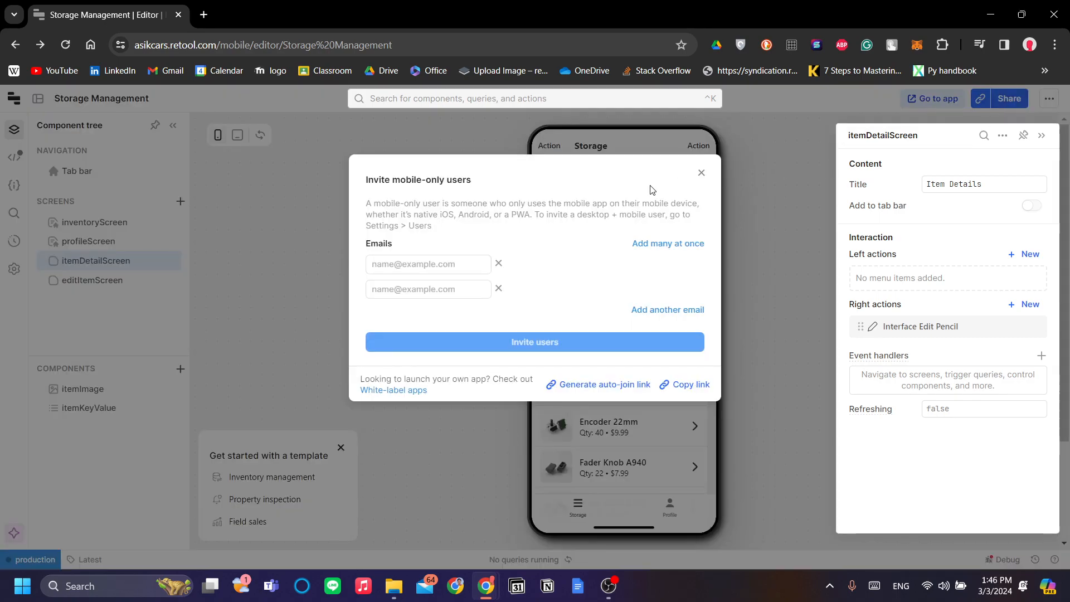
mouse_move(1015, 110)
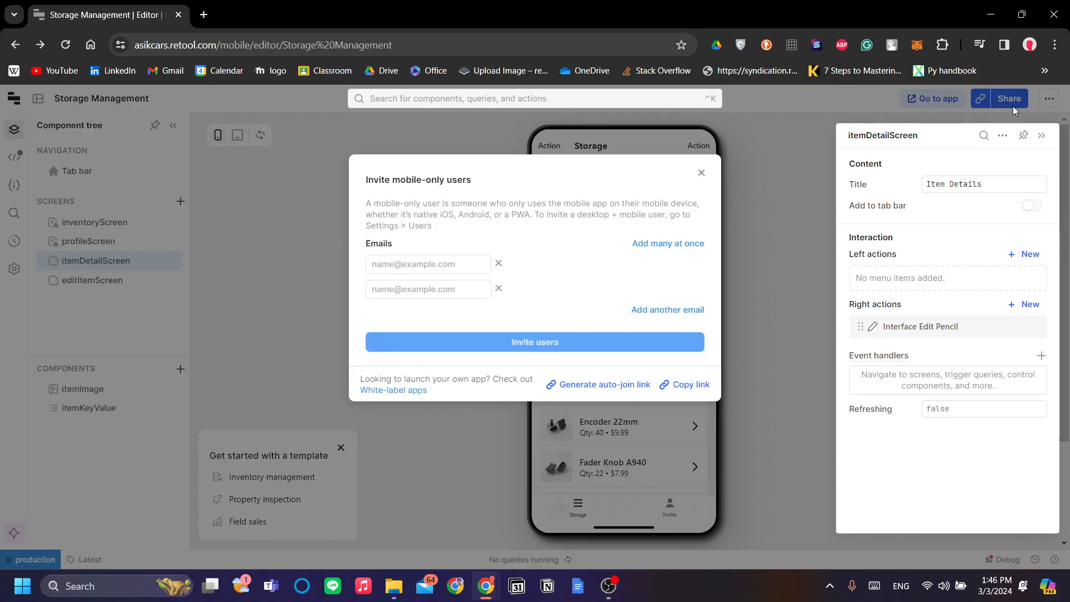
mouse_move(635, 286)
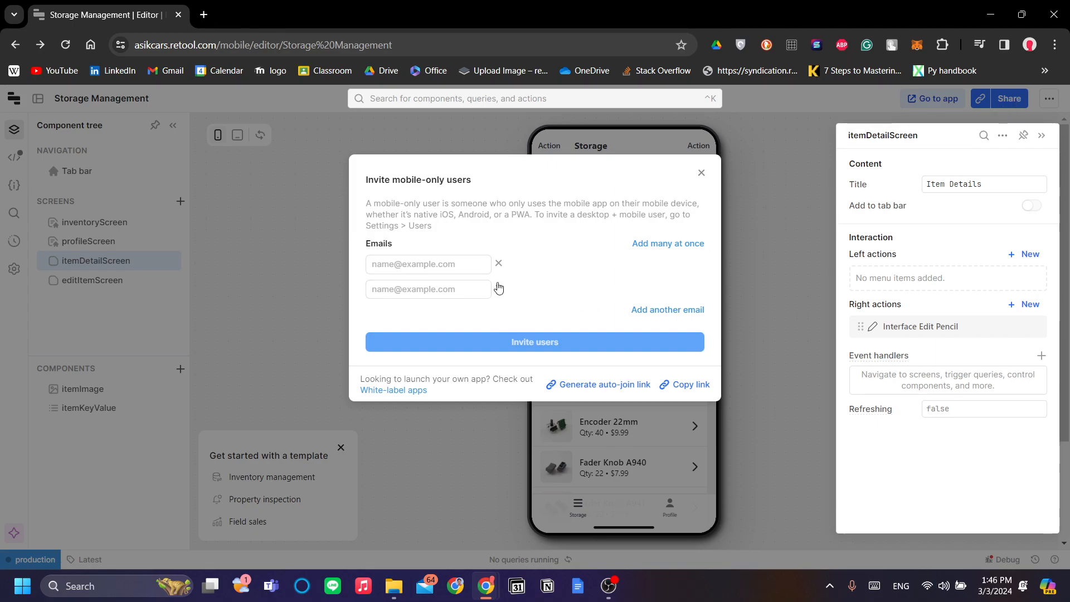
left_click(427, 289)
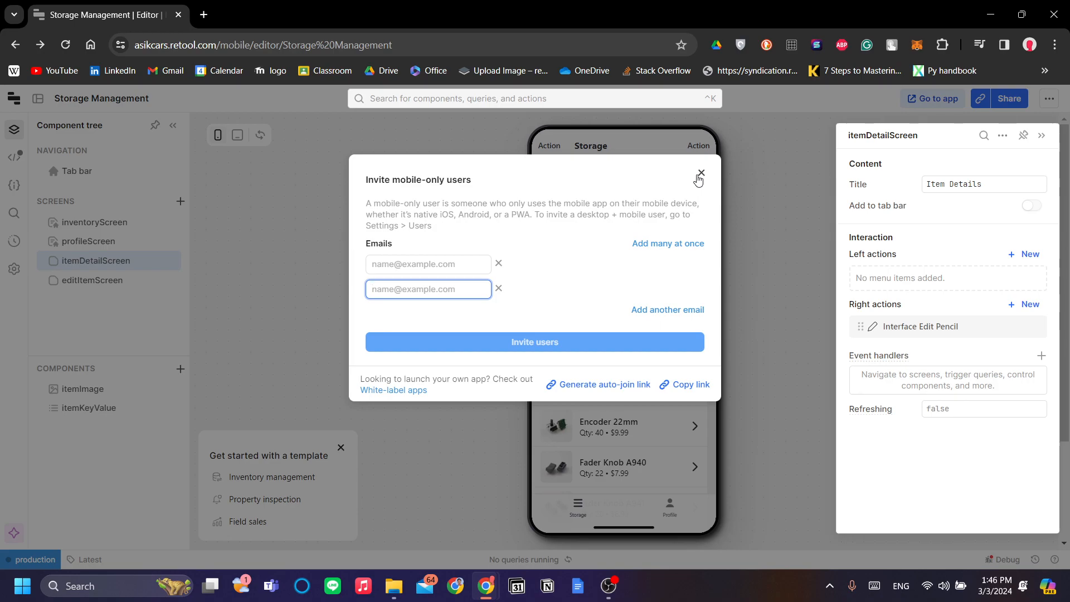
left_click(701, 174)
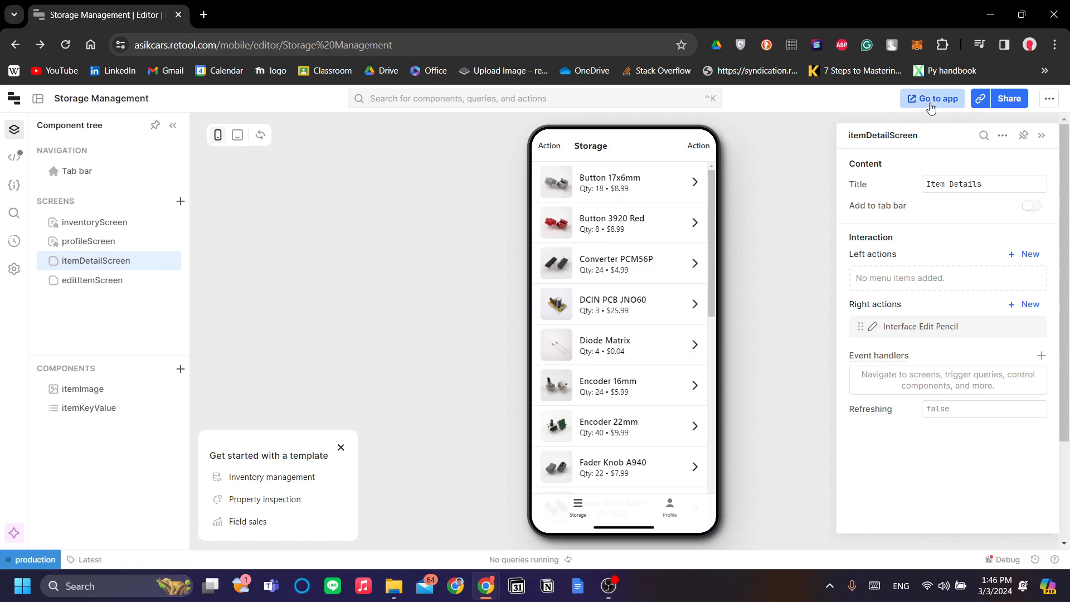
Use Go to app to open the Storage Management preview page with its QR code
left_click(932, 98)
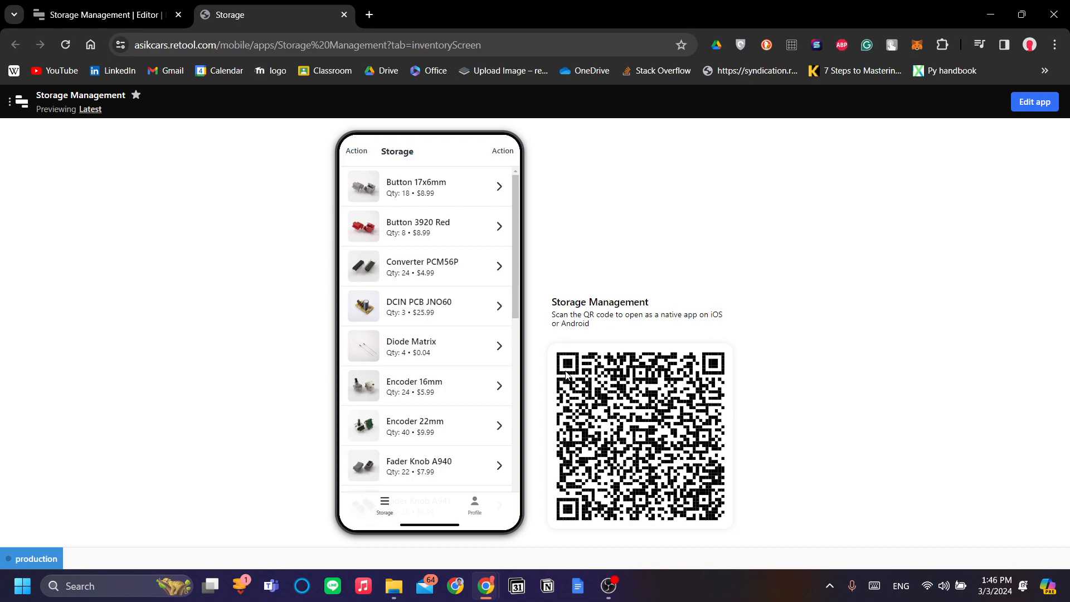
mouse_move(536, 375)
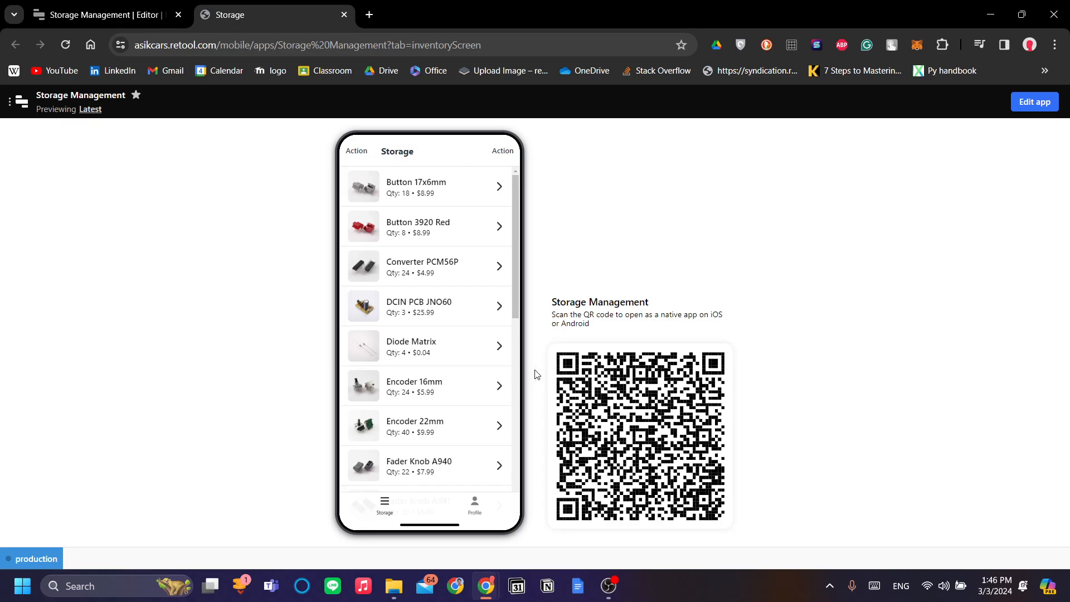
mouse_move(638, 360)
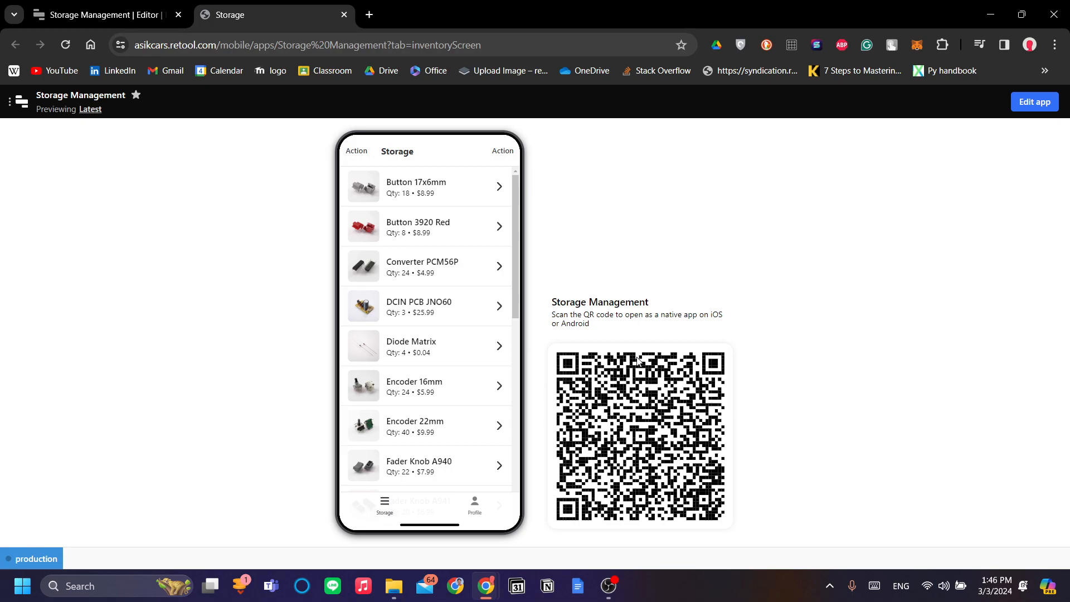
mouse_move(583, 267)
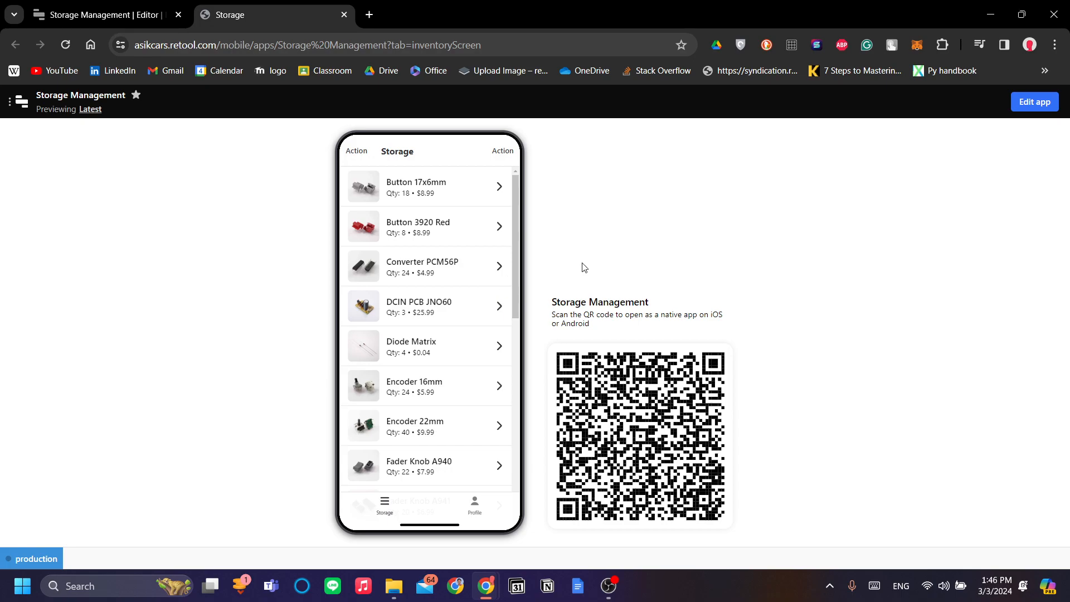